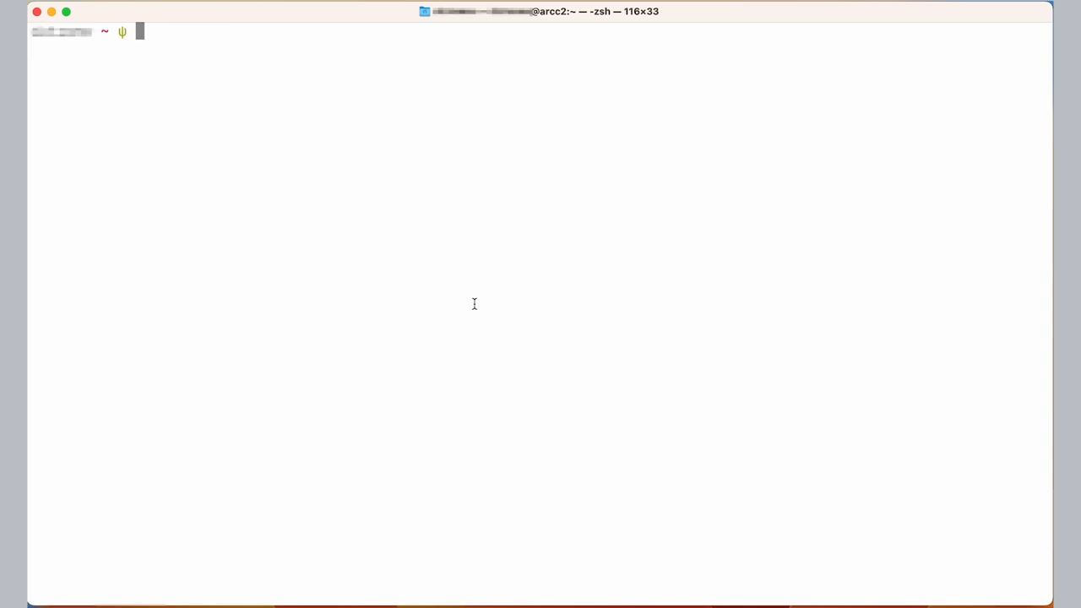
{"action": "mouse_move", "coordinate": [505, 306]}
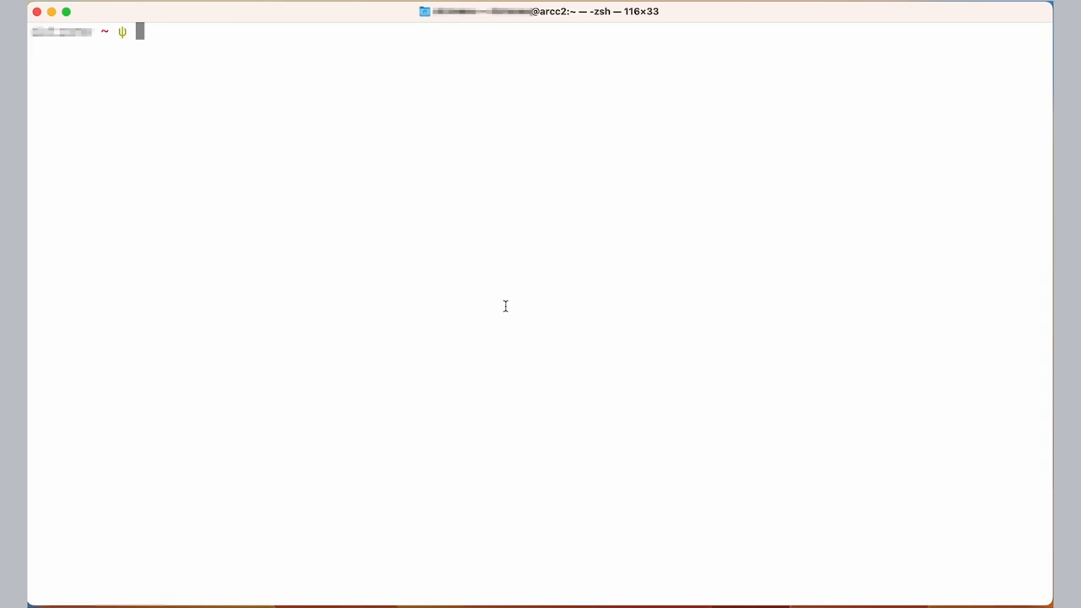
{"action": "mouse_move", "coordinate": [547, 338]}
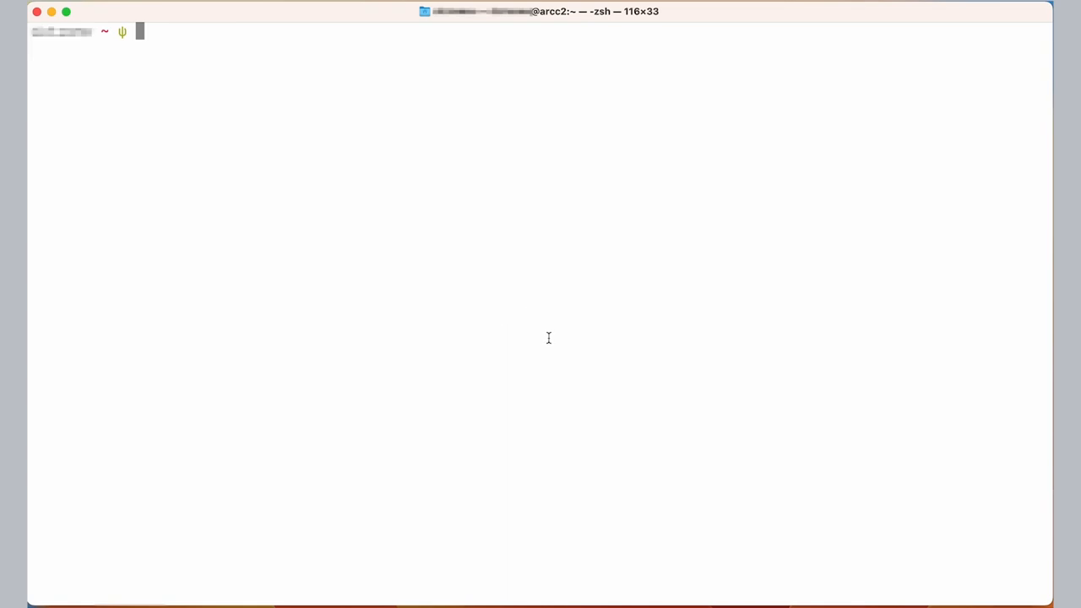
{"action": "type", "text": "ssh"}
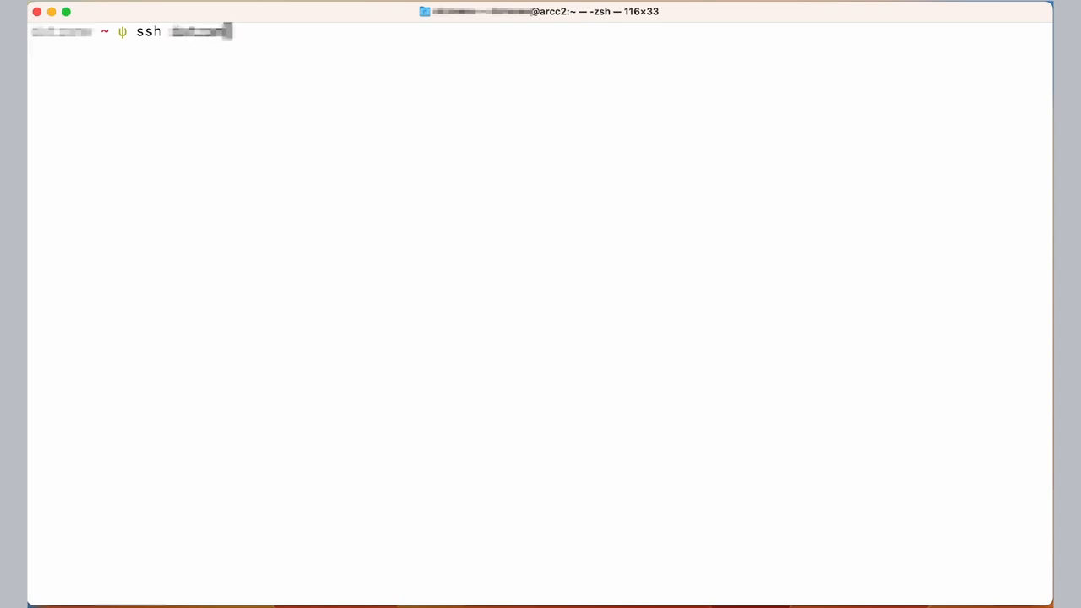
{"action": "type", "text": "@arcc"}
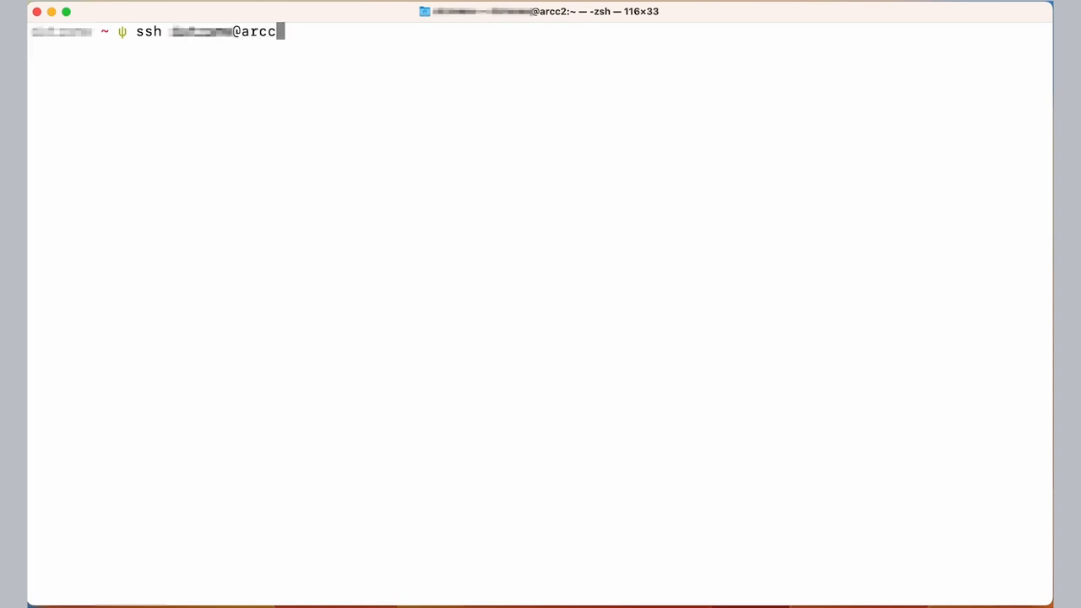
{"action": "type", "text": "2."}
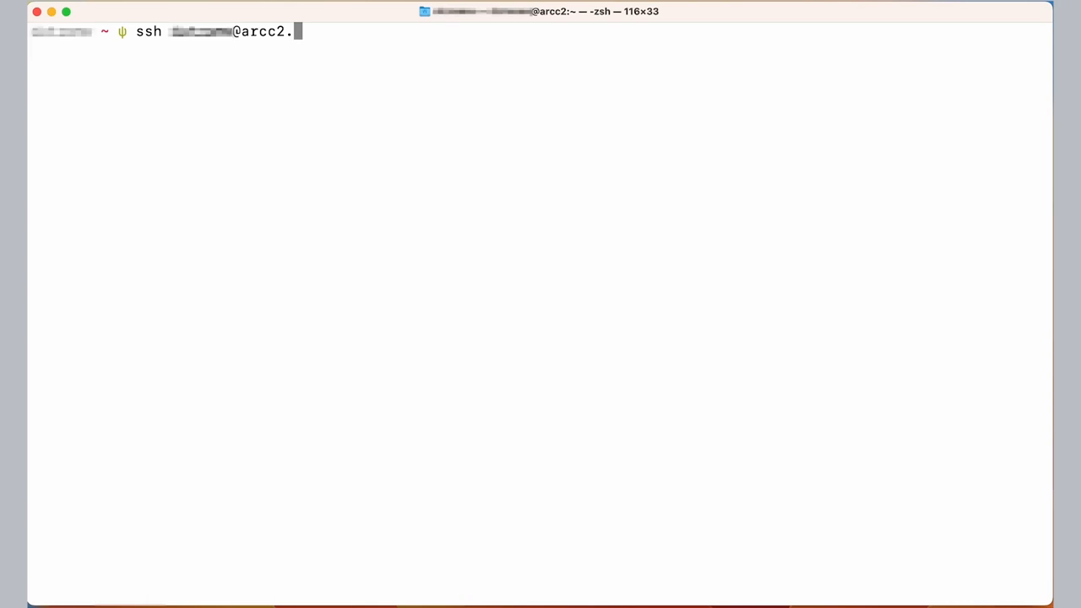
{"action": "type", "text": "uc.edu"}
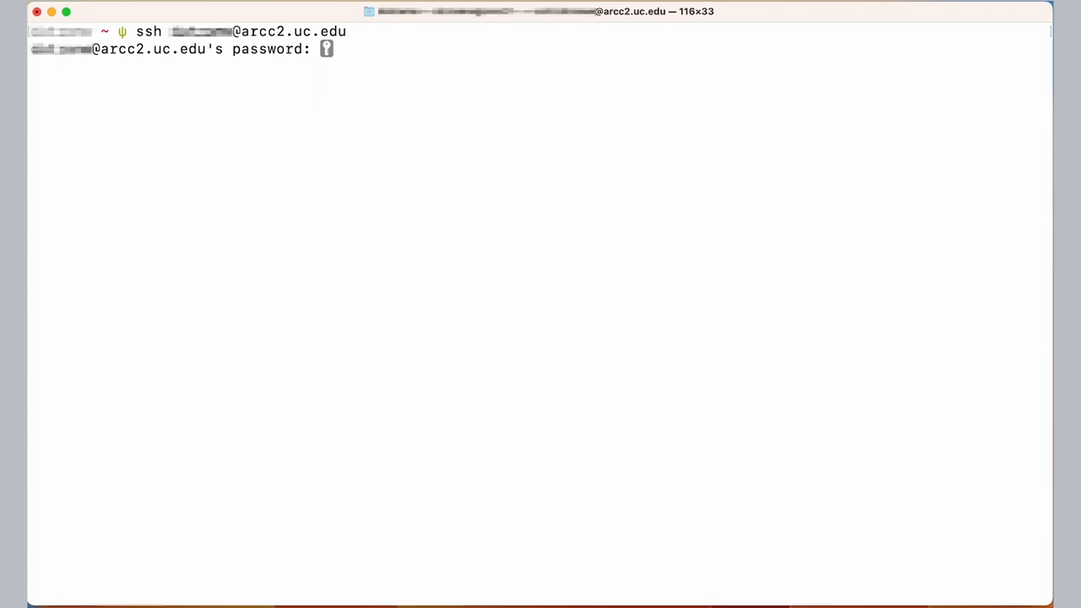
{"action": "key", "text": "Return"}
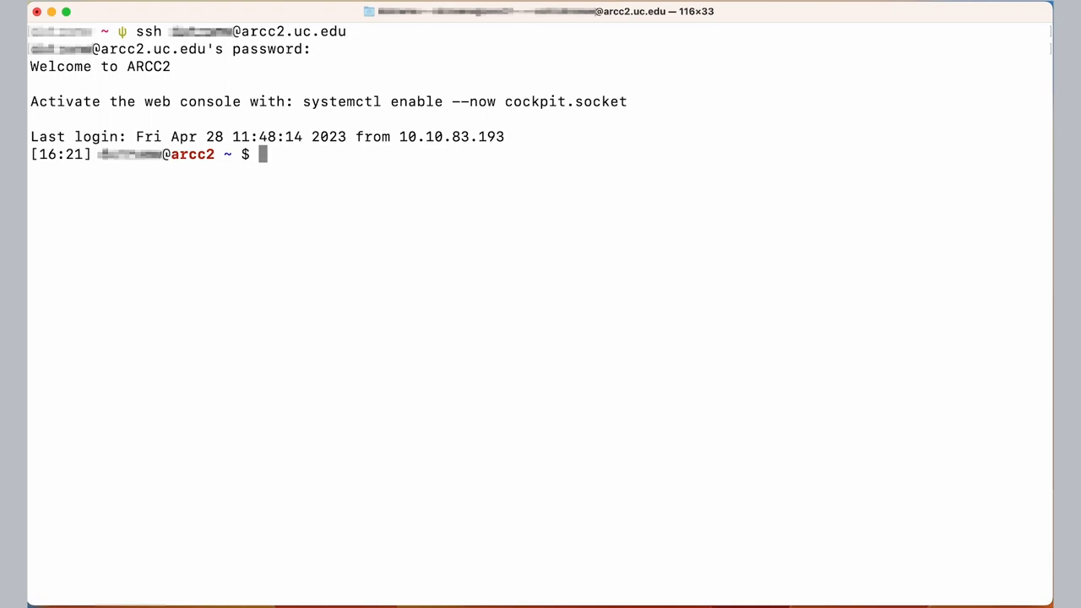
{"action": "mouse_move", "coordinate": [131, 96]}
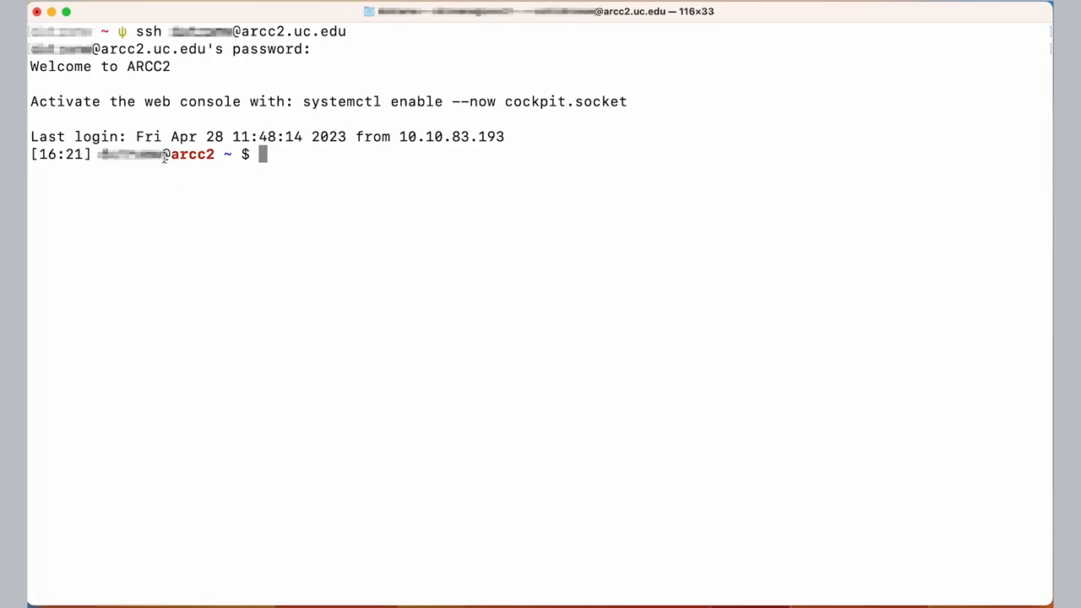
{"action": "double_click", "coordinate": [193, 153]}
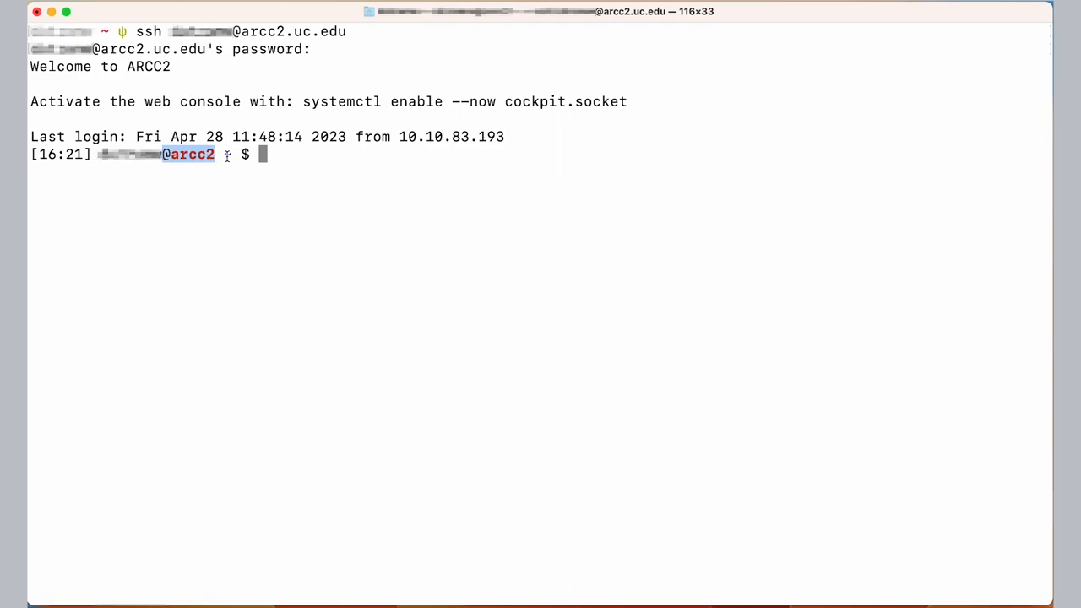
{"action": "mouse_move", "coordinate": [189, 174]}
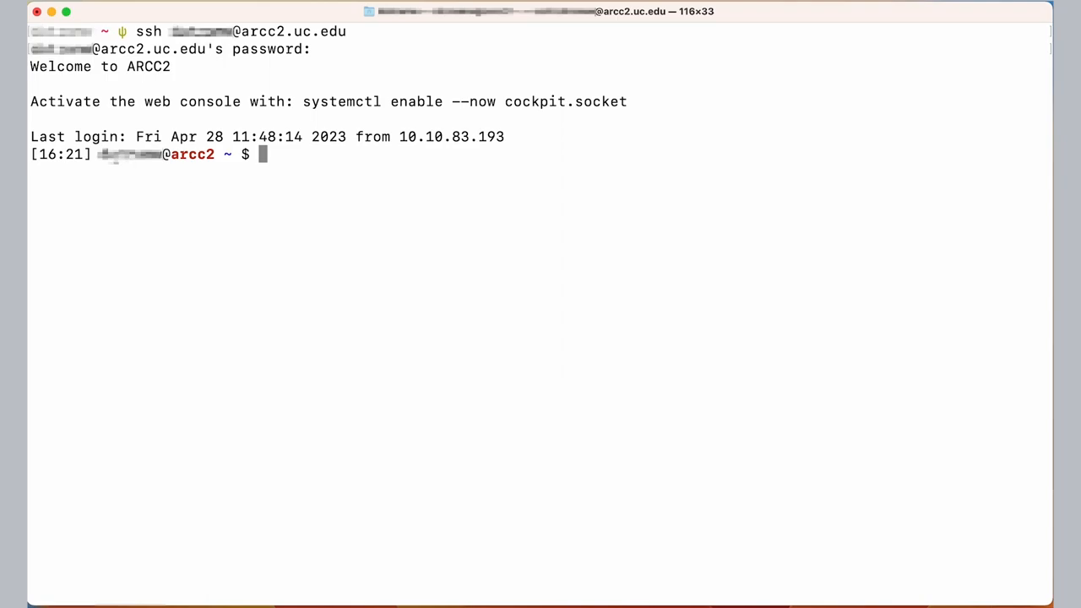
{"action": "double_click", "coordinate": [156, 153]}
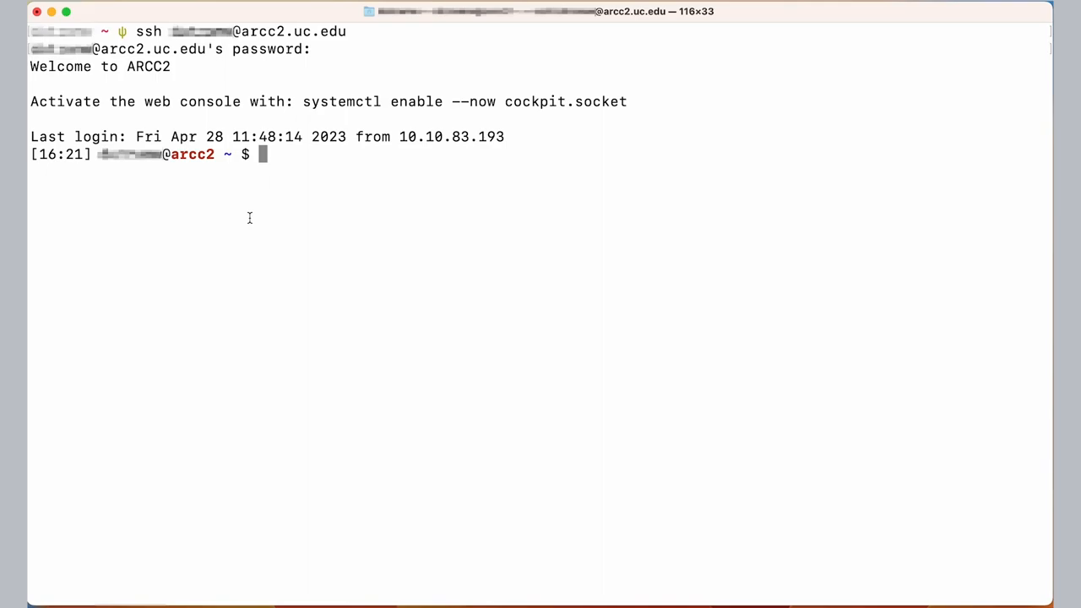
Run pwd to print the remote home directory path and highlight it.
{"action": "type", "text": "pwd"}
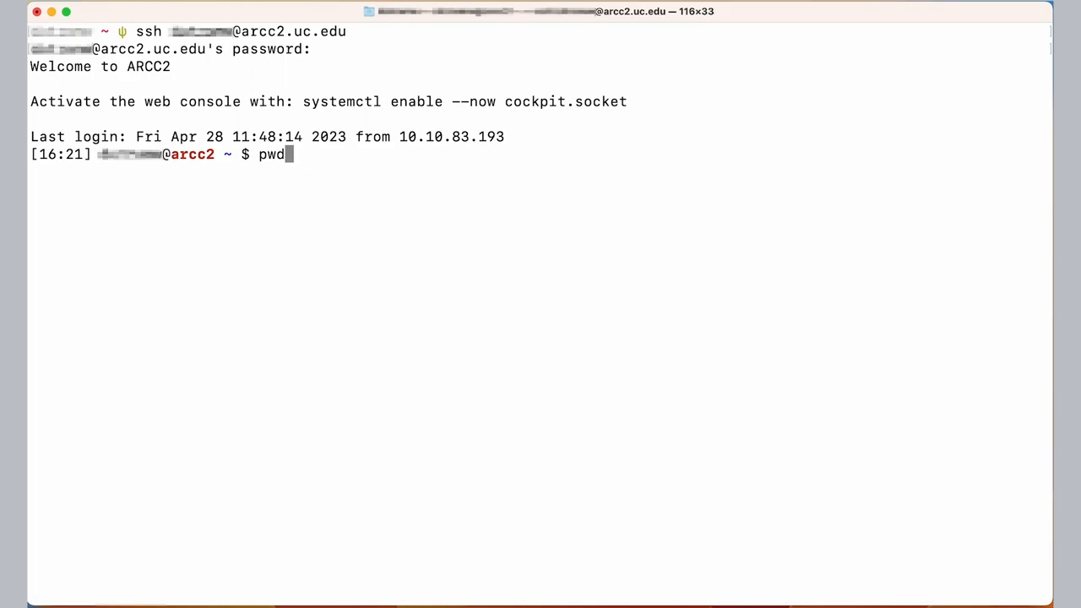
{"action": "key", "text": "Return"}
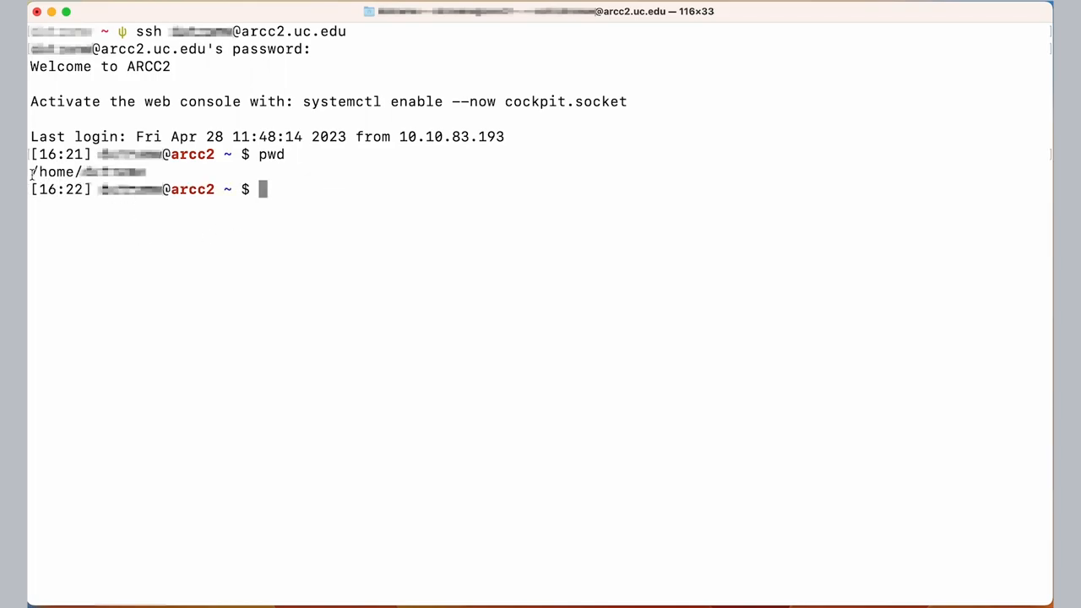
{"action": "double_click", "coordinate": [54, 173]}
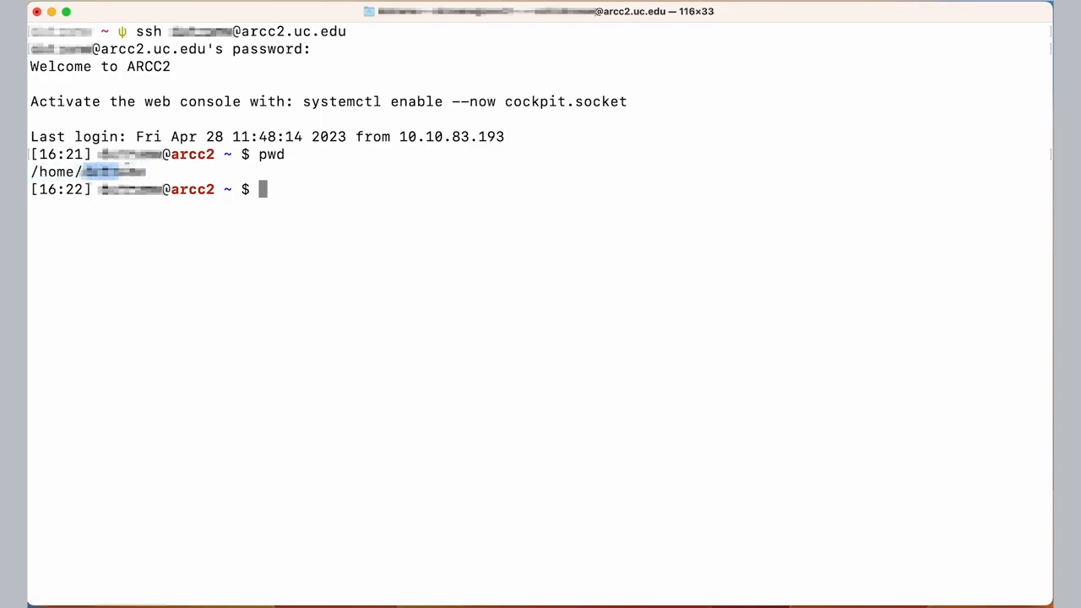
{"action": "mouse_move", "coordinate": [250, 258]}
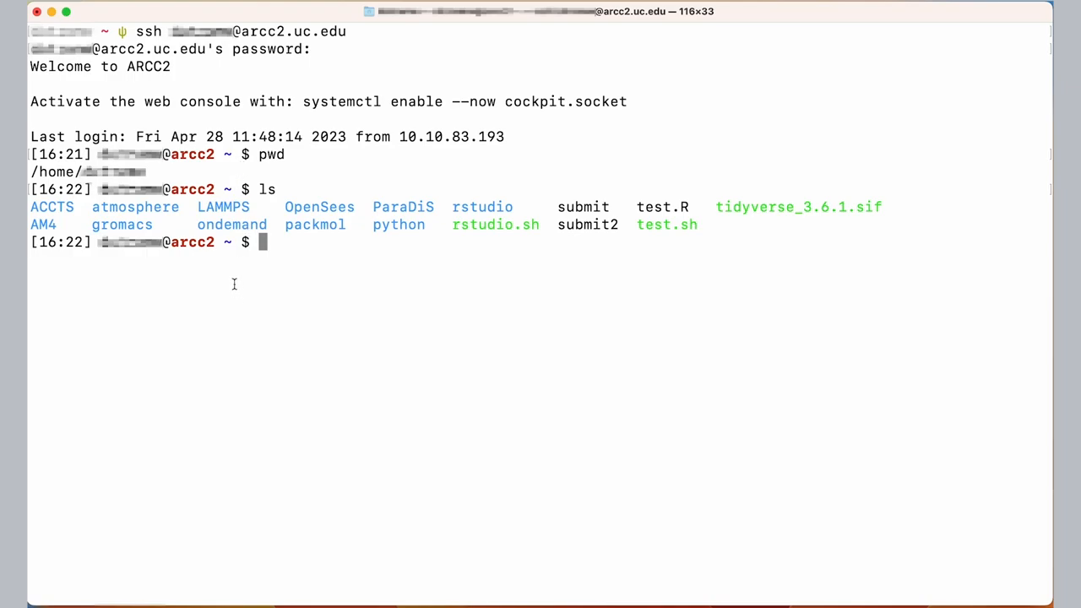
{"action": "mouse_move", "coordinate": [253, 273]}
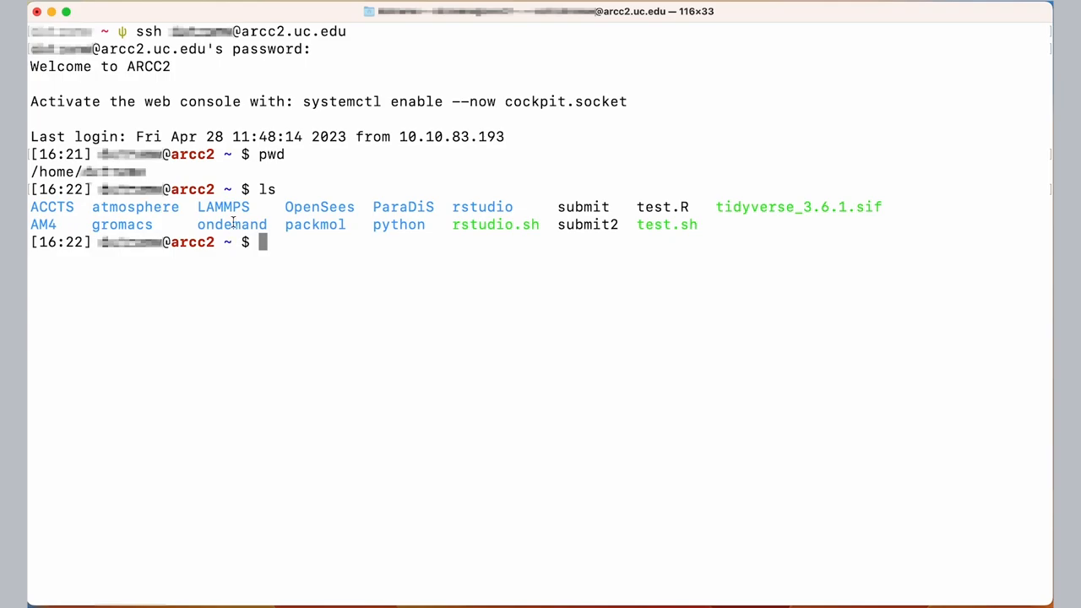
{"action": "mouse_move", "coordinate": [233, 295]}
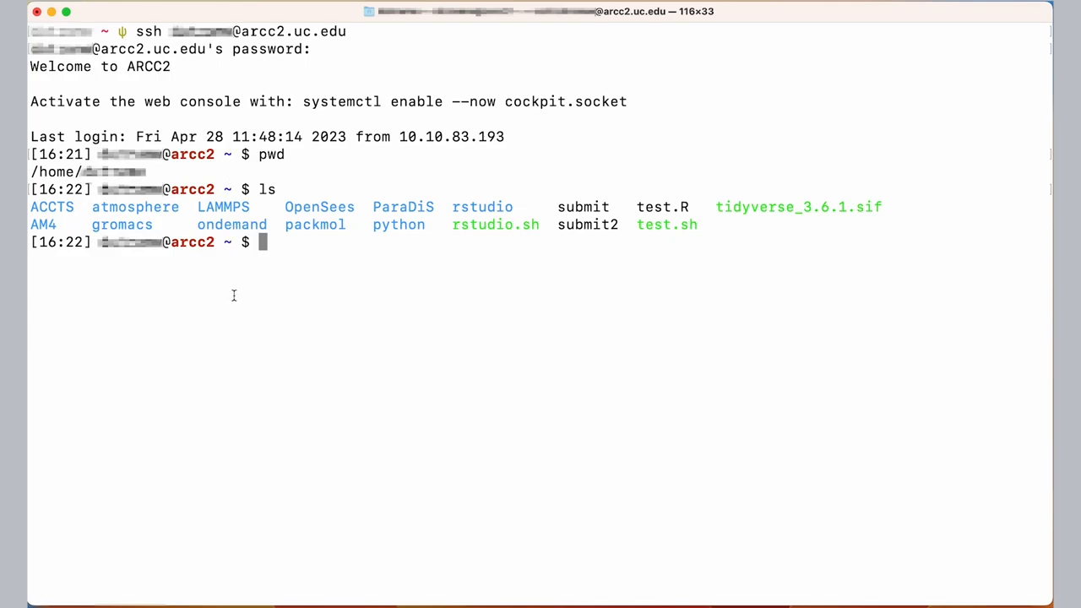
{"action": "mouse_move", "coordinate": [250, 301]}
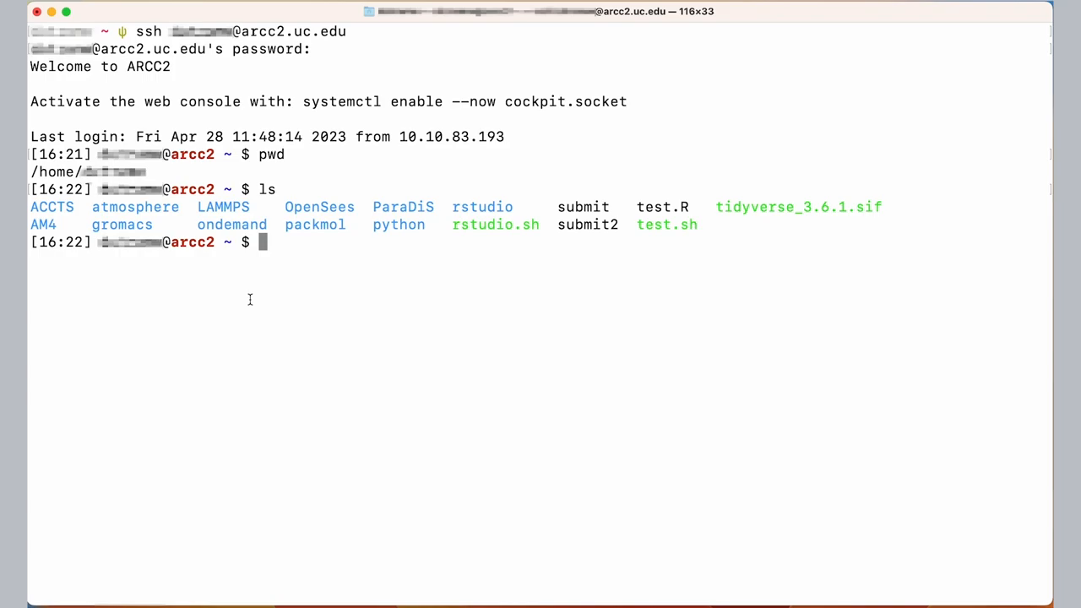
{"action": "mouse_move", "coordinate": [274, 311]}
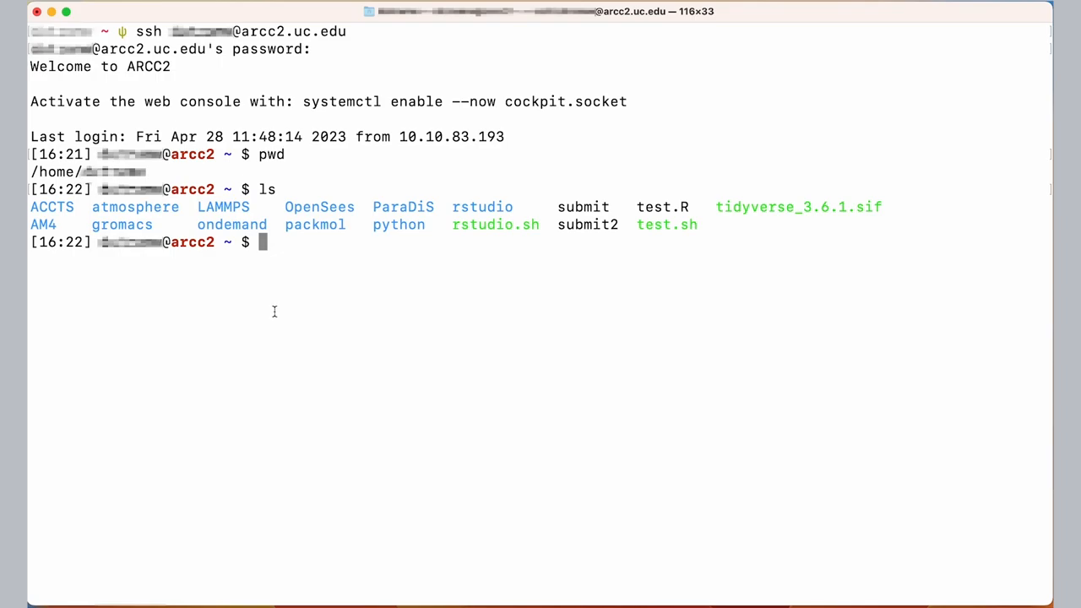
Run mkdir Tutorial, then ls to see the new Tutorial folder in the home listing.
{"action": "type", "text": "mk"}
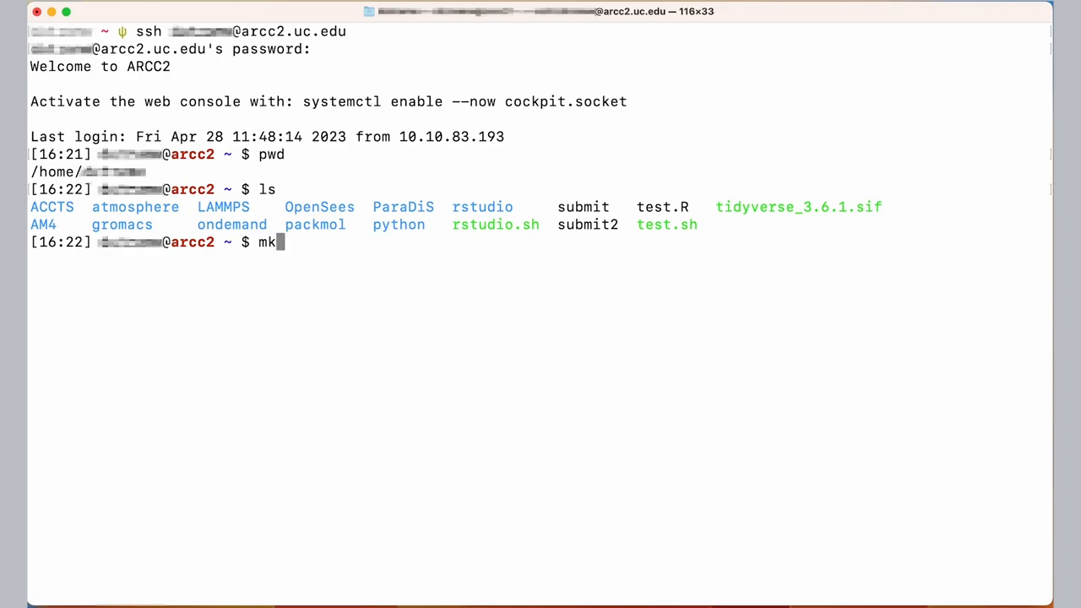
{"action": "type", "text": "dir"}
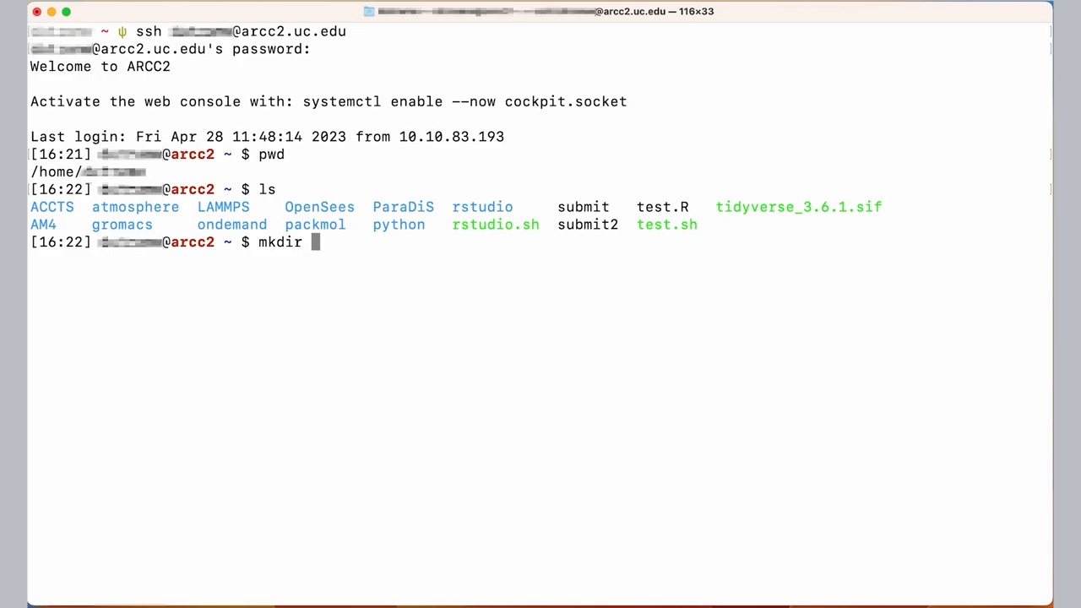
{"action": "type", "text": "Tuto"}
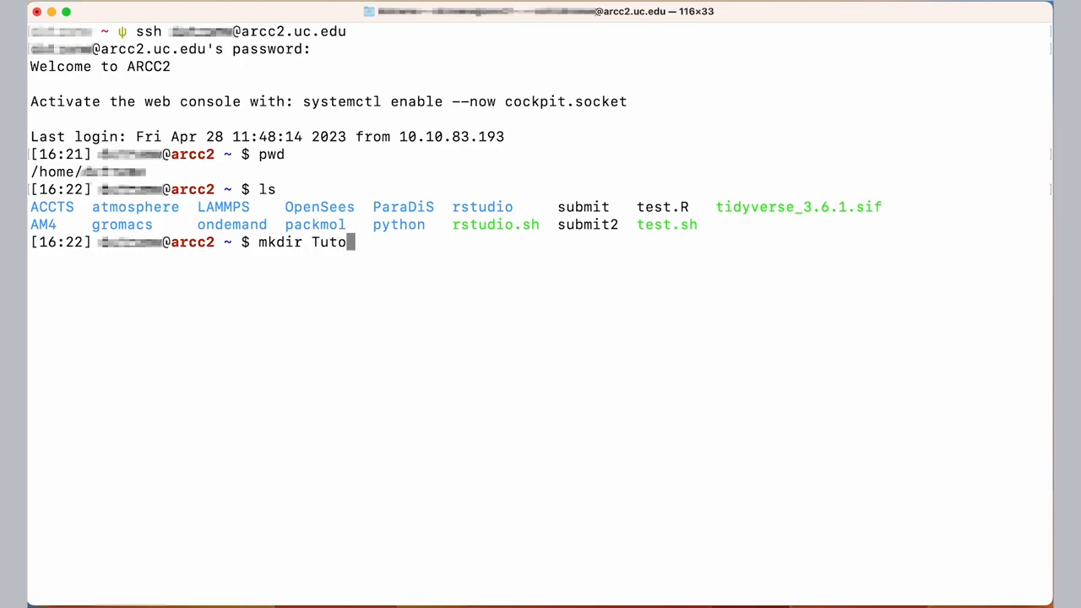
{"action": "type", "text": "rial"}
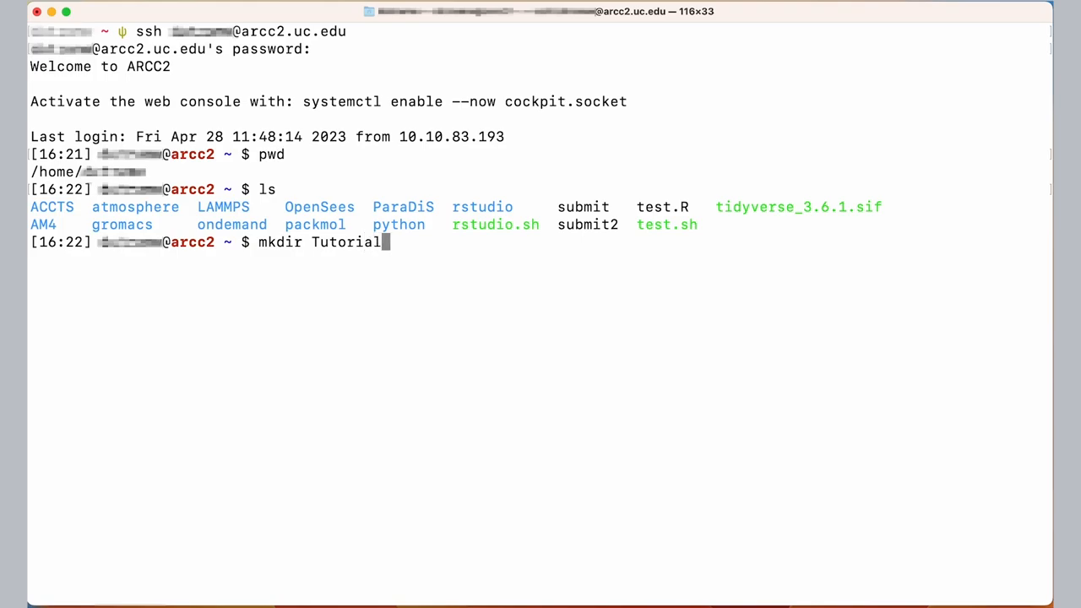
{"action": "key", "text": "Return"}
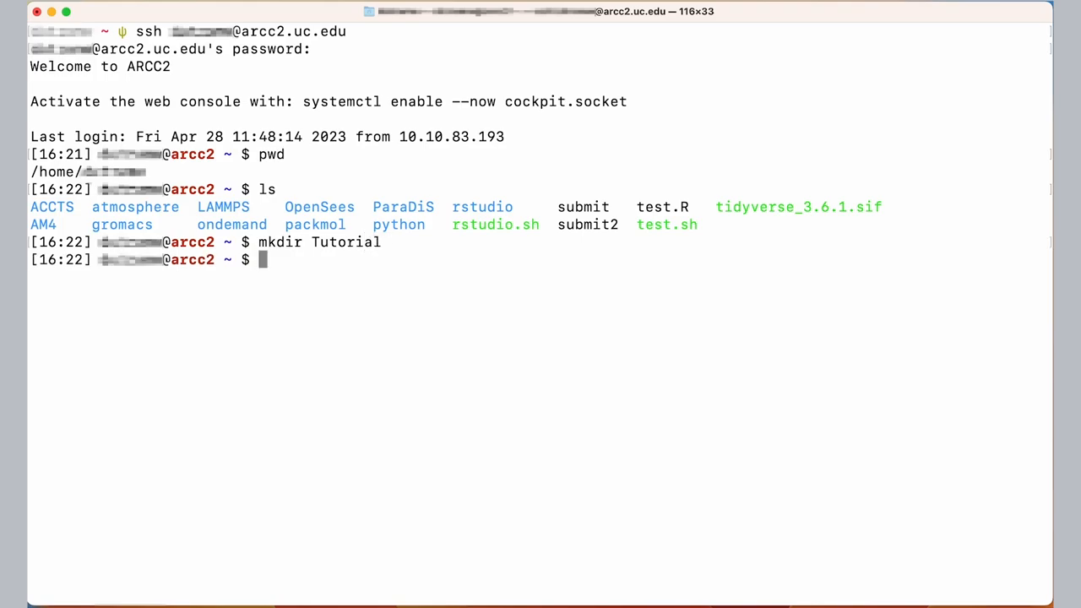
{"action": "key", "text": "Return"}
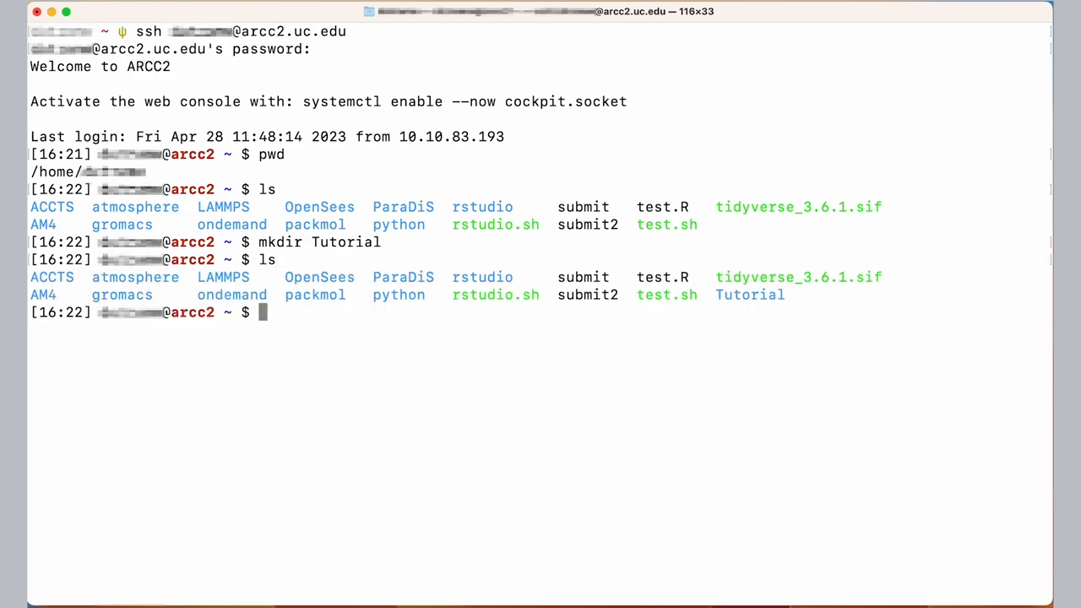
{"action": "mouse_move", "coordinate": [716, 302]}
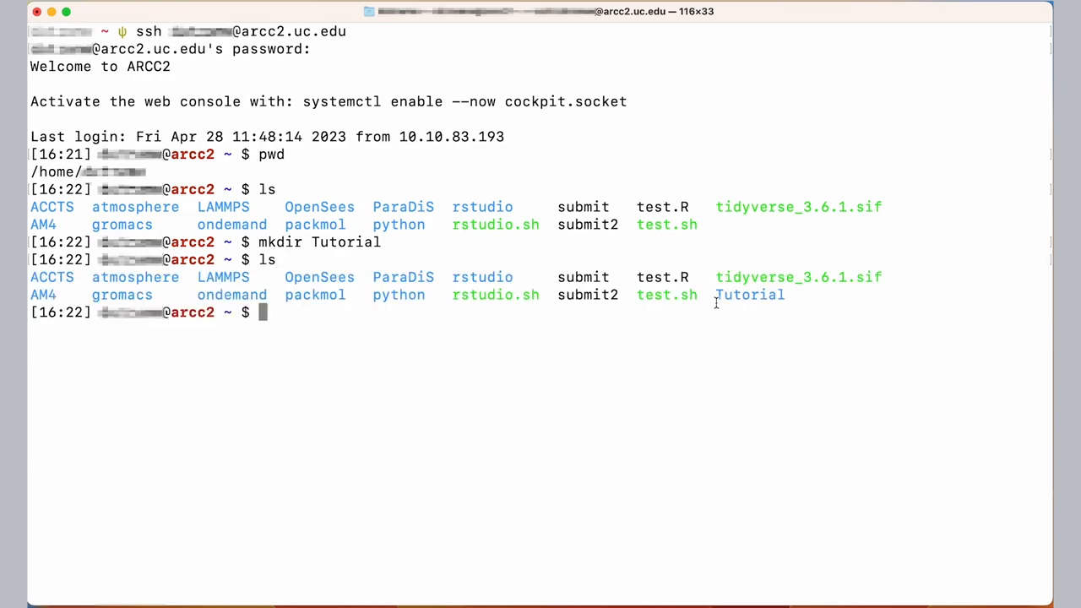
{"action": "double_click", "coordinate": [749, 294]}
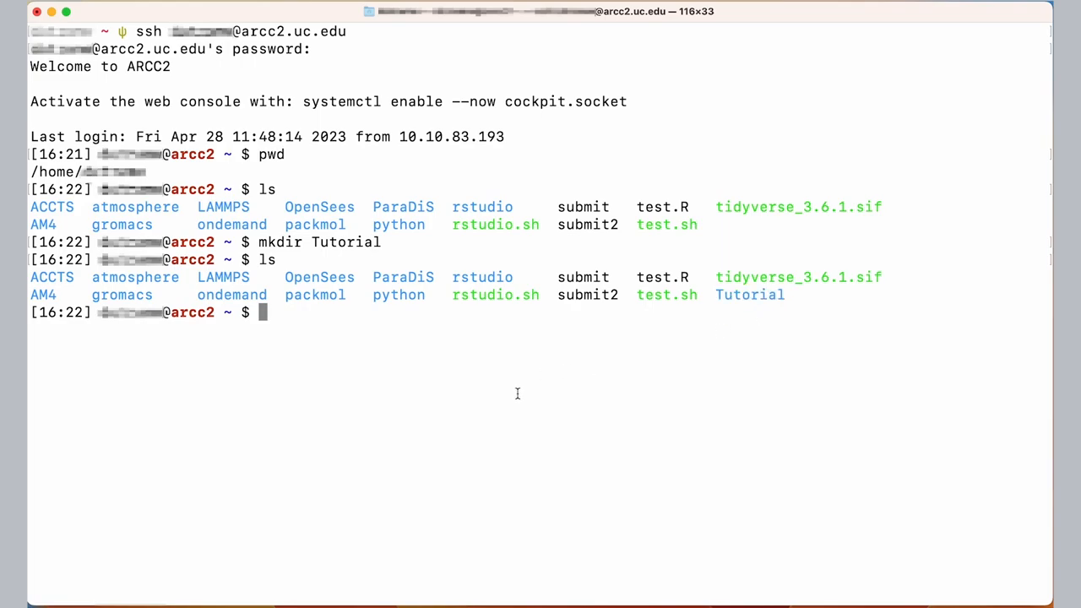
{"action": "mouse_move", "coordinate": [527, 431]}
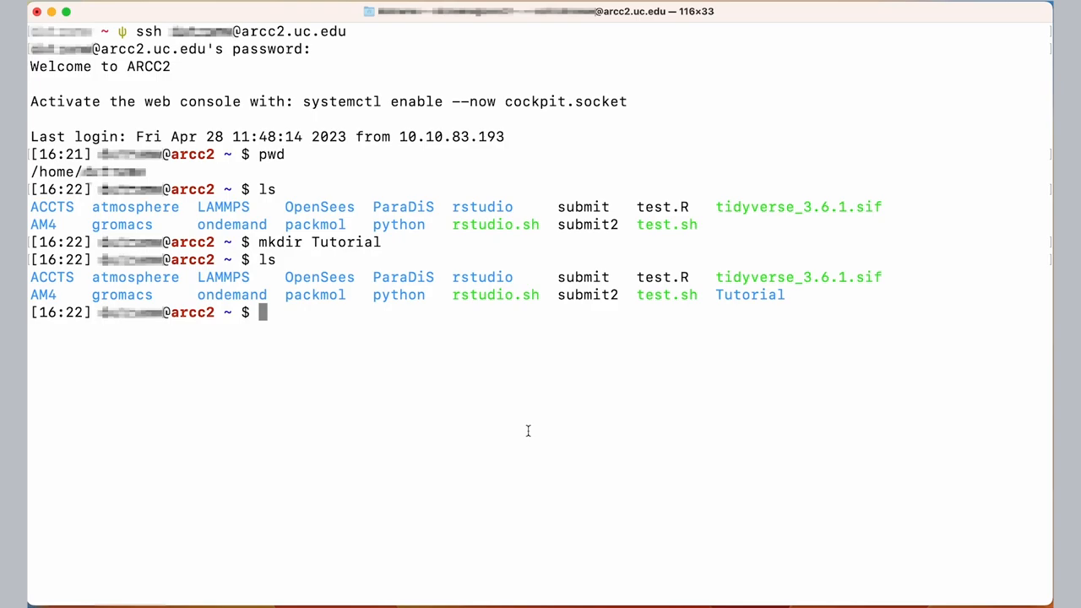
{"action": "type", "text": "cd"}
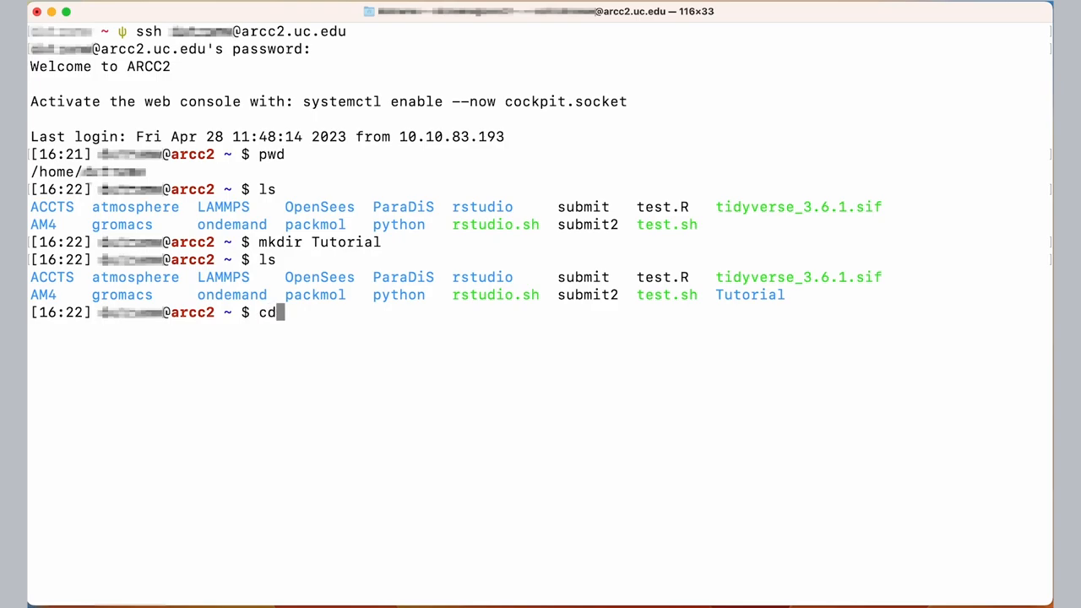
{"action": "type", "text": "T"}
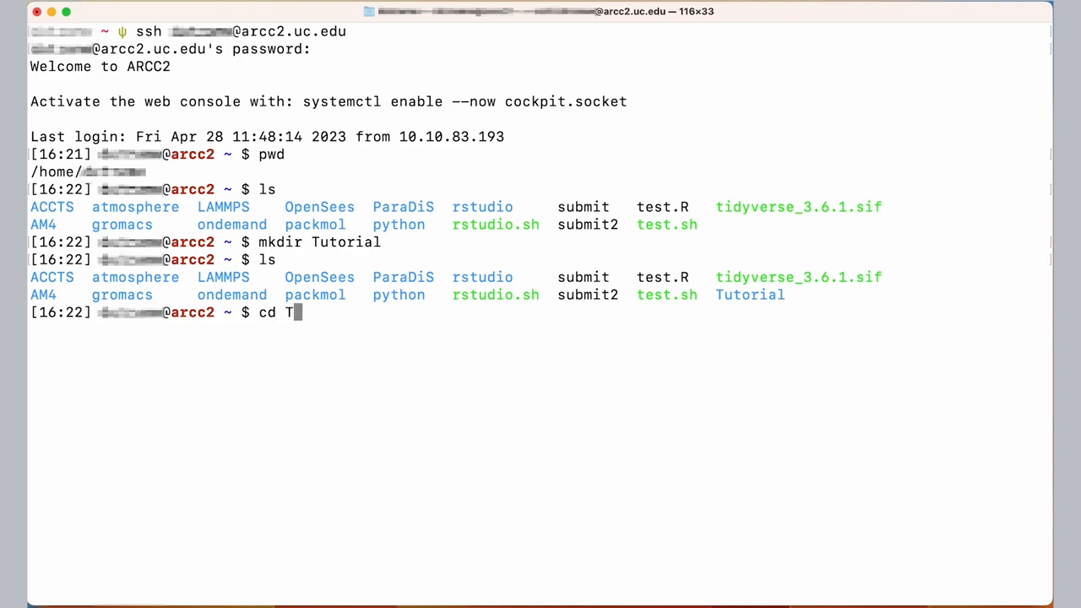
{"action": "key", "text": "Tab"}
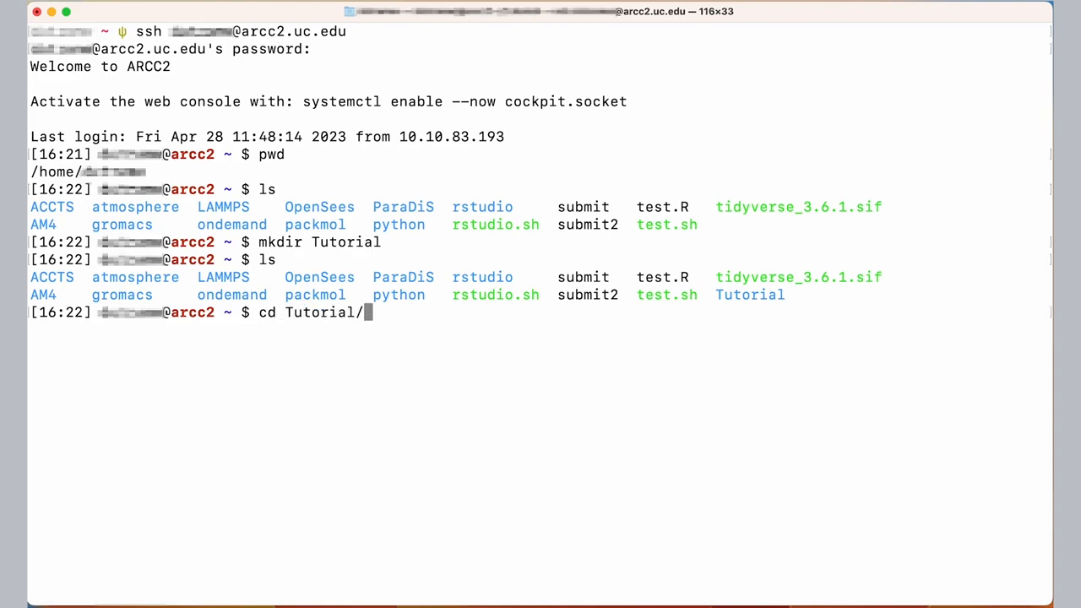
{"action": "key", "text": "Return"}
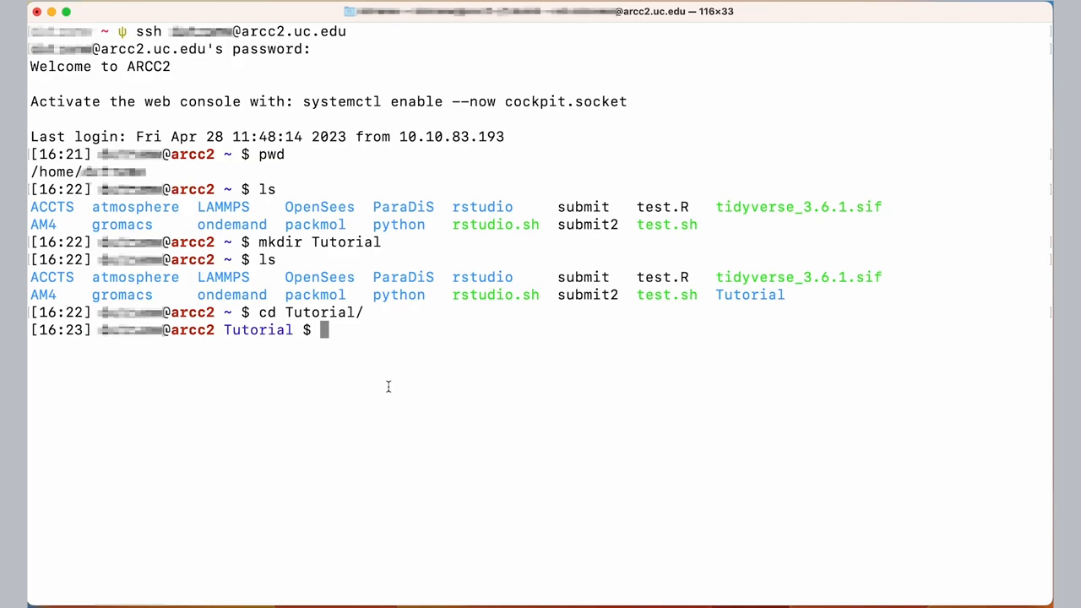
{"action": "mouse_move", "coordinate": [226, 330]}
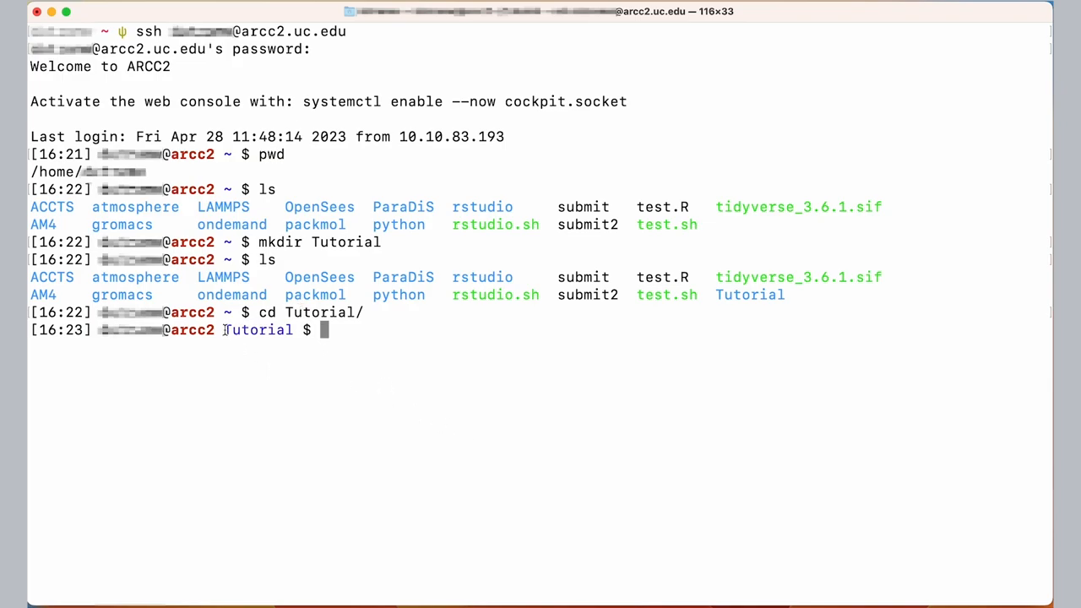
{"action": "double_click", "coordinate": [257, 329]}
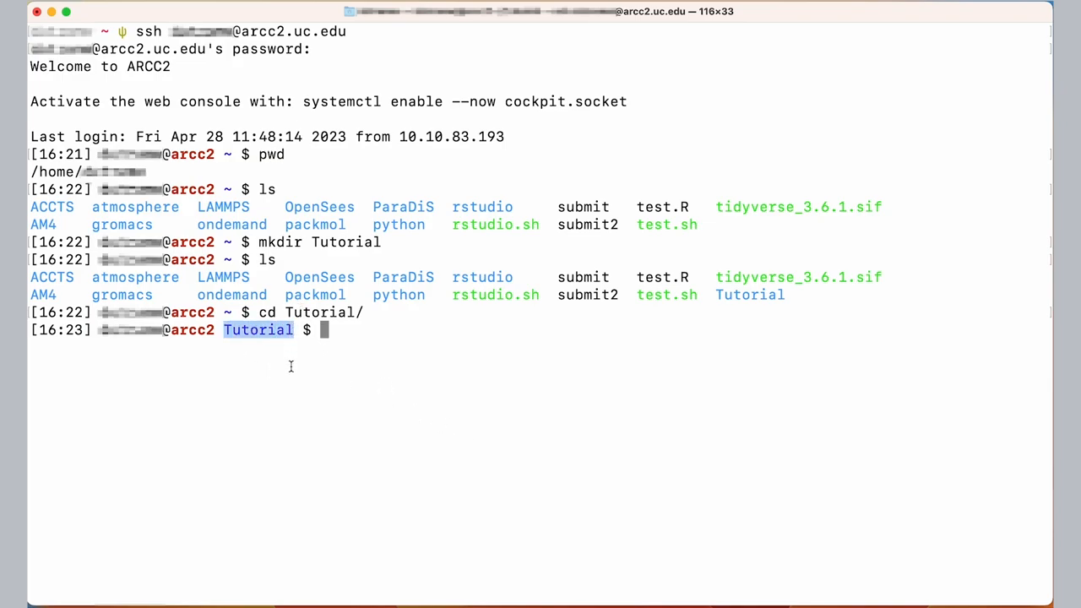
{"action": "mouse_move", "coordinate": [274, 375]}
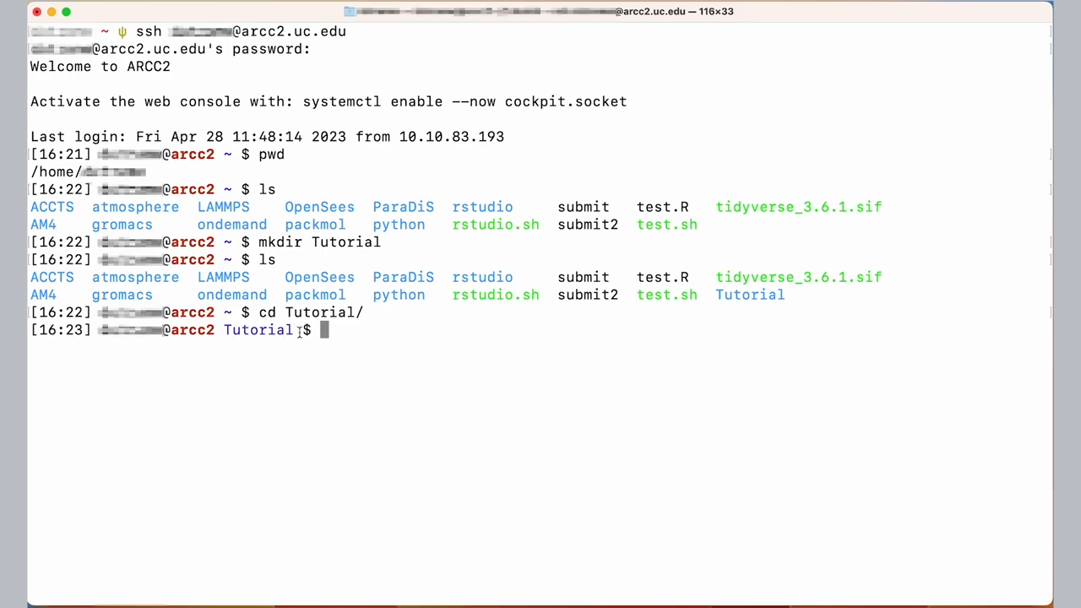
{"action": "mouse_move", "coordinate": [324, 415]}
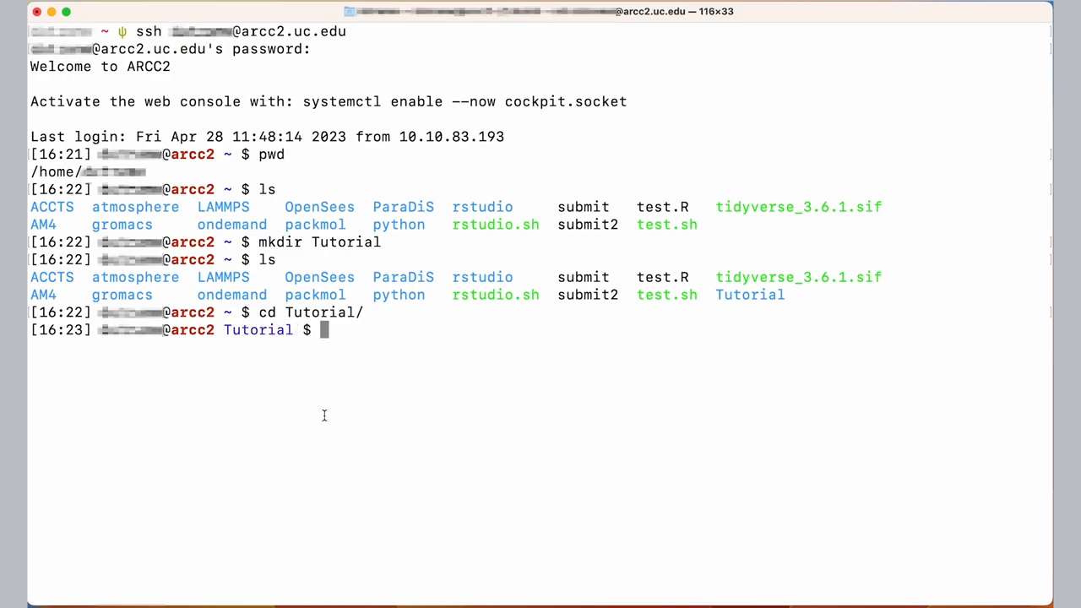
{"action": "mouse_move", "coordinate": [331, 422]}
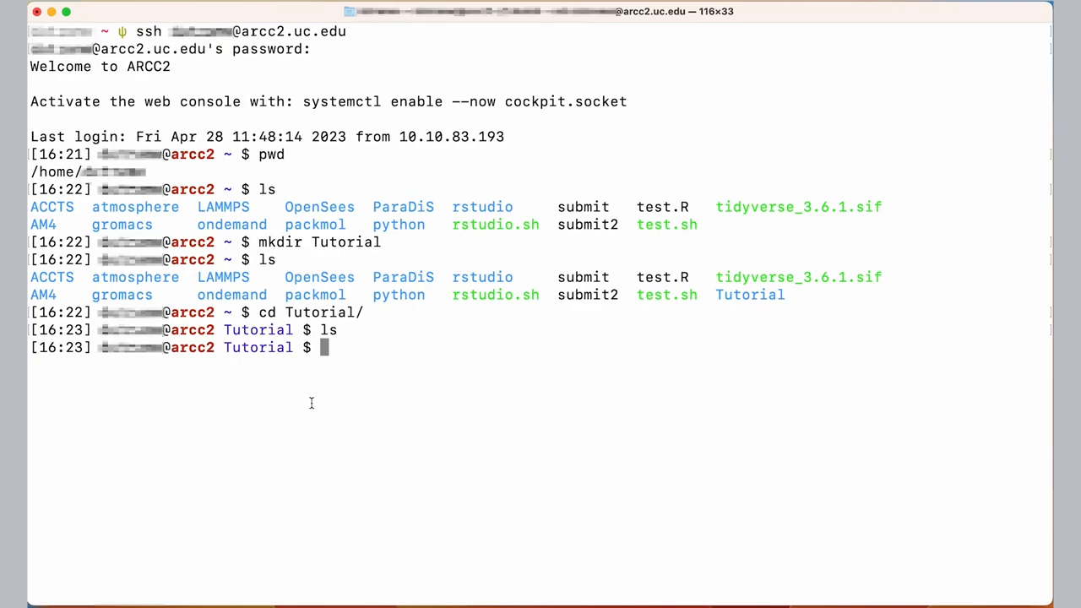
{"action": "mouse_move", "coordinate": [418, 450]}
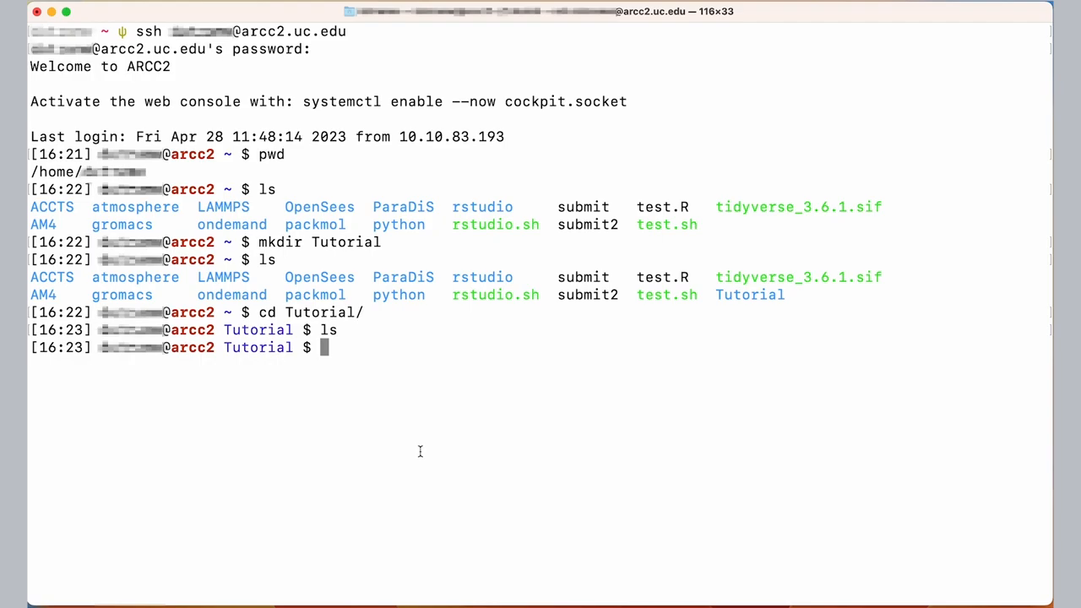
{"action": "type", "text": "cd"}
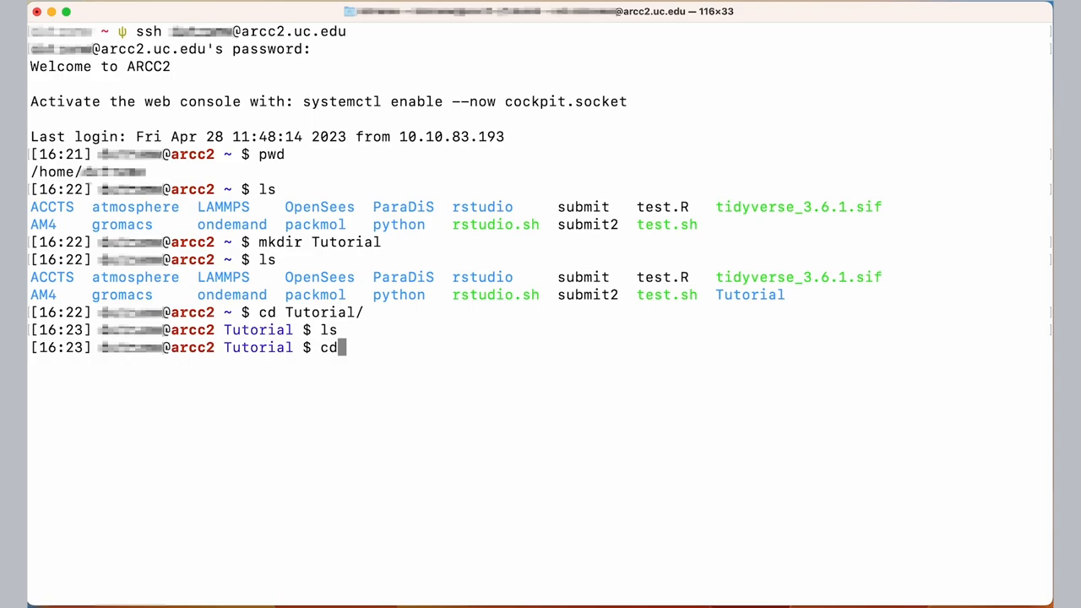
{"action": "type", "text": "."}
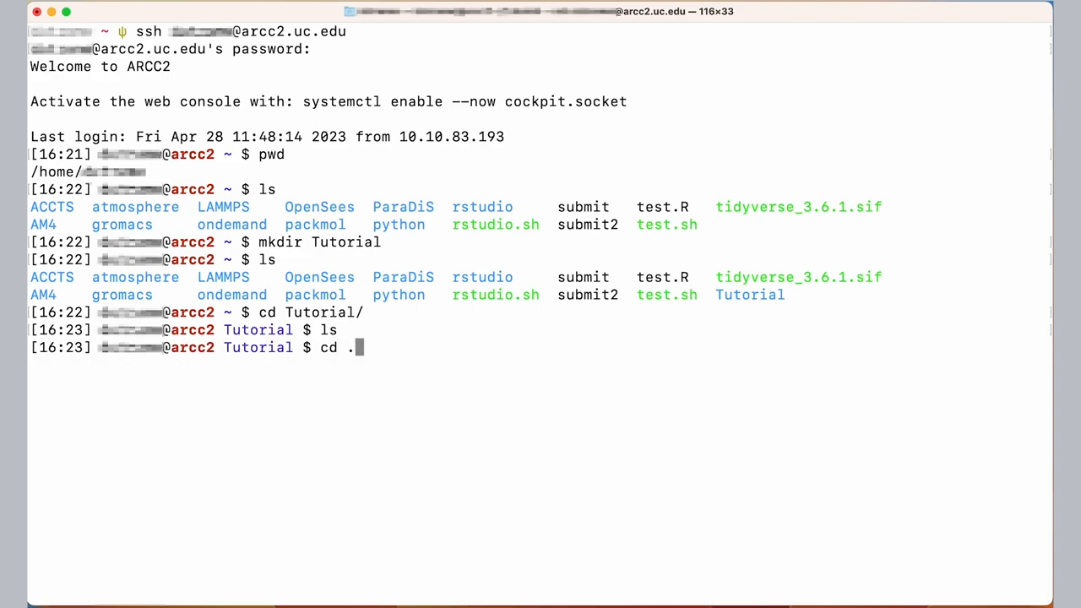
{"action": "type", "text": "."}
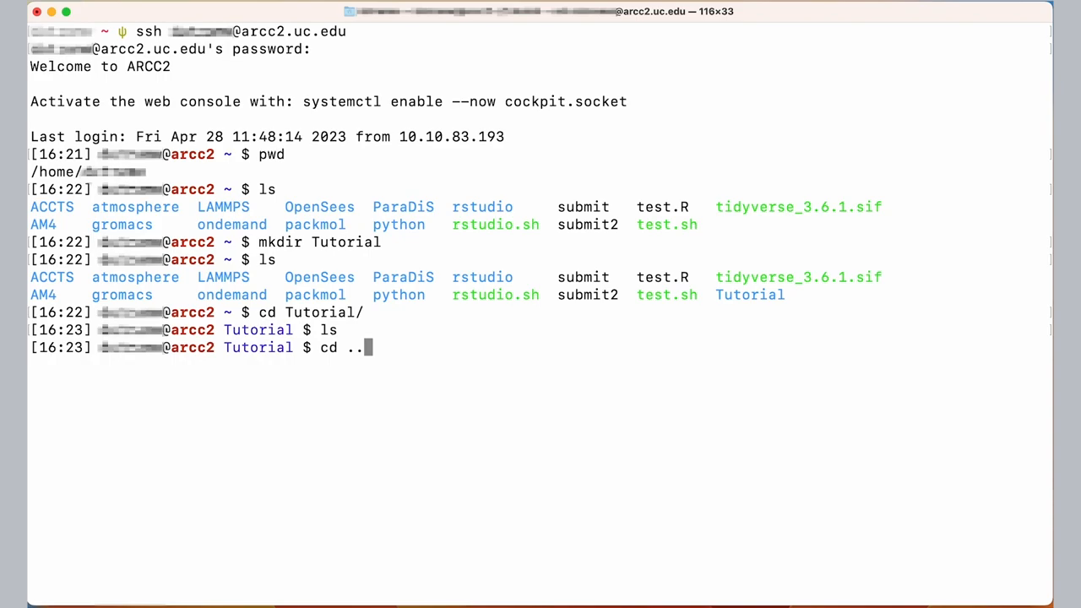
{"action": "key", "text": "Return"}
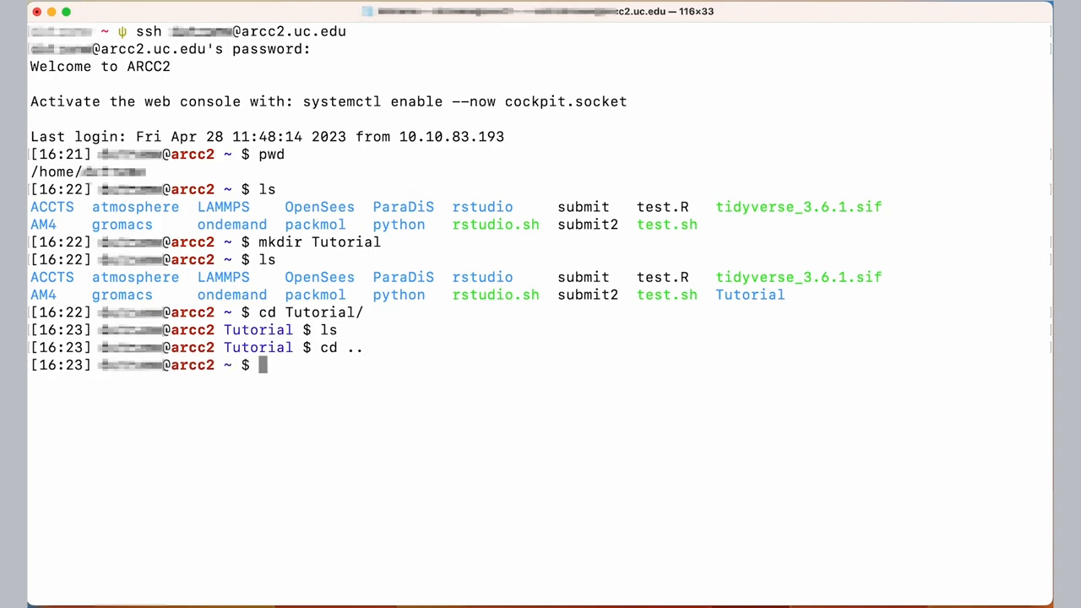
{"action": "key", "text": "Return"}
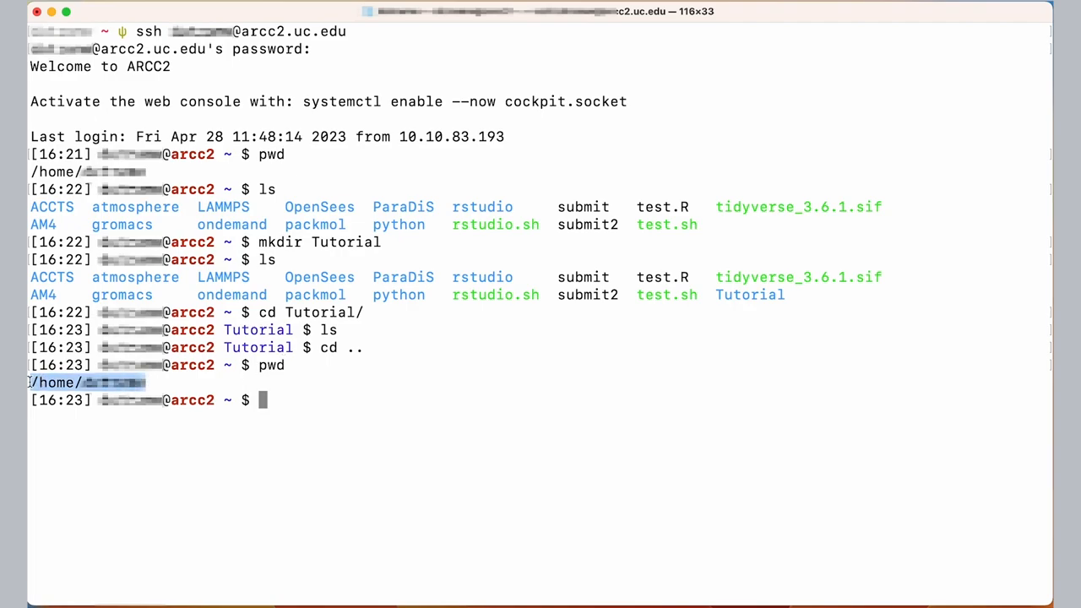
{"action": "type", "text": "cd"}
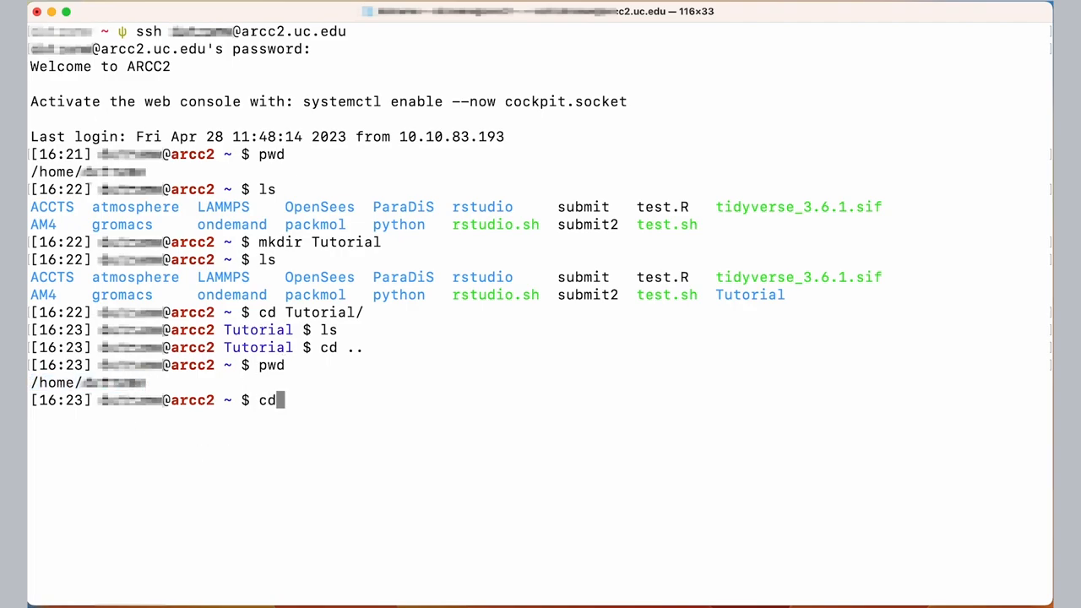
{"action": "key", "text": "Return"}
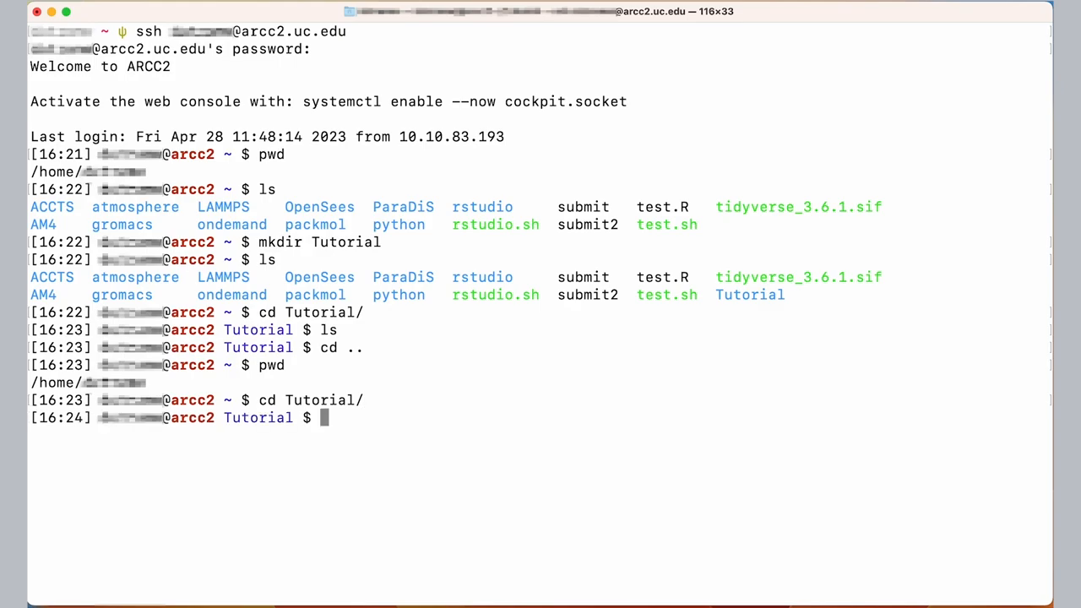
{"action": "type", "text": "cd"}
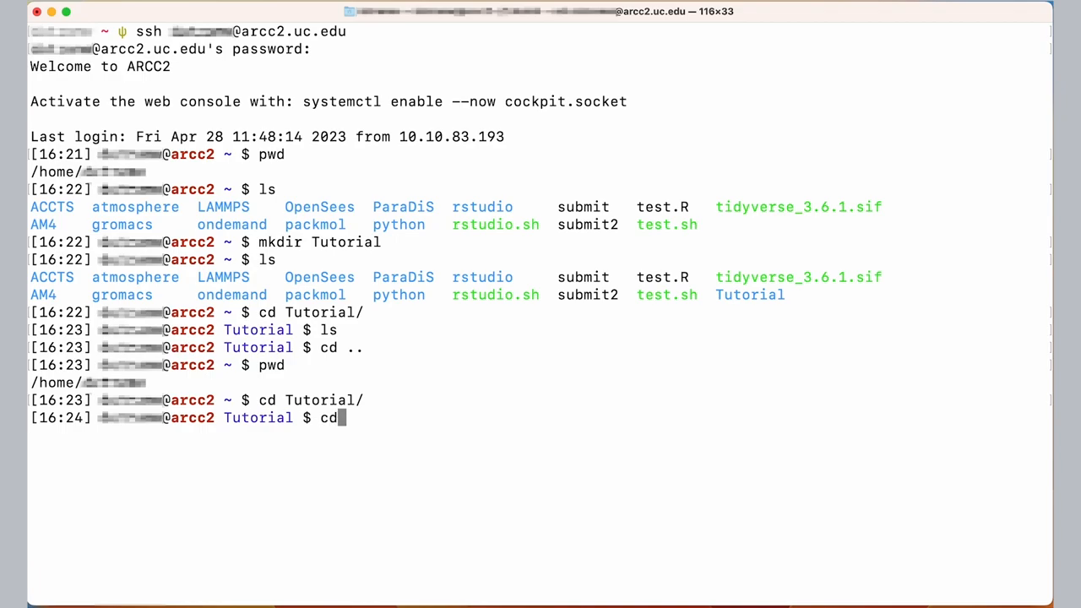
{"action": "key", "text": "Return"}
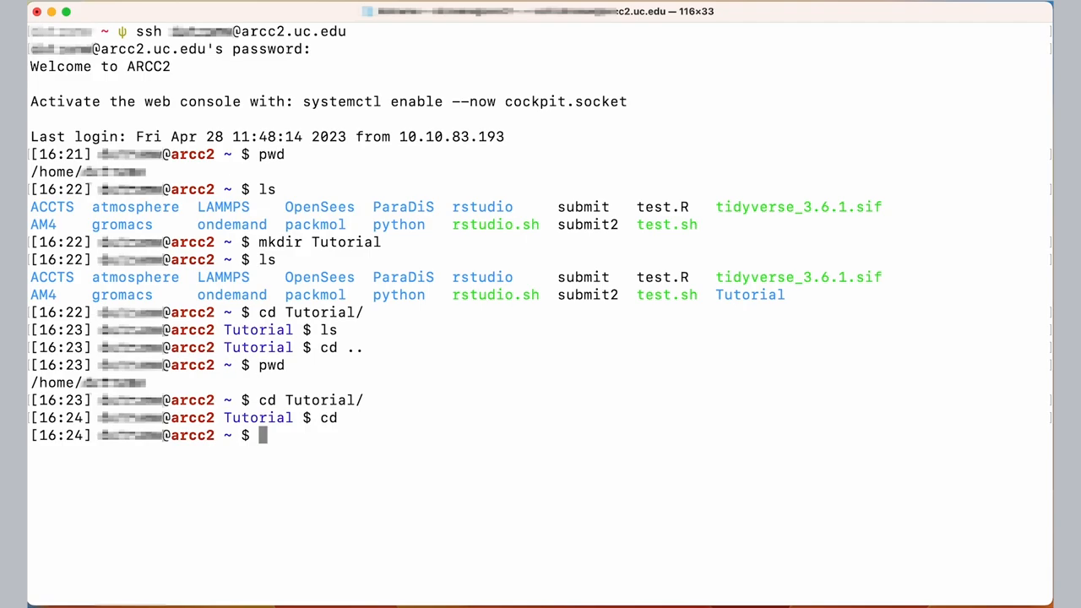
{"action": "key", "text": "Return"}
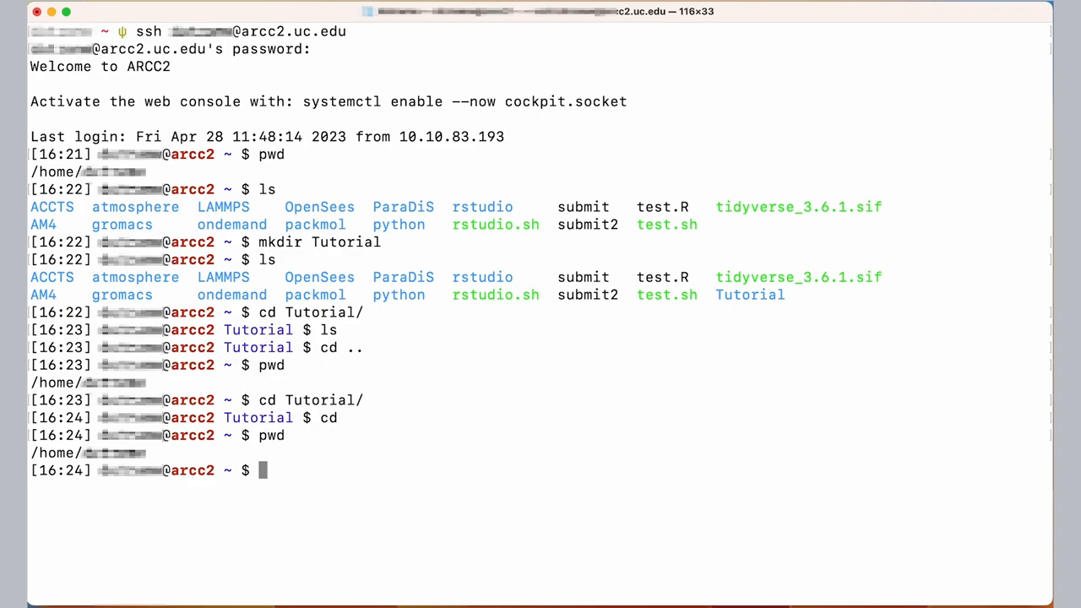
Remove the empty Tutorial folder with rmdir Tutorial.
{"action": "type", "text": "rmdir"}
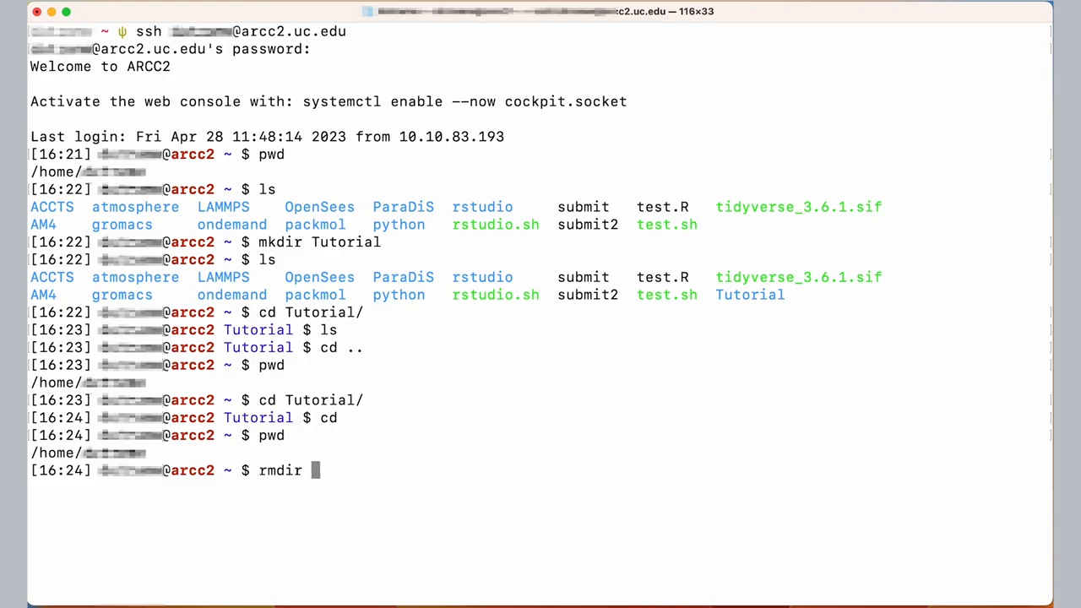
{"action": "type", "text": "Tutorial"}
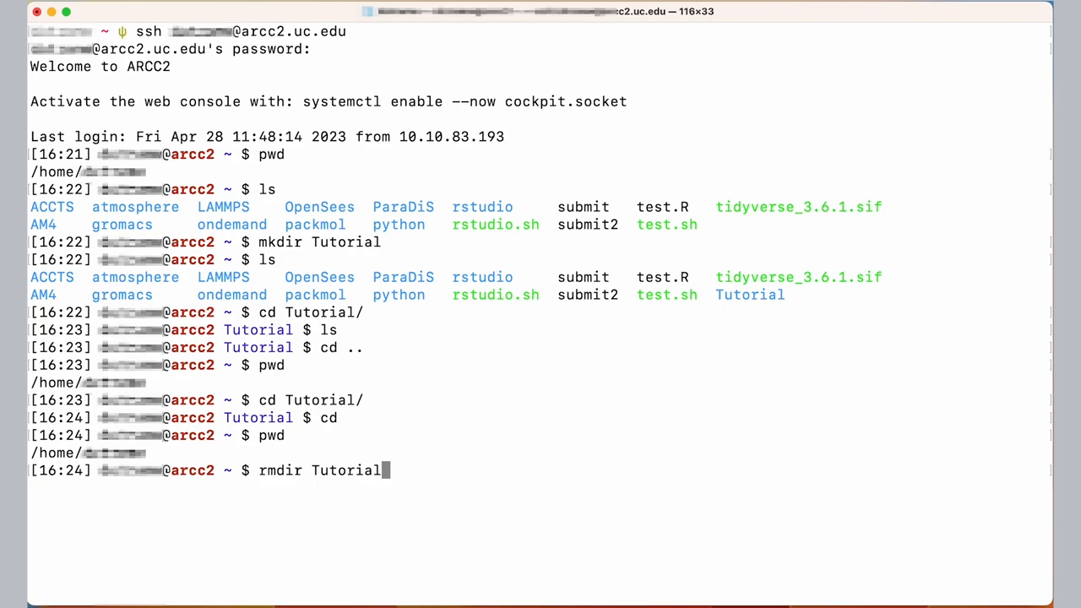
{"action": "key", "text": "Return"}
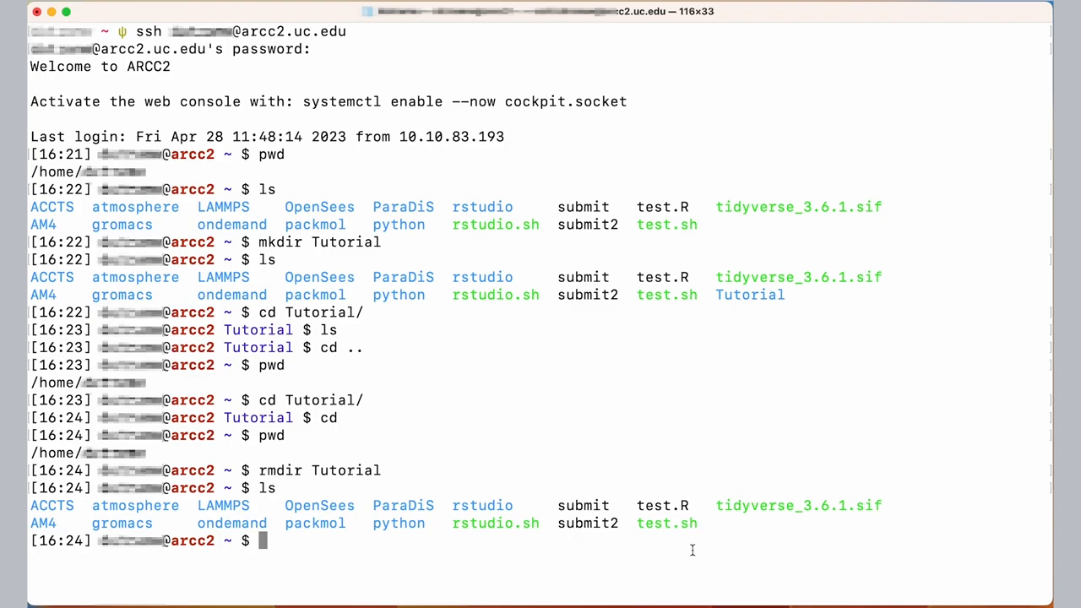
Recreate Tutorial with mkdir and change into it with cd.
{"action": "type", "text": "mkdir Tut"}
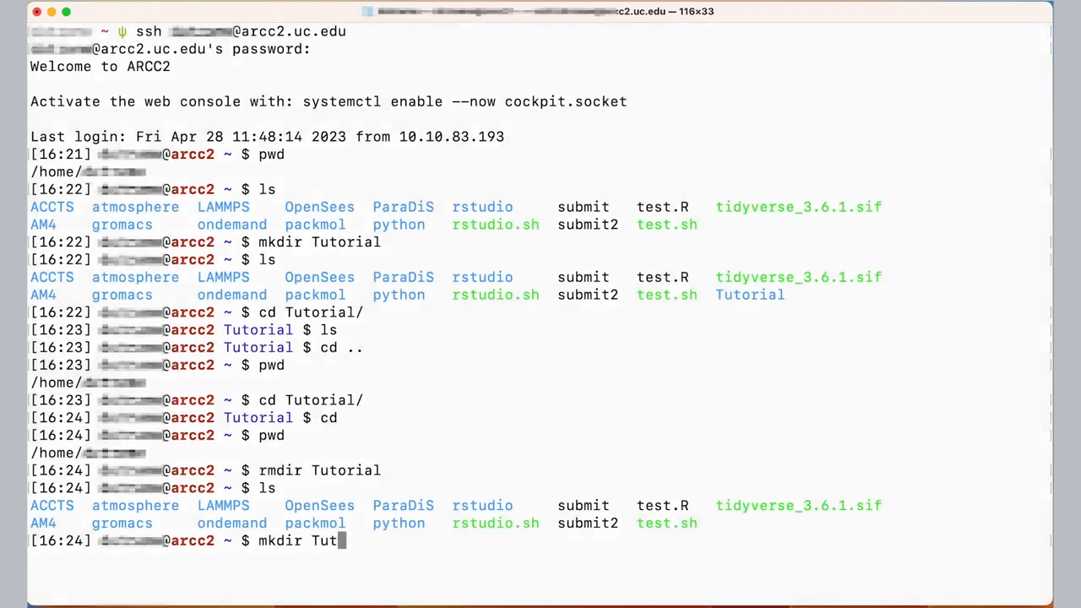
{"action": "type", "text": "orial"}
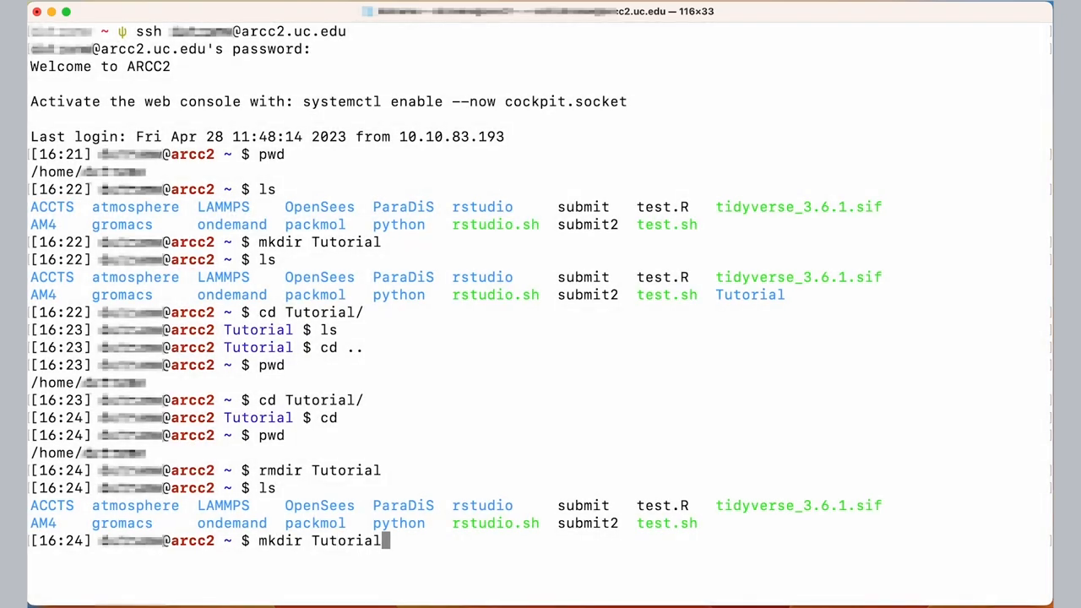
{"action": "type", "text": "cd T"}
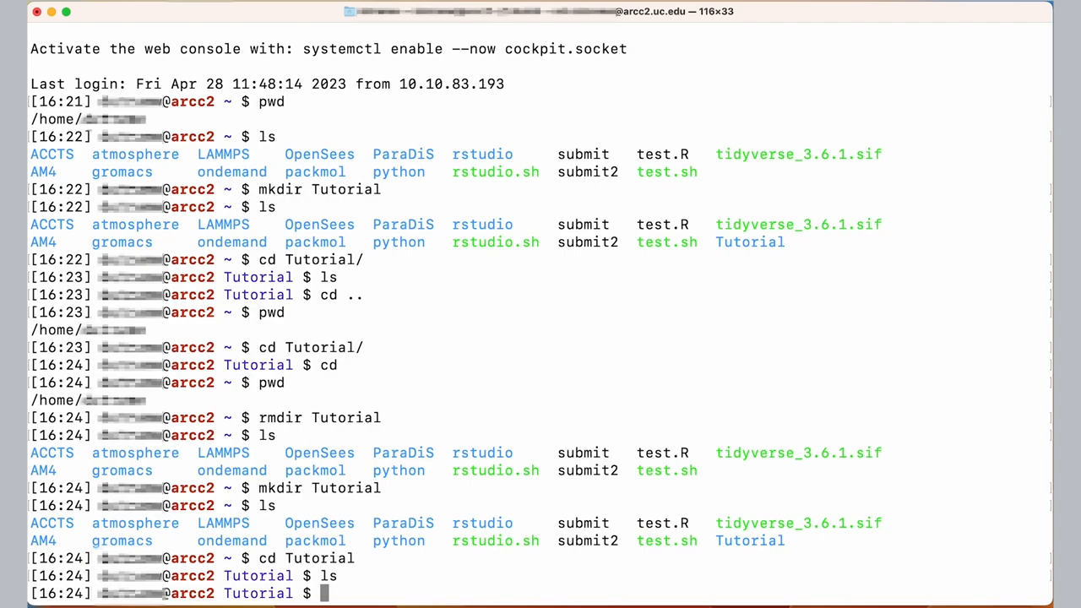
Run vi submit.batch to start a new, empty submit.batch file in Tutorial.
{"action": "type", "text": "vi"}
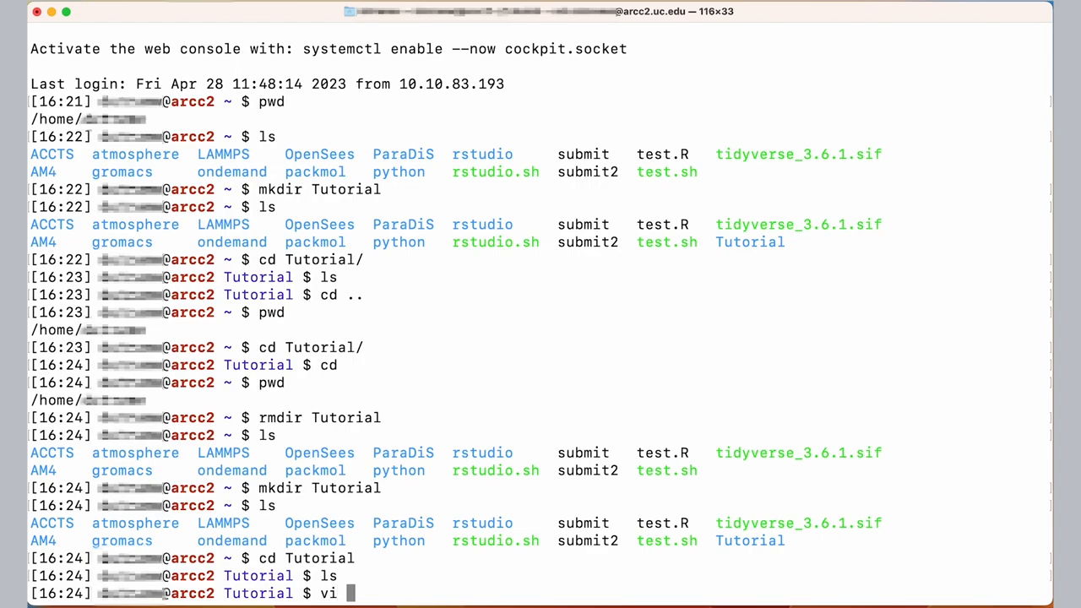
{"action": "type", "text": "submit"}
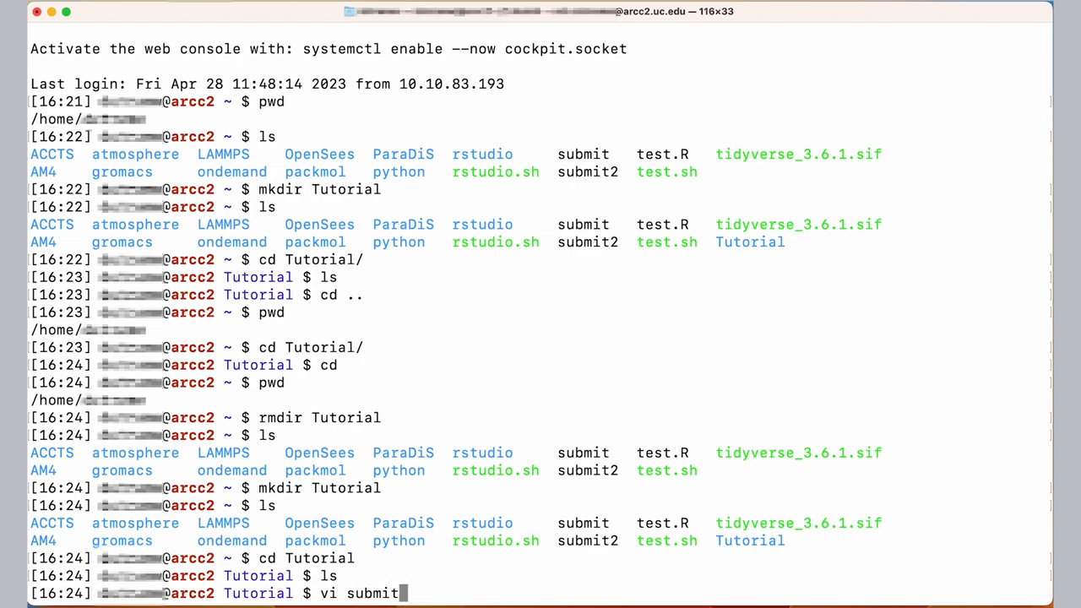
{"action": "type", "text": ".batch"}
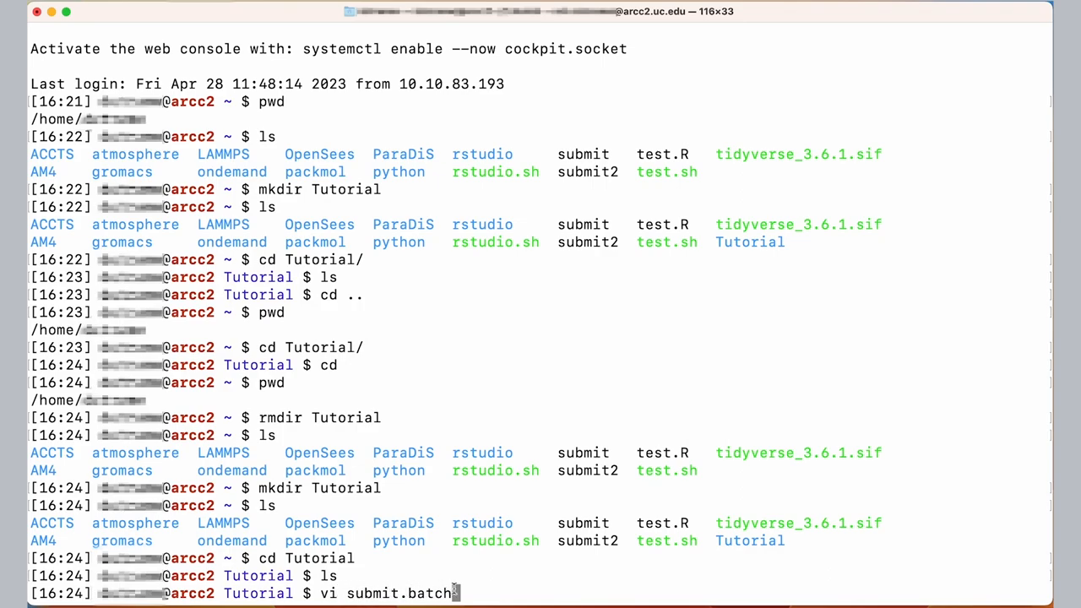
{"action": "double_click", "coordinate": [426, 592]}
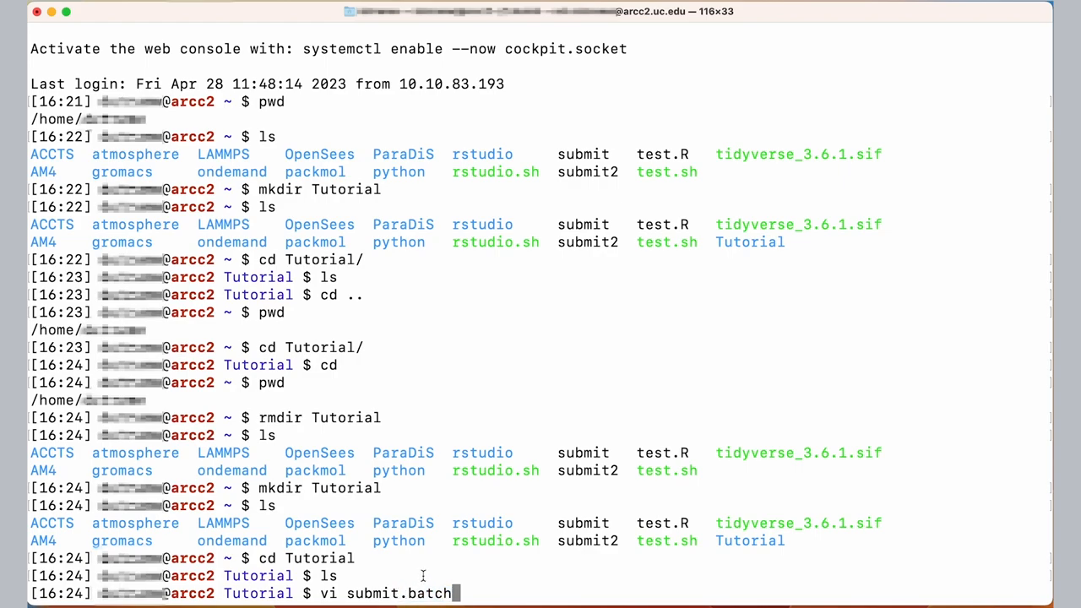
{"action": "key", "text": "Return"}
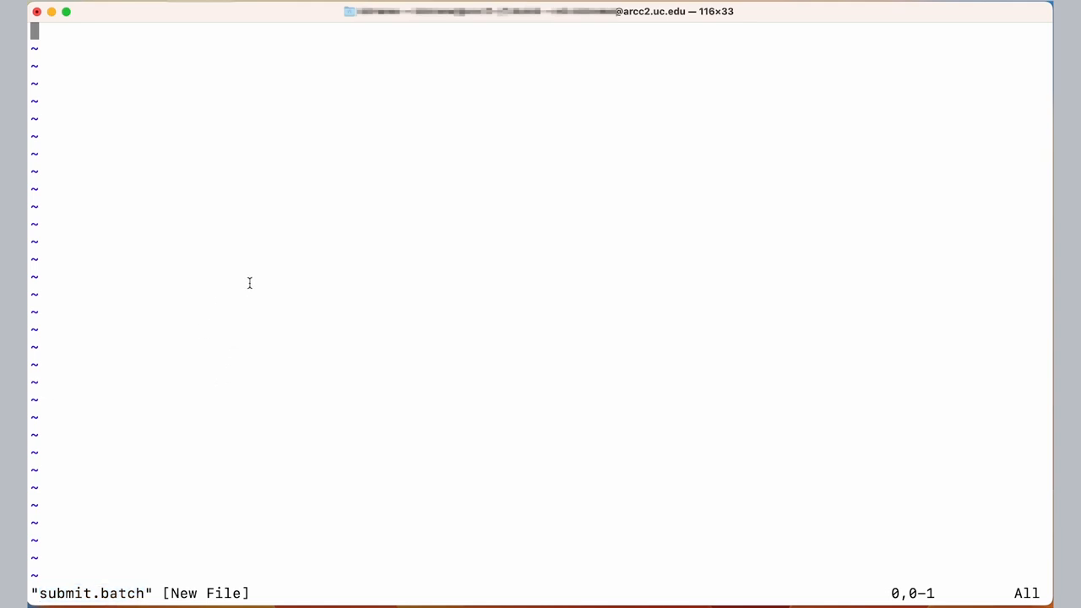
Enter insert mode, type a throwaway line of random characters and delete it again.
{"action": "key", "text": "i"}
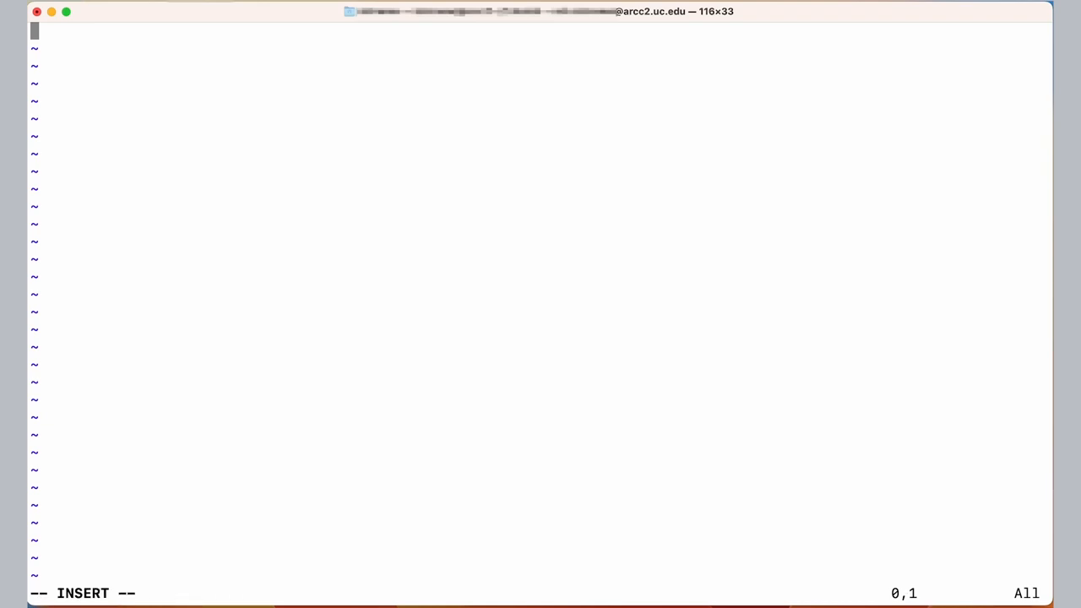
{"action": "mouse_move", "coordinate": [91, 557]}
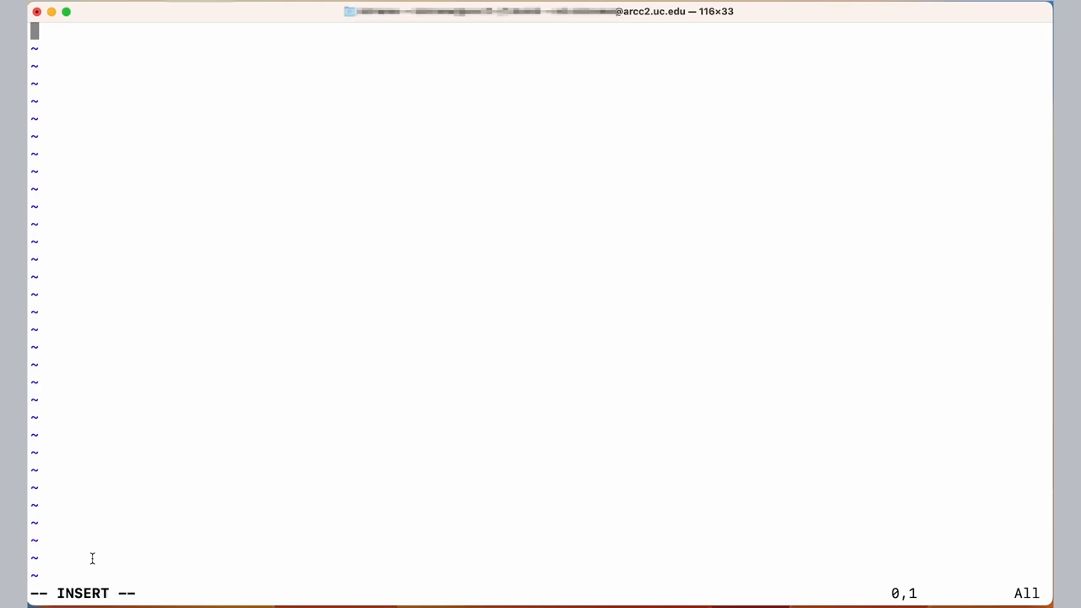
{"action": "mouse_move", "coordinate": [385, 436]}
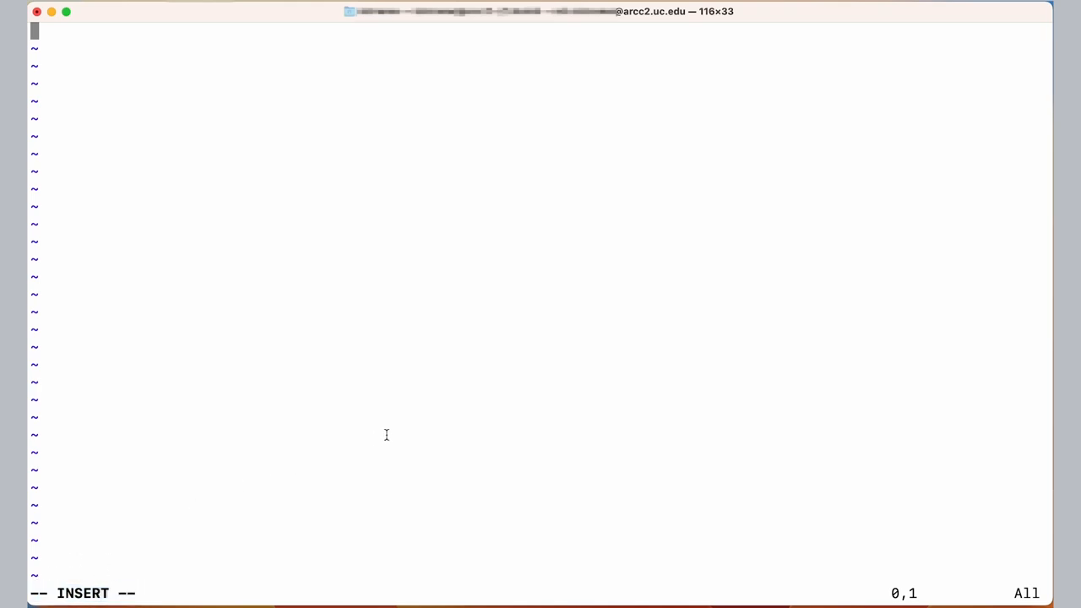
{"action": "type", "text": ";dlfkgjsdlfgkjdlfgjk"}
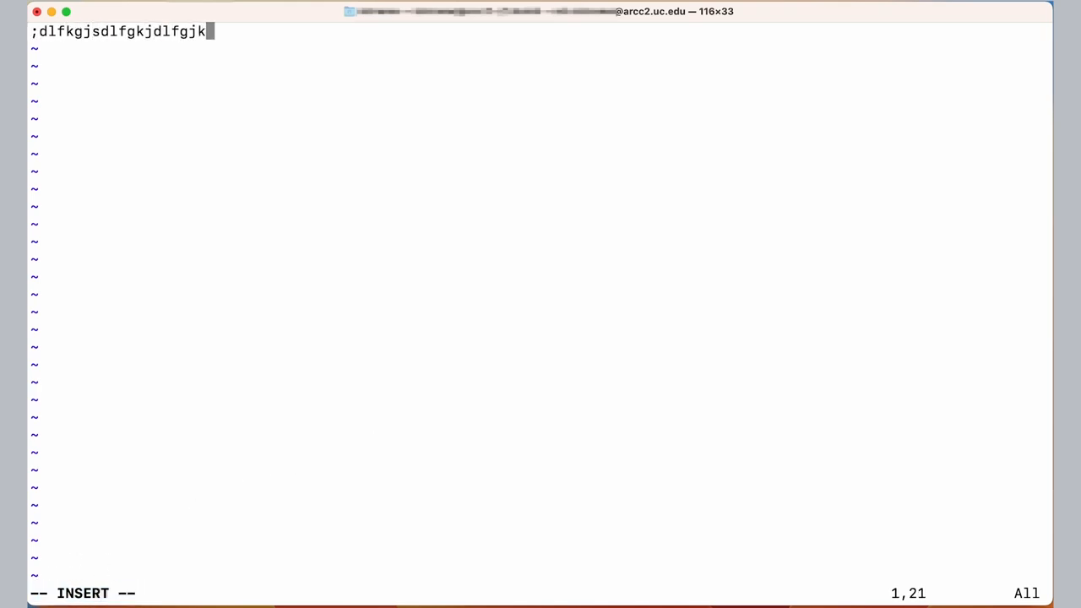
{"action": "key", "text": "BackSpace"}
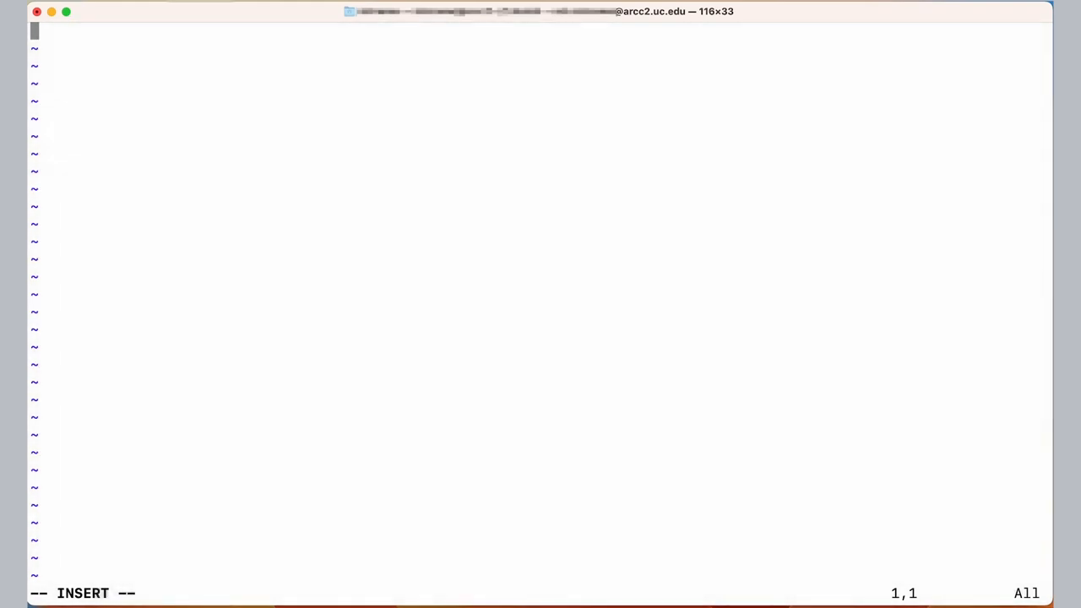
{"action": "mouse_move", "coordinate": [459, 415]}
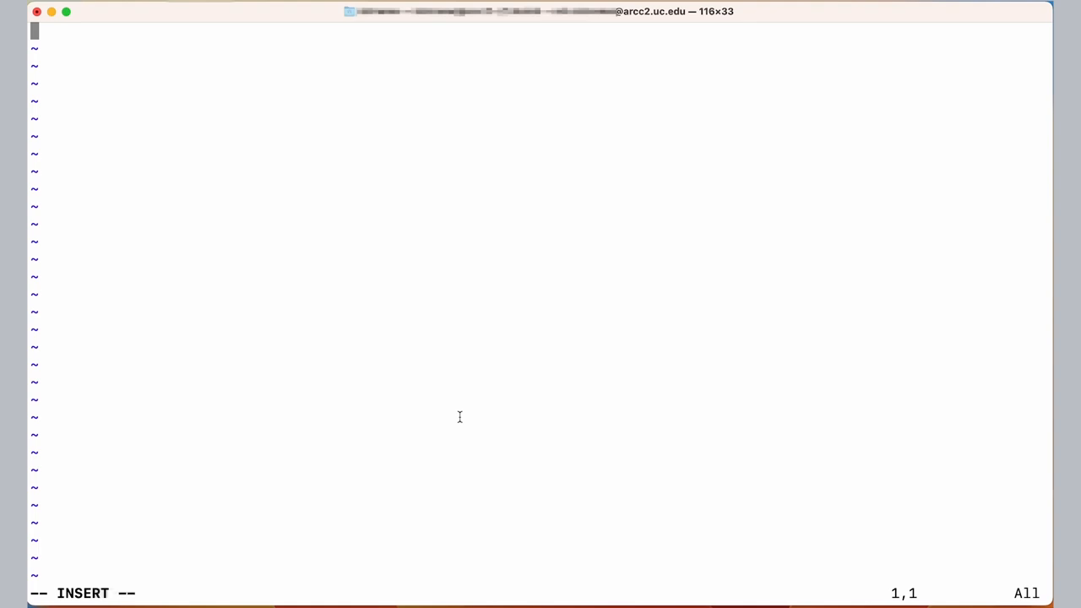
{"action": "mouse_move", "coordinate": [475, 416]}
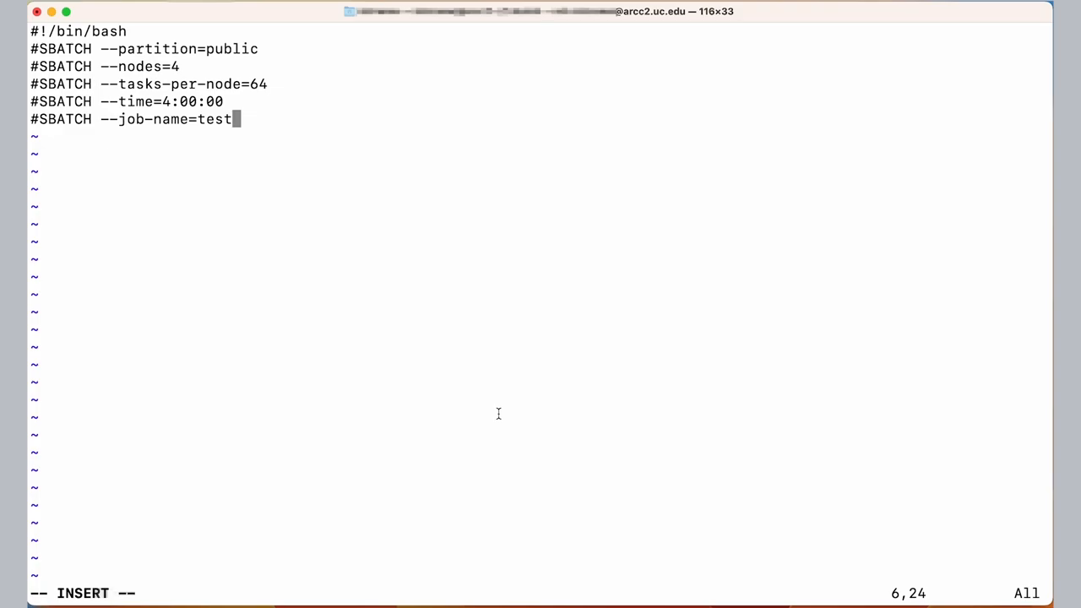
Add the echo 'Hello World' line below the SBATCH job-name header.
{"action": "key", "text": "Return"}
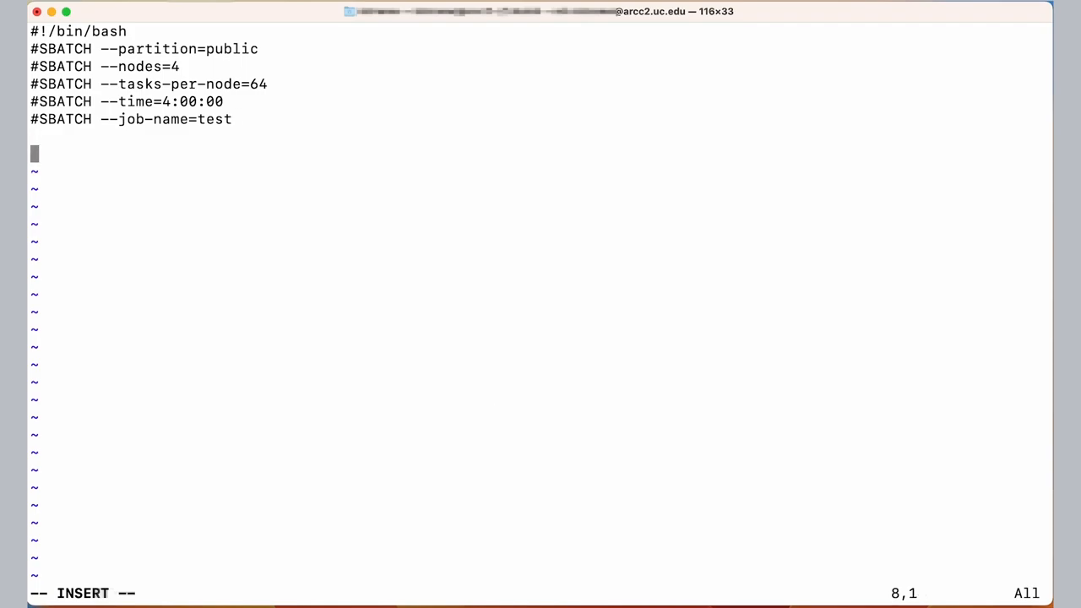
{"action": "type", "text": "e"}
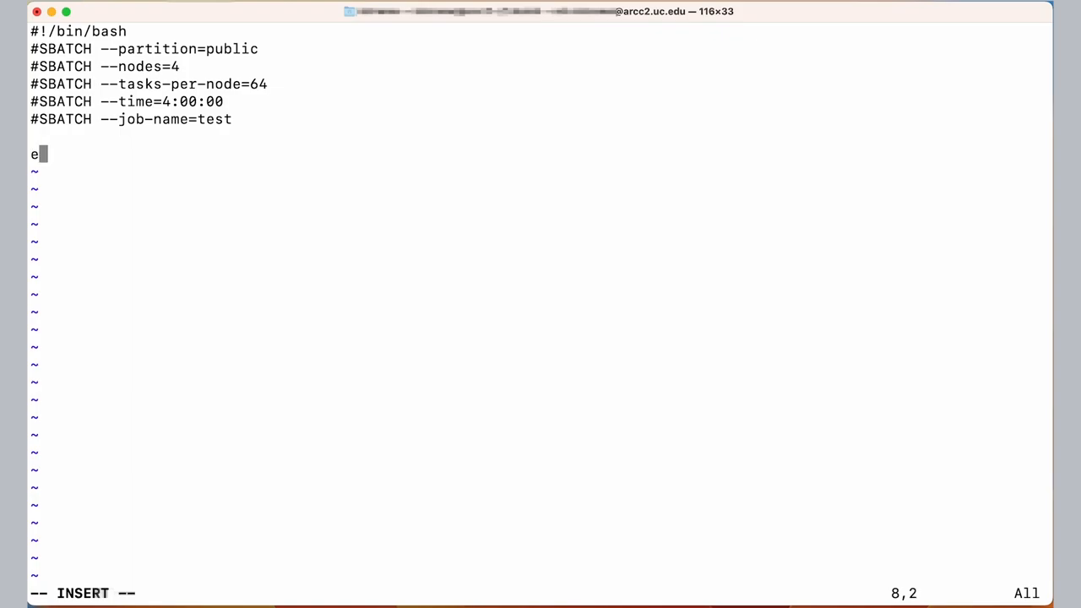
{"action": "type", "text": "cho 'Hello"}
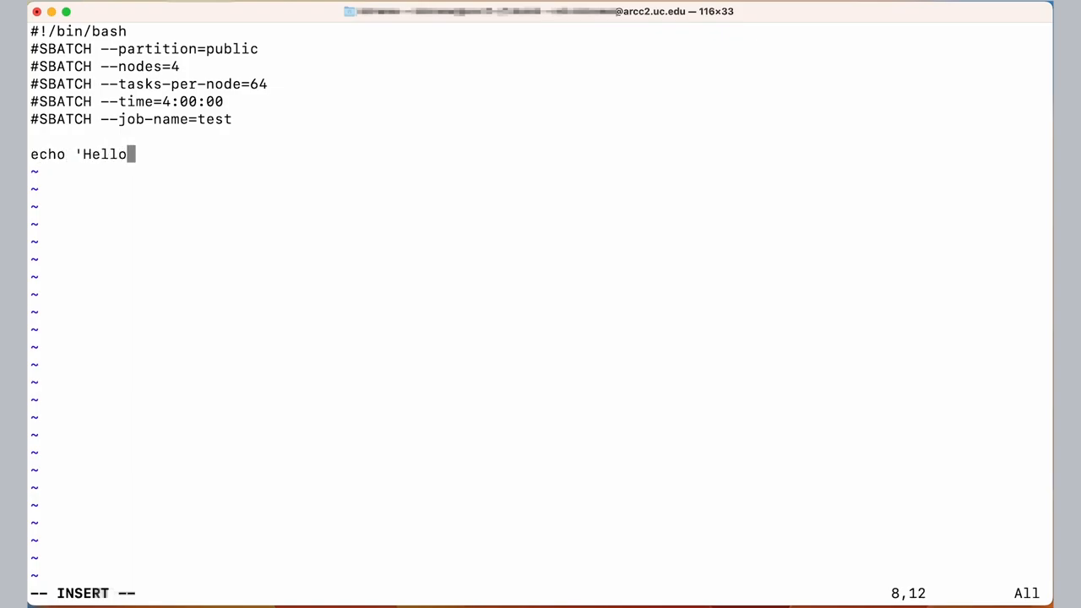
{"action": "type", "text": "World'"}
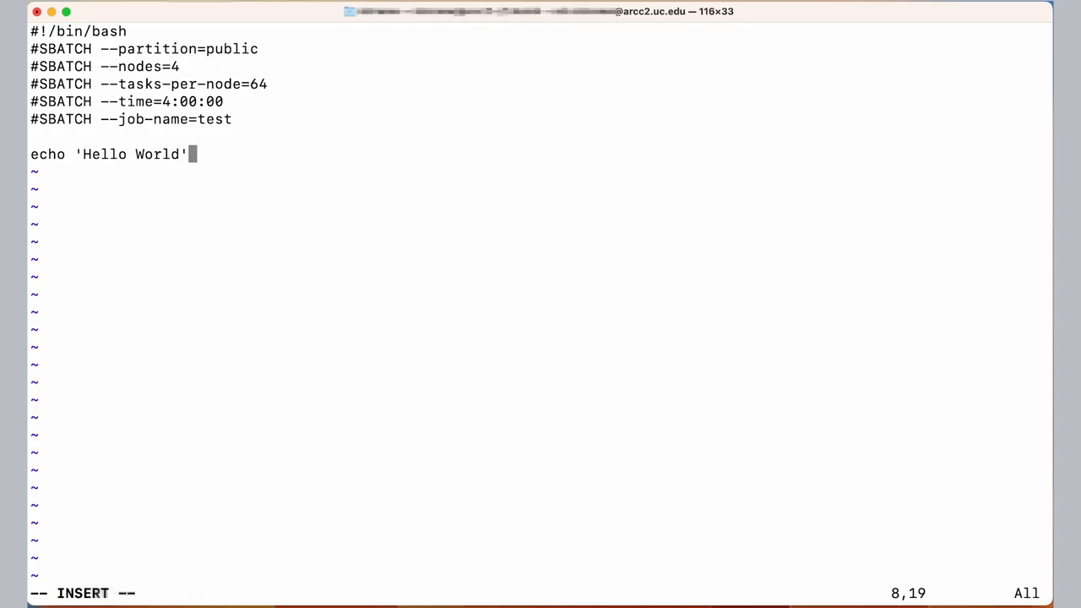
{"action": "key", "text": "Left"}
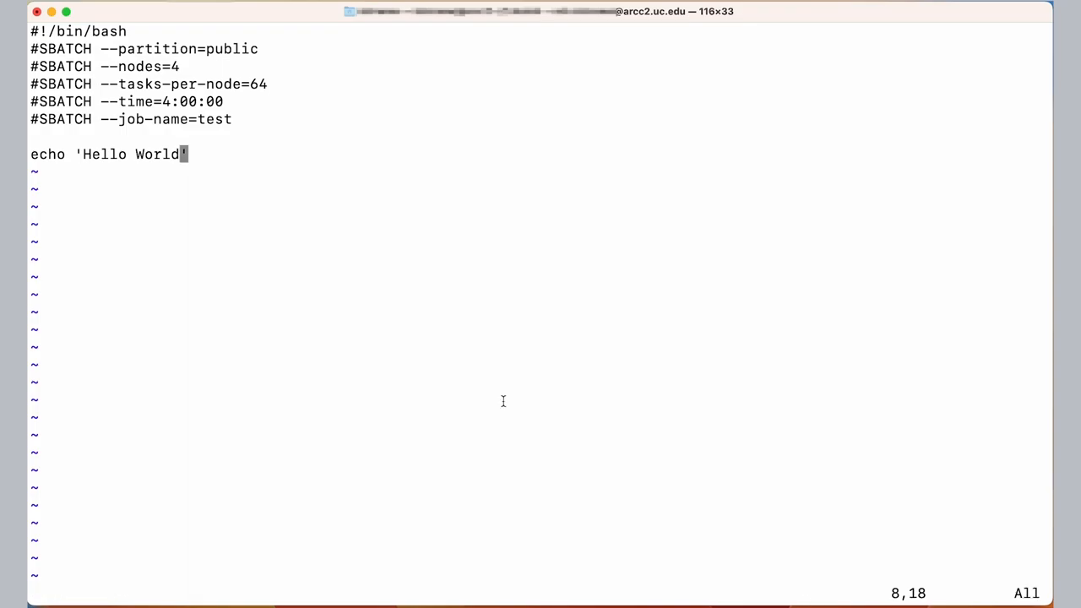
{"action": "mouse_move", "coordinate": [493, 375]}
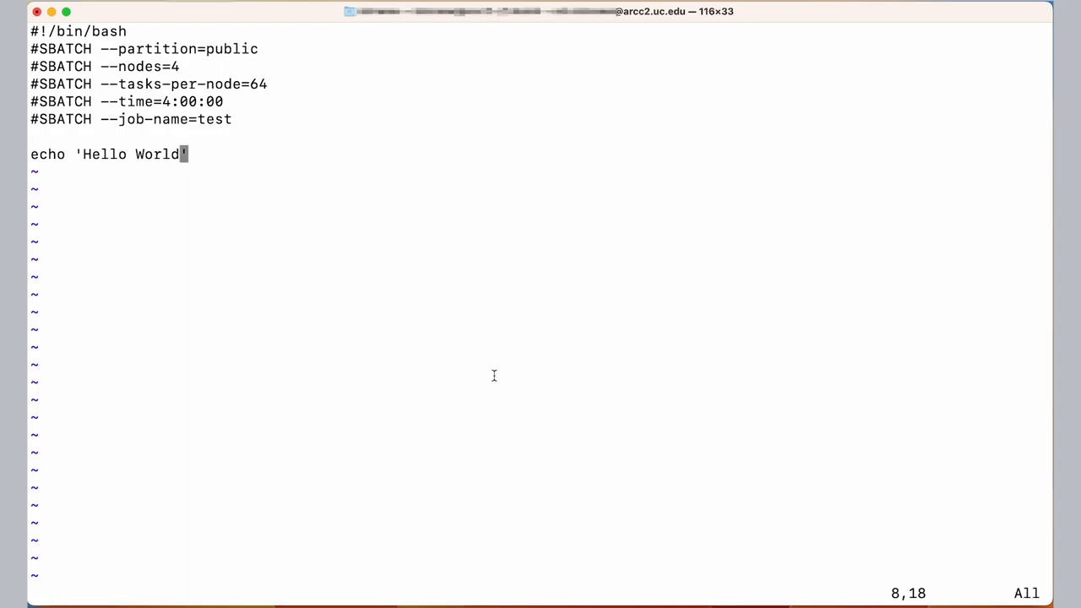
{"action": "key", "text": "i"}
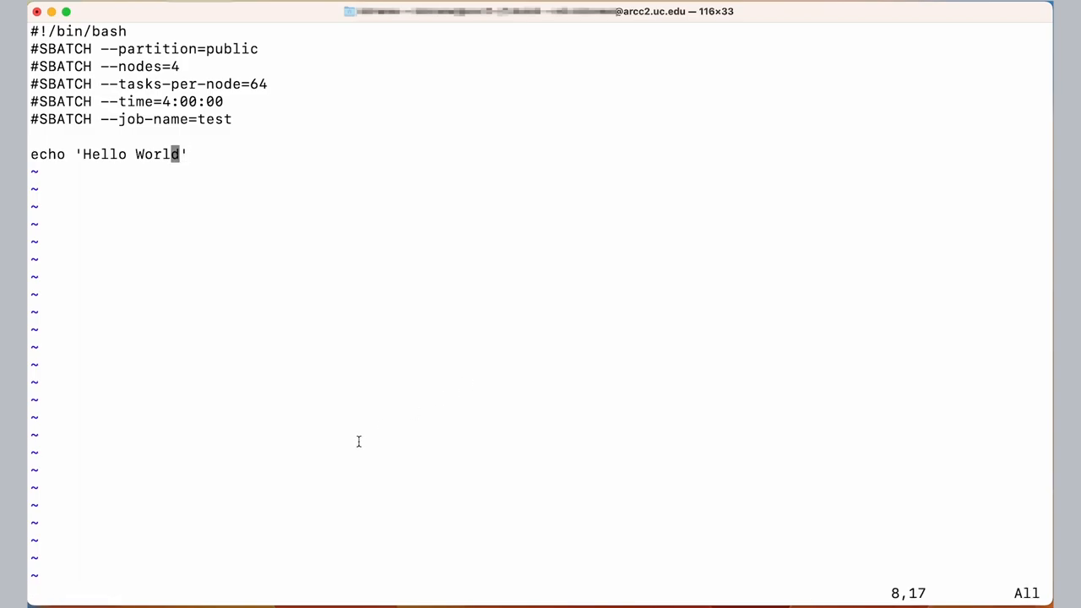
{"action": "mouse_move", "coordinate": [95, 596]}
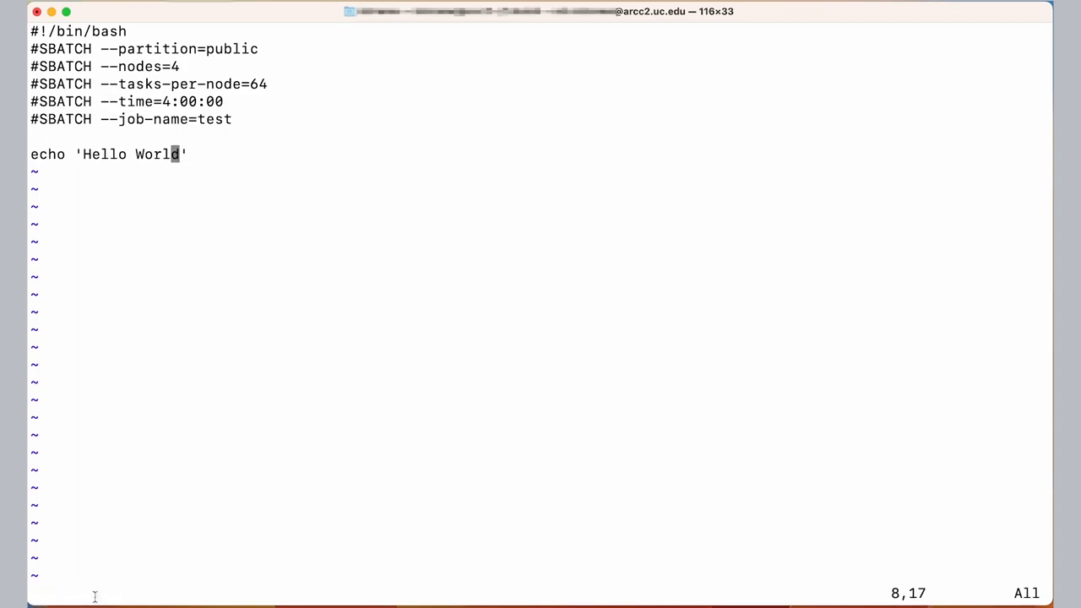
{"action": "mouse_move", "coordinate": [564, 281]}
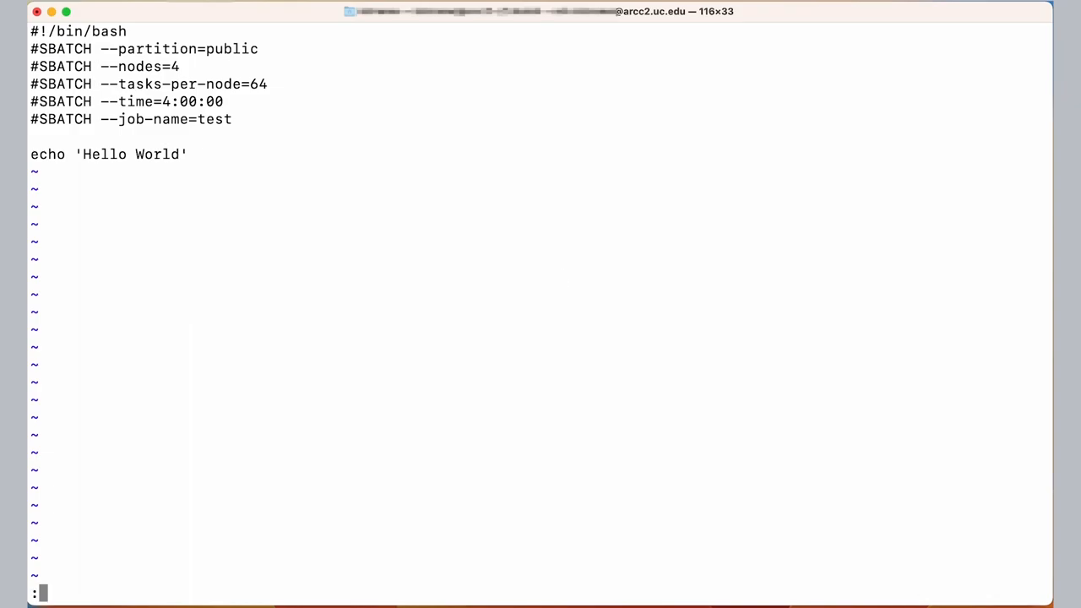
Save submit.batch and quit vi with :wq.
{"action": "type", "text": "w"}
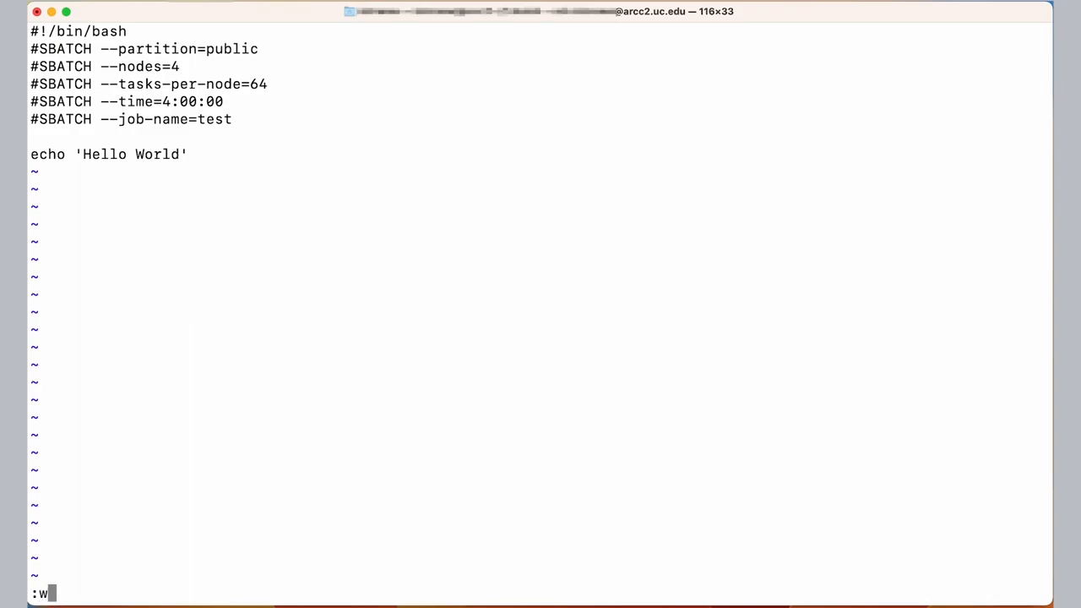
{"action": "type", "text": "q"}
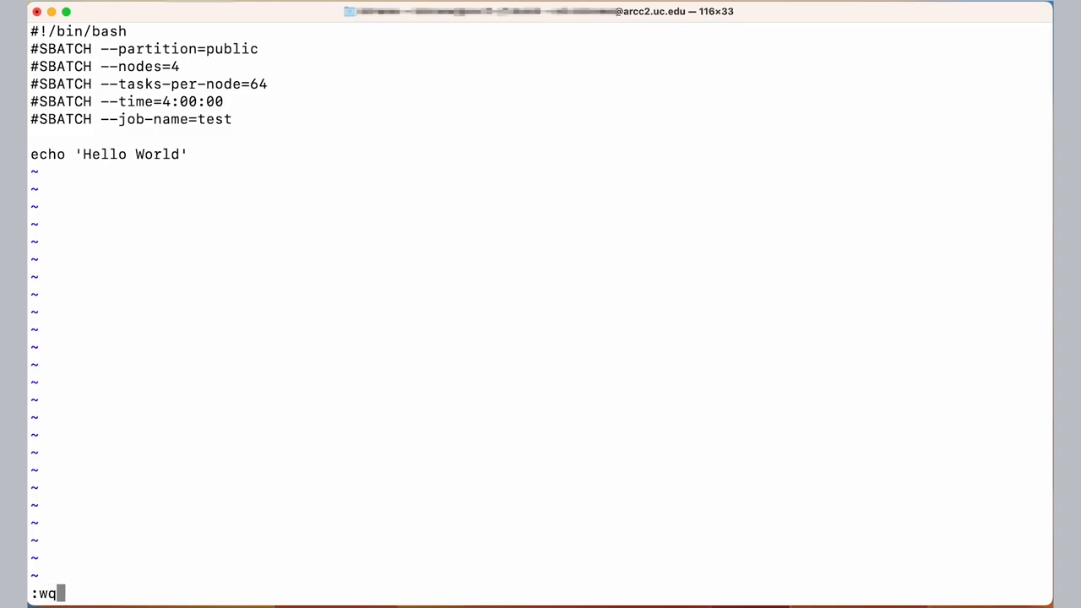
{"action": "key", "text": "Return"}
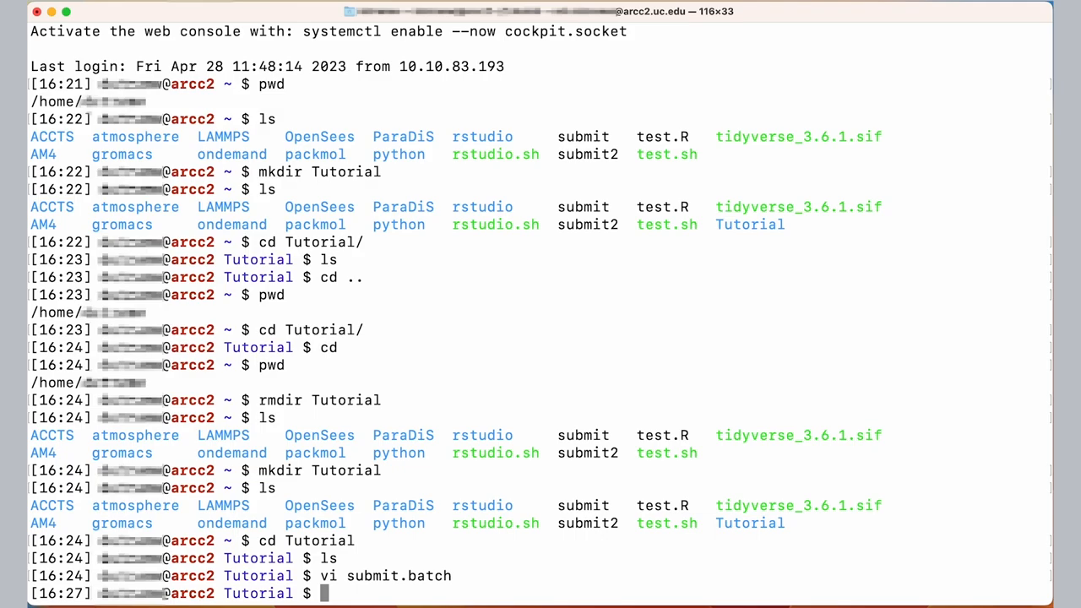
Copy submit.batch to submit.batch_copy and select the new name in the listing for reuse.
{"action": "type", "text": "ls"}
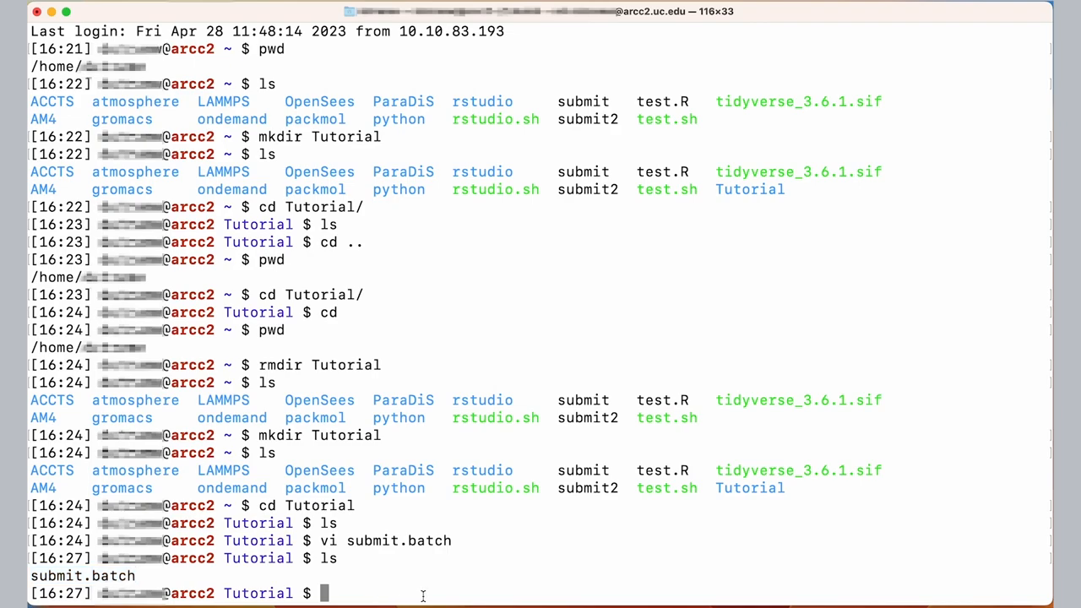
{"action": "type", "text": "cp"}
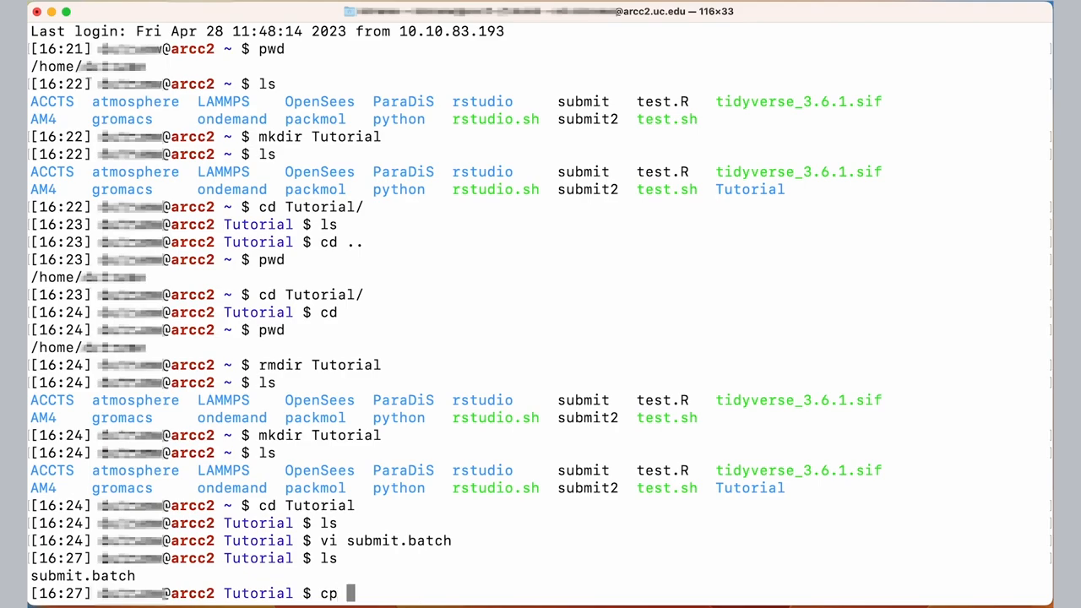
{"action": "type", "text": "submit.batch"}
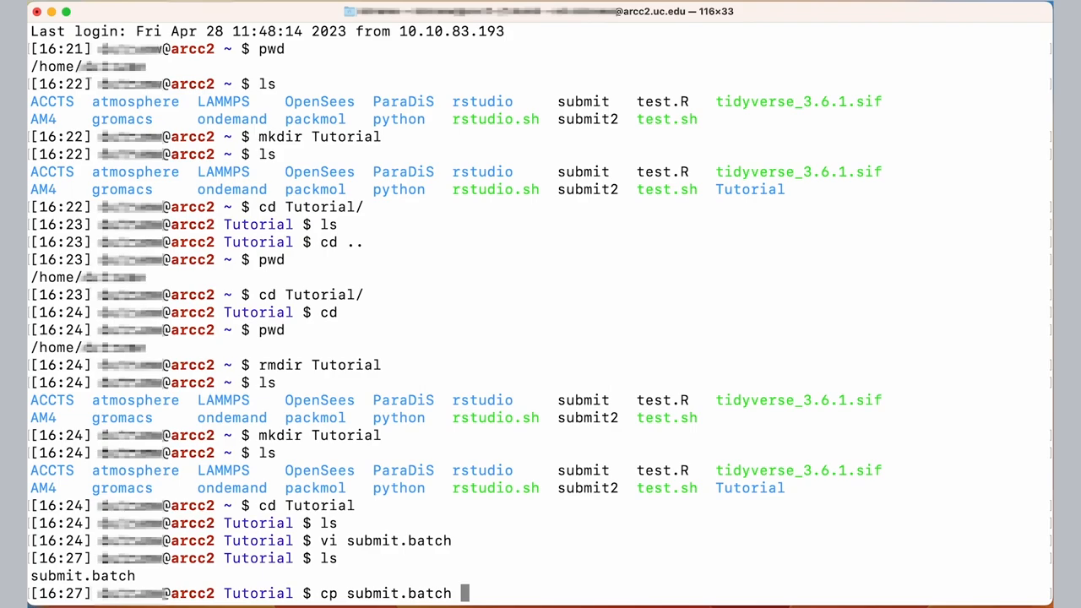
{"action": "type", "text": "submit.bat"}
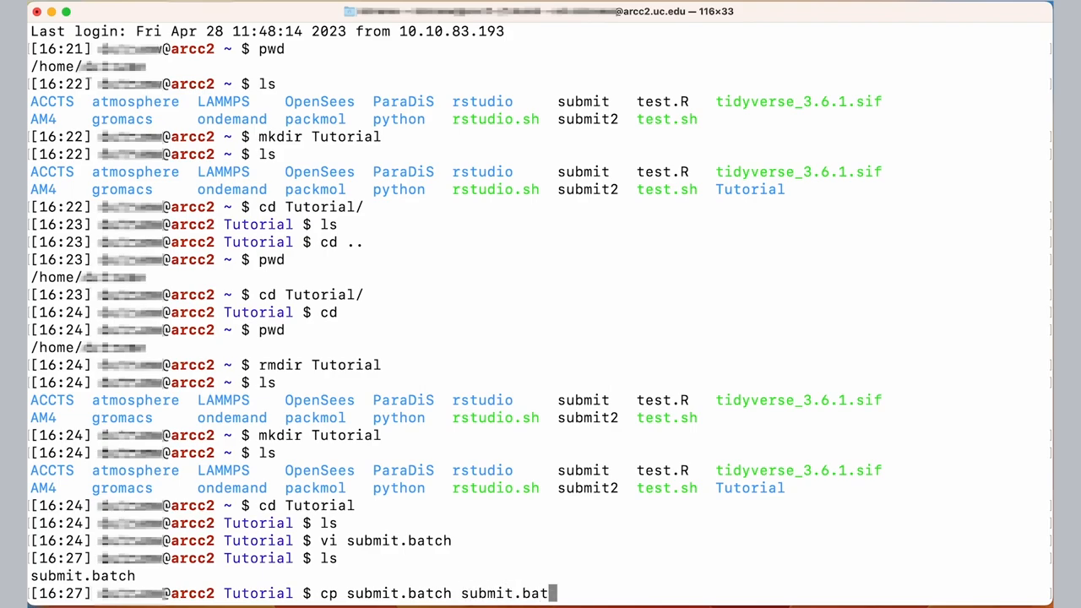
{"action": "type", "text": "_co"}
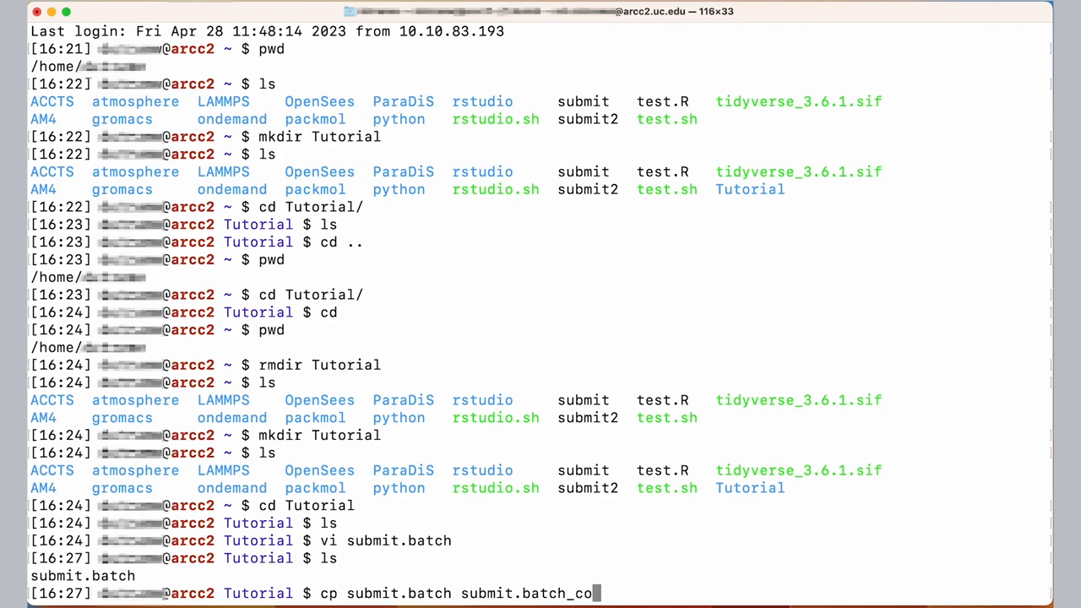
{"action": "key", "text": "Return"}
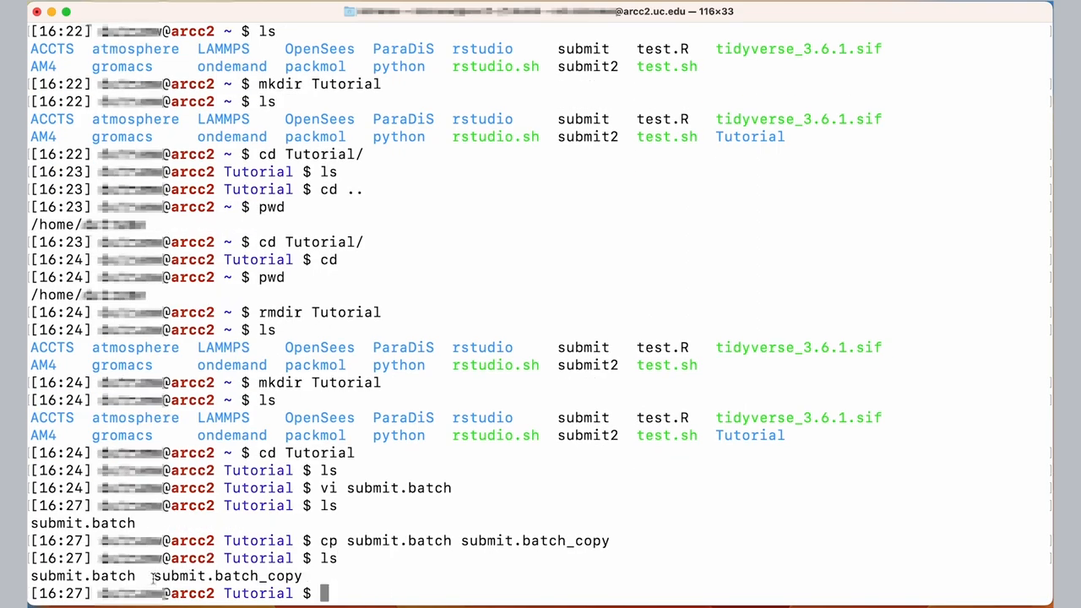
{"action": "double_click", "coordinate": [226, 574]}
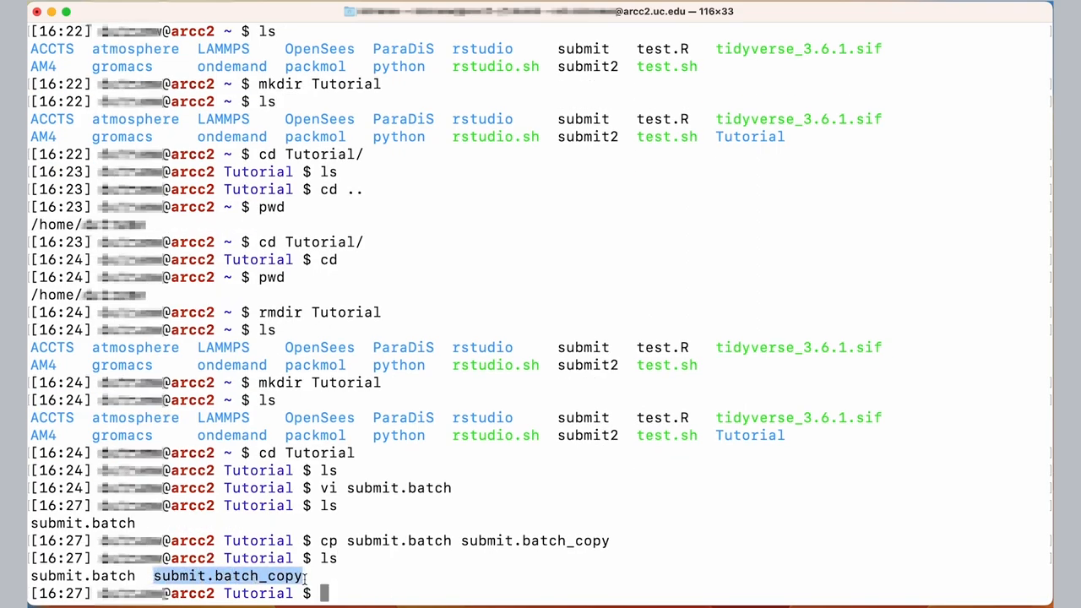
{"action": "type", "text": "vi"}
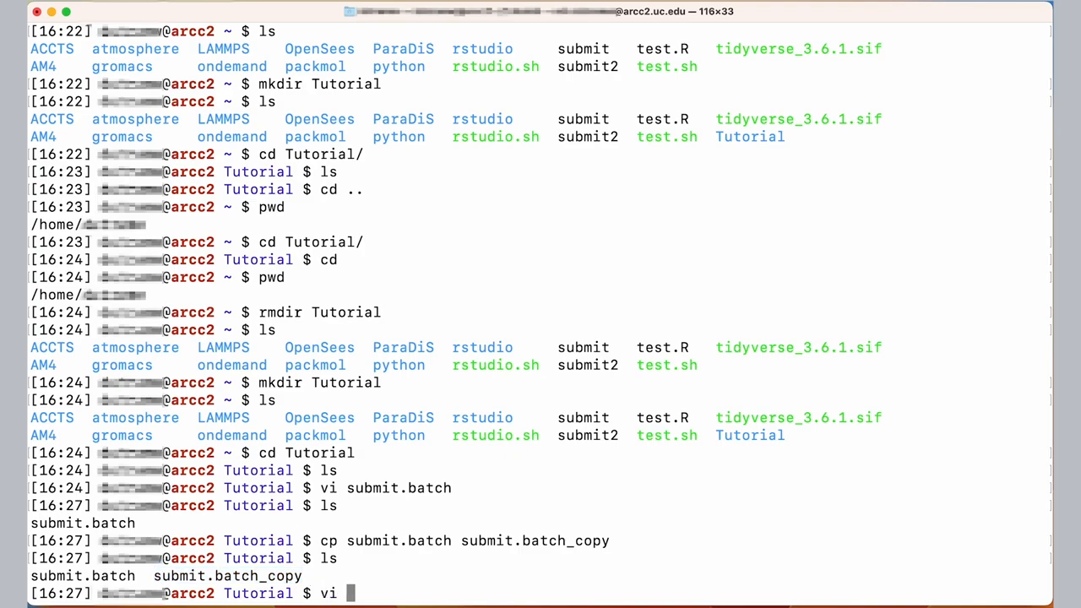
{"action": "type", "text": "submit.batch"}
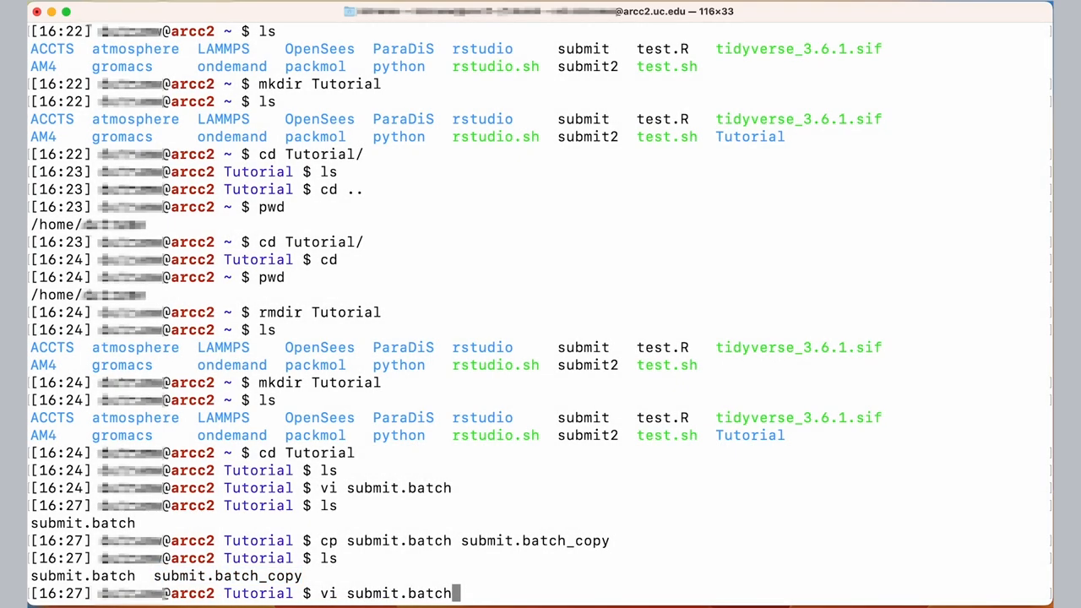
{"action": "key", "text": "Return"}
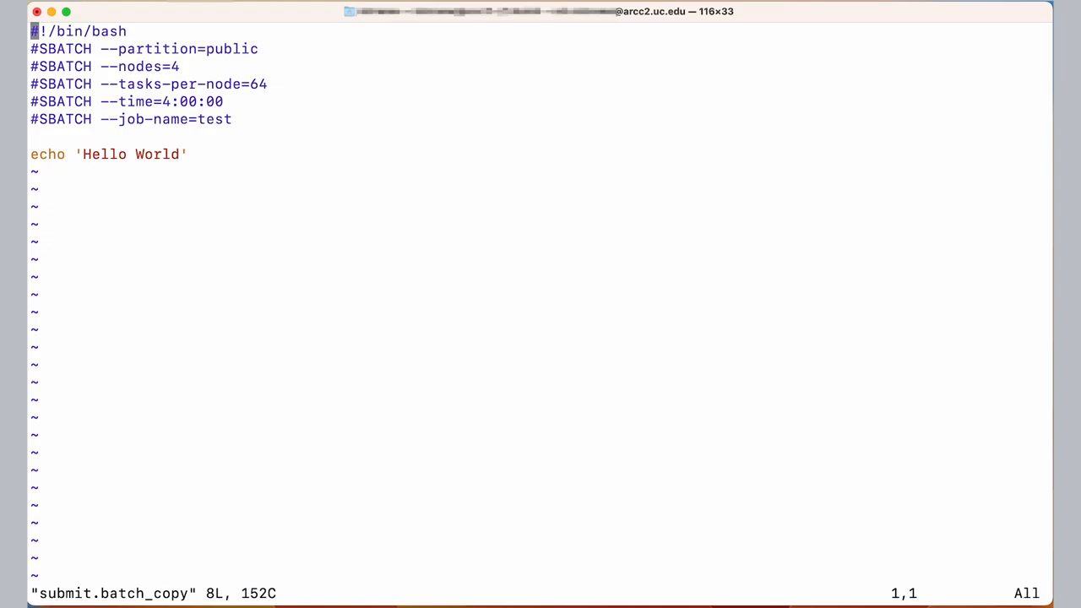
{"action": "type", "text": ":q"}
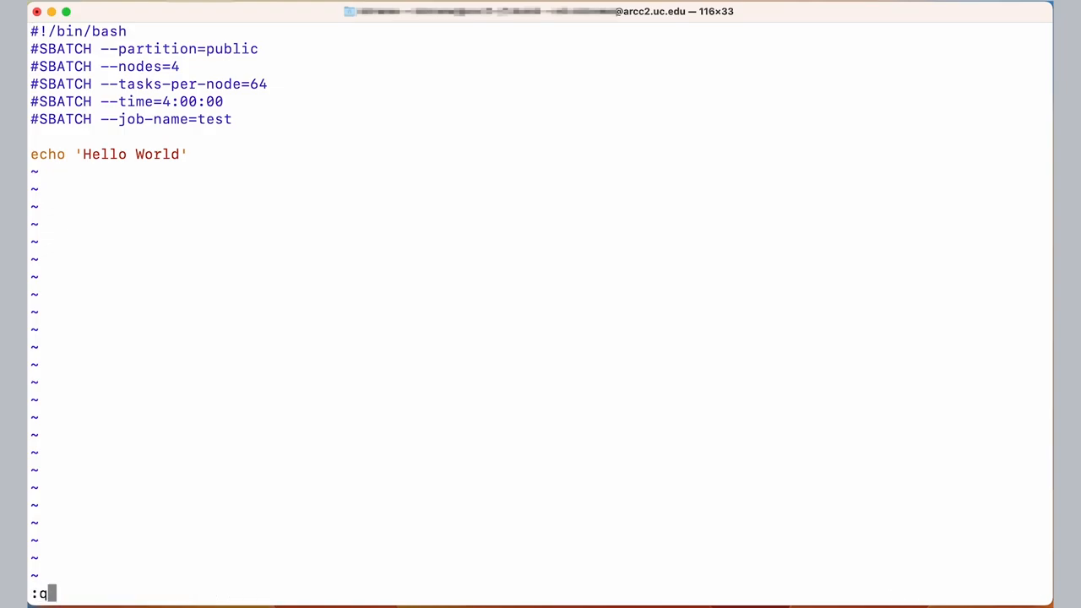
{"action": "key", "text": "Return"}
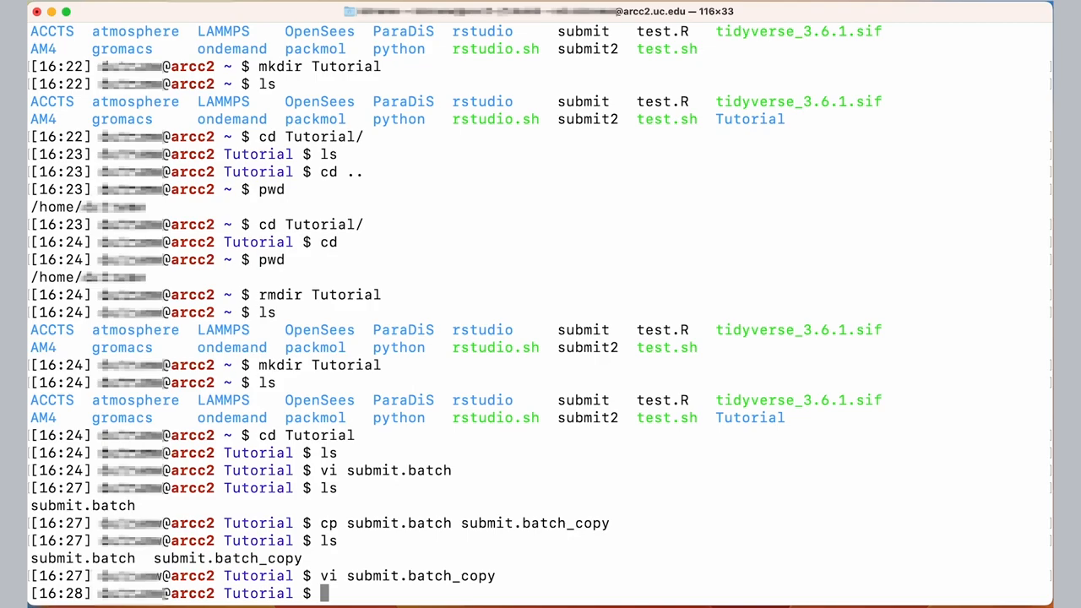
Delete submit.batch_copy with rm and list the folder to confirm only submit.batch remains.
{"action": "type", "text": "rm"}
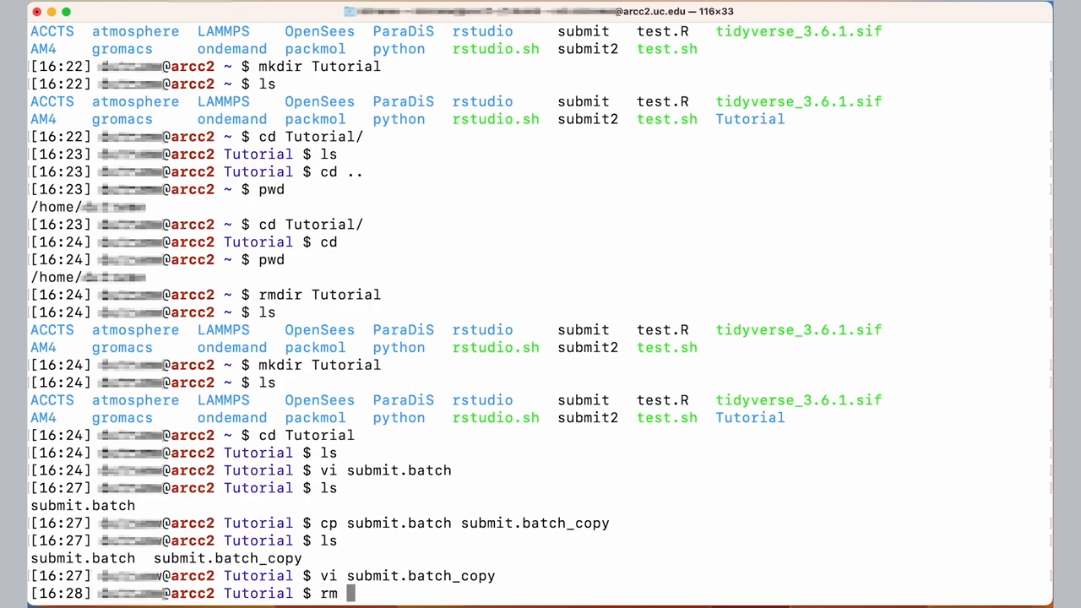
{"action": "type", "text": "su"}
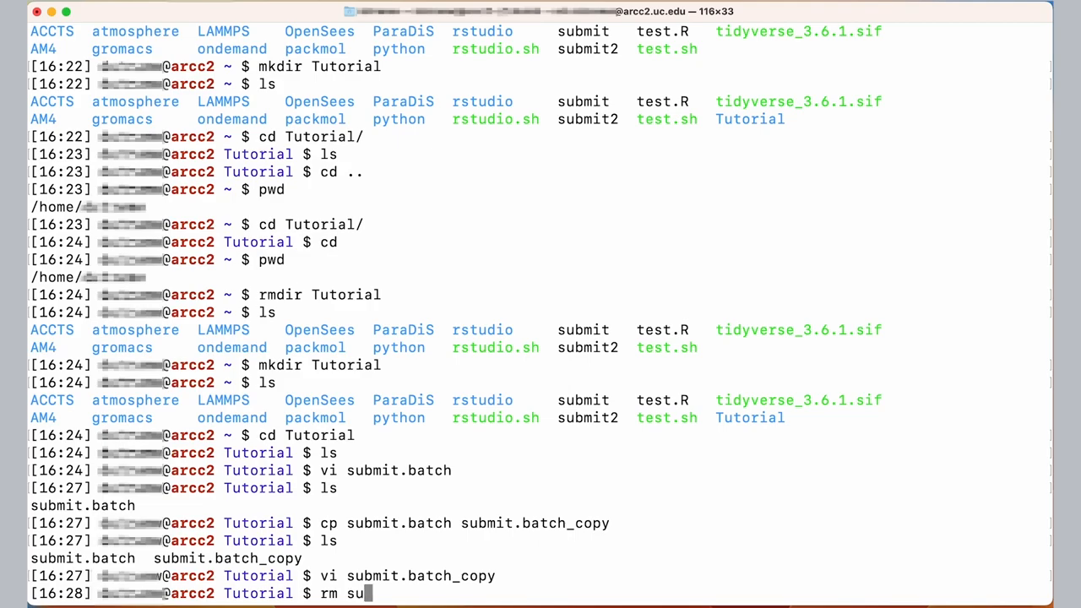
{"action": "type", "text": "bmit.batch"}
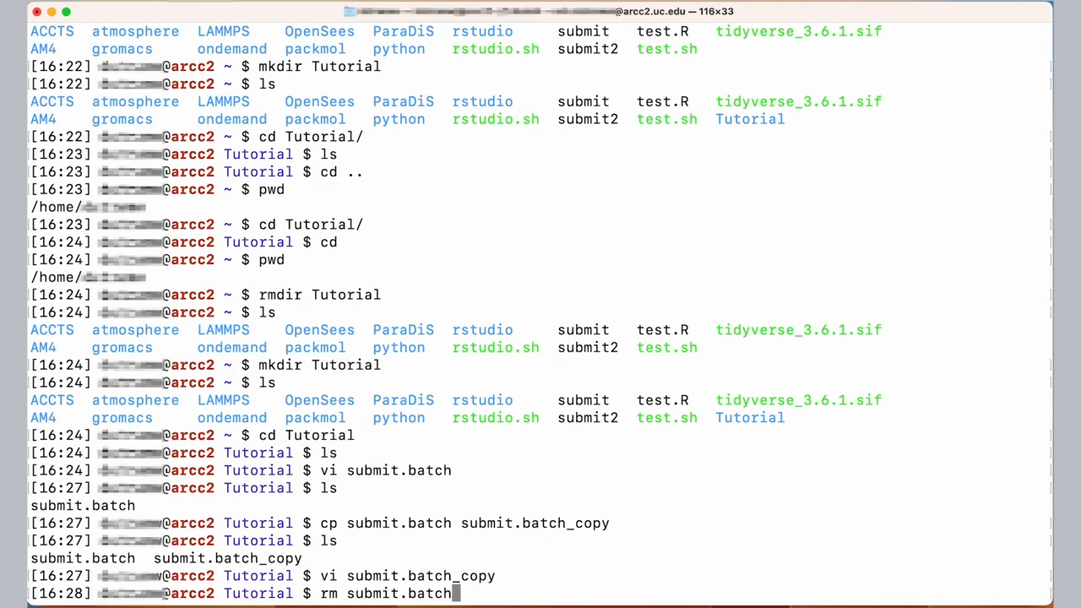
{"action": "type", "text": "_copy"}
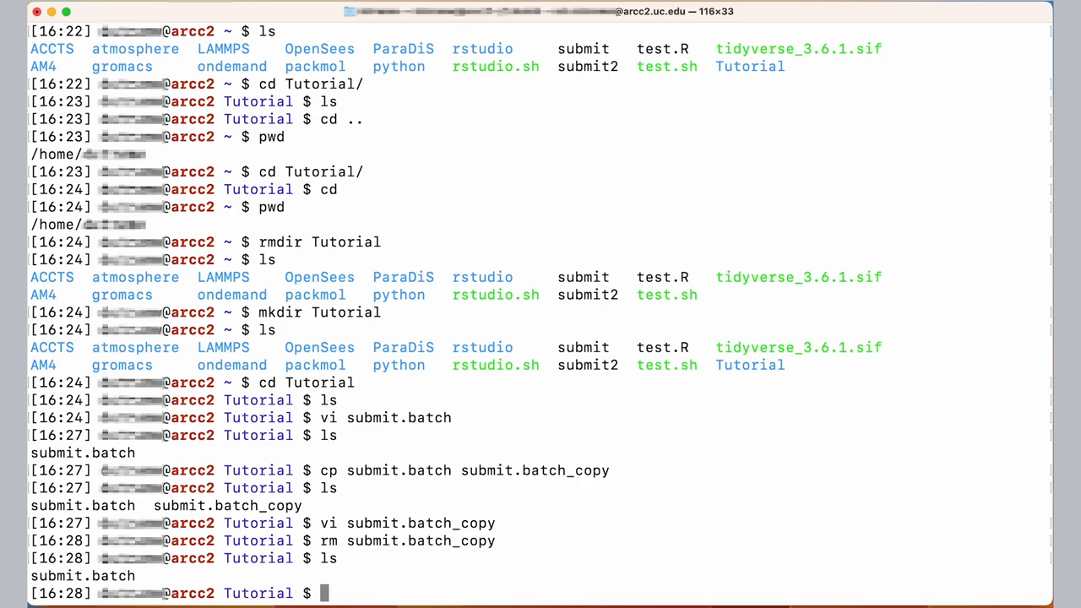
{"action": "type", "text": "ls"}
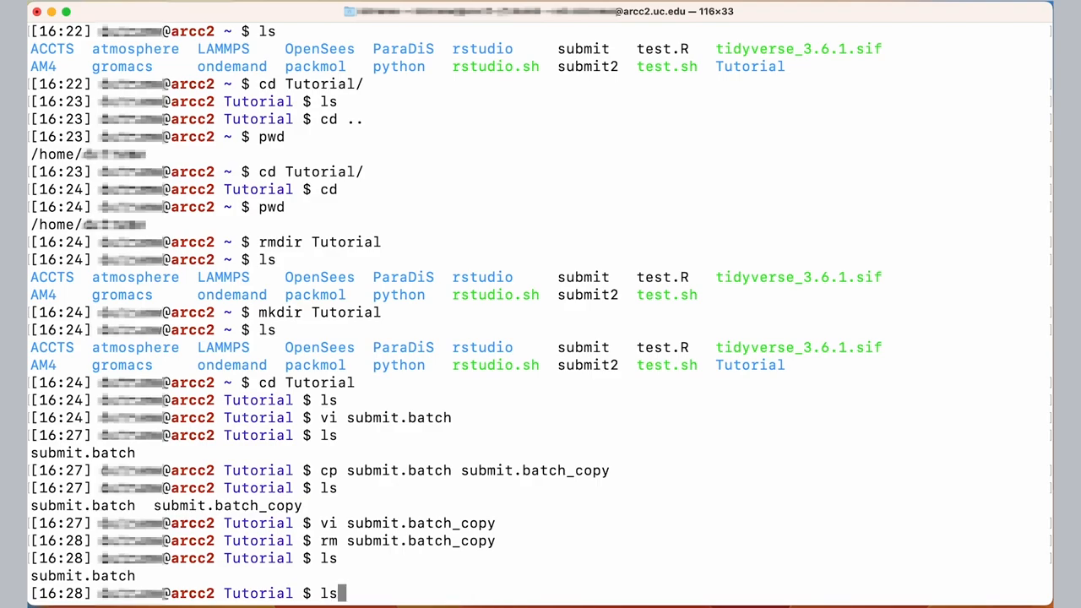
Recreate submit.batch_copy by copying submit.batch again.
{"action": "type", "text": "vi submit.batch_copy"}
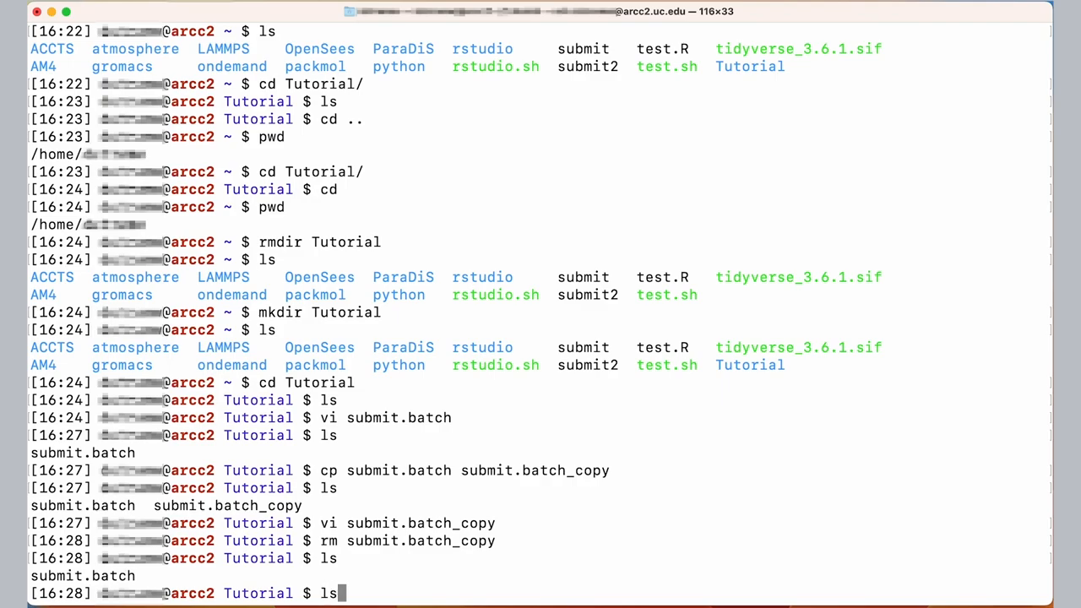
{"action": "type", "text": "cp submit.batch submit.batch_copy"}
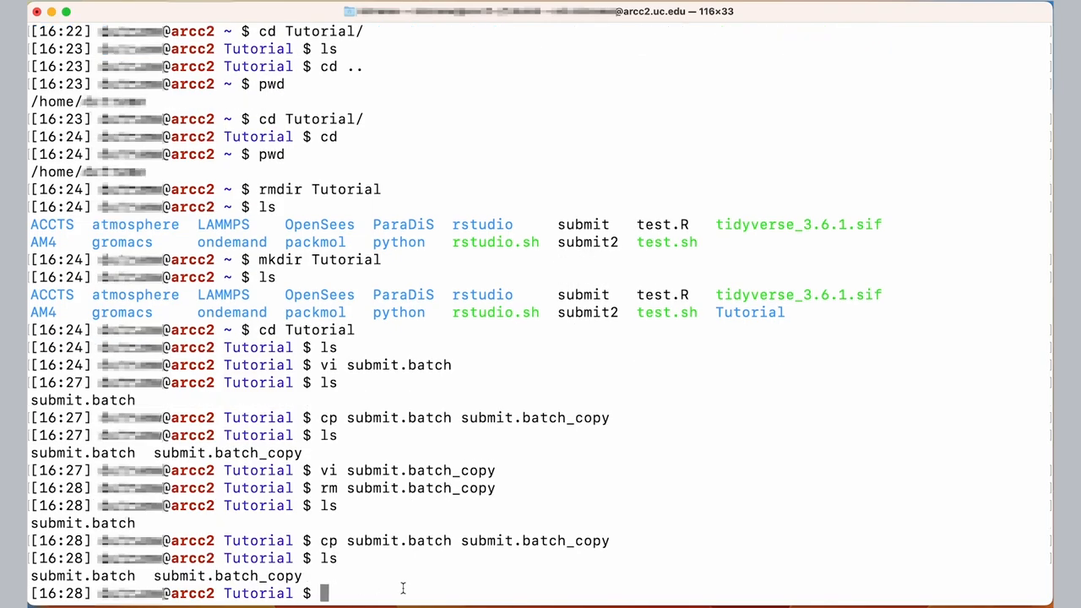
{"action": "mouse_move", "coordinate": [422, 587]}
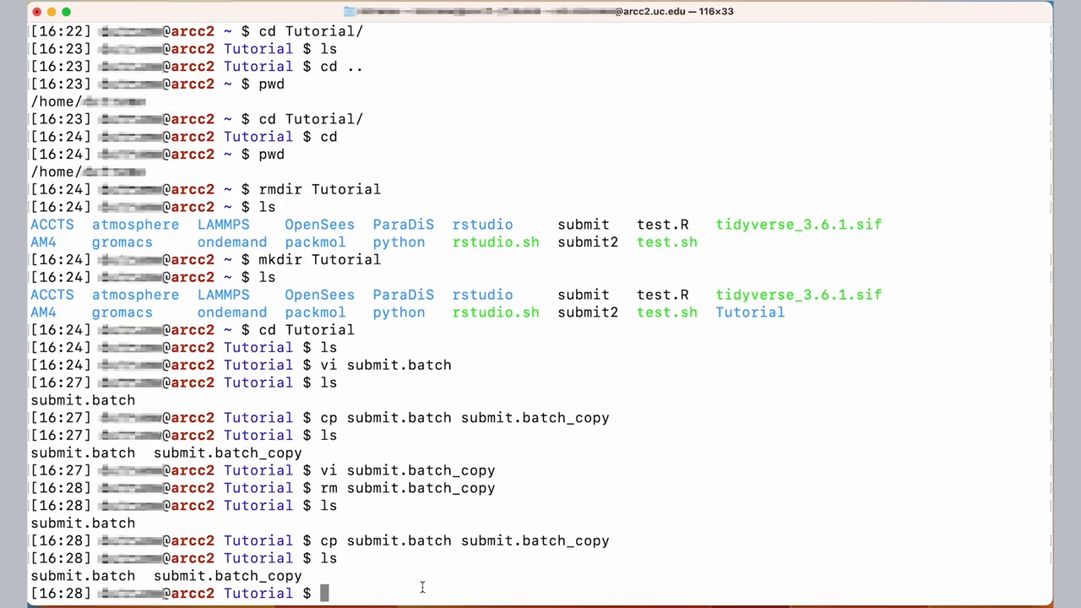
Move submit.batch_copy into the home directory with mv submit.batch_copy /home/<user>.
{"action": "type", "text": "mv"}
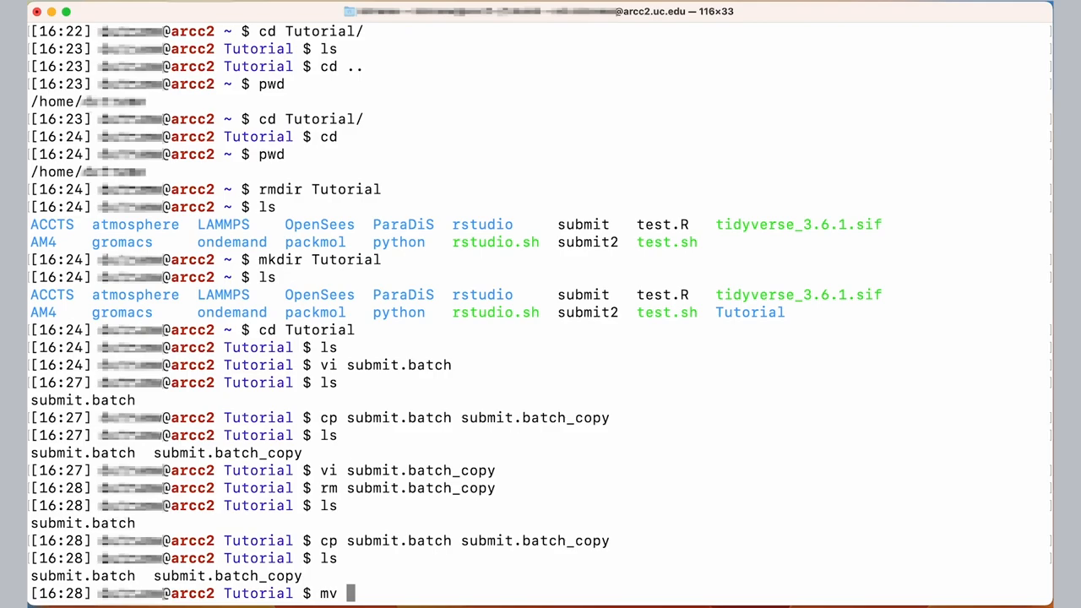
{"action": "type", "text": "submit.batch"}
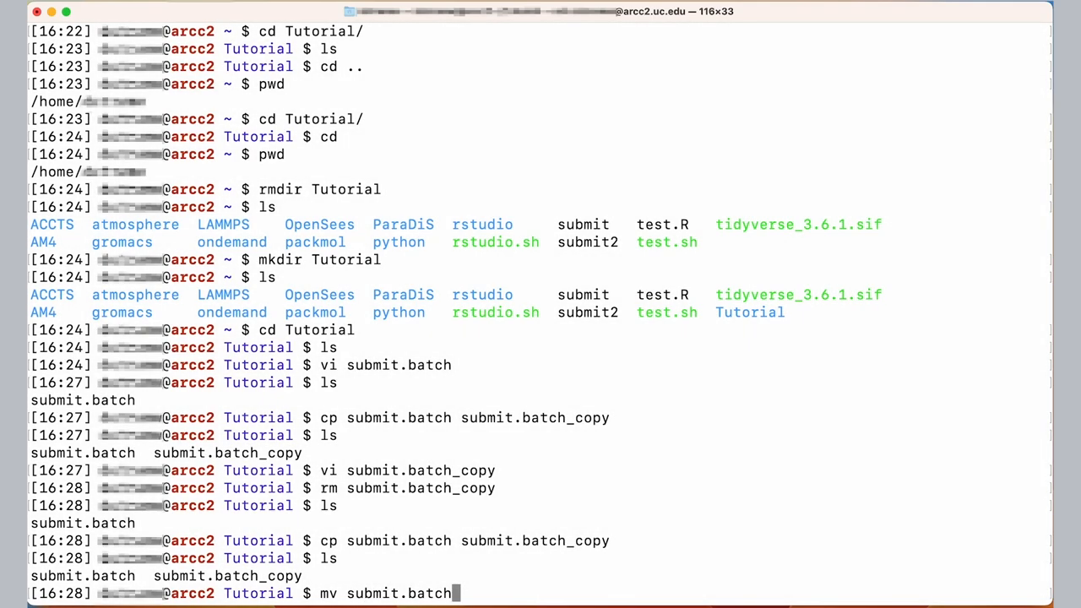
{"action": "type", "text": "_copy"}
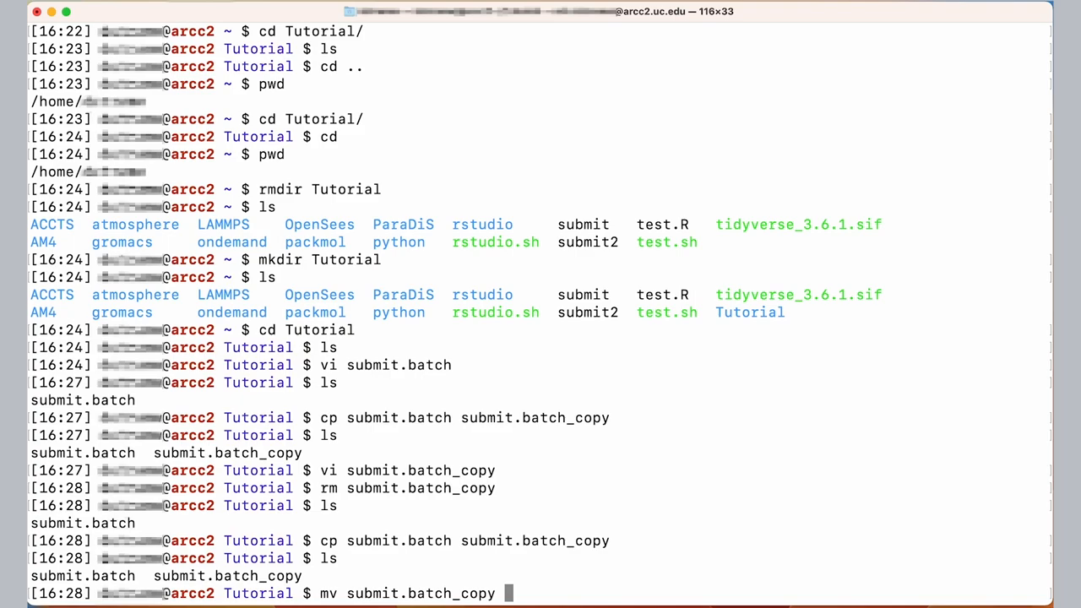
{"action": "type", "text": "/ho"}
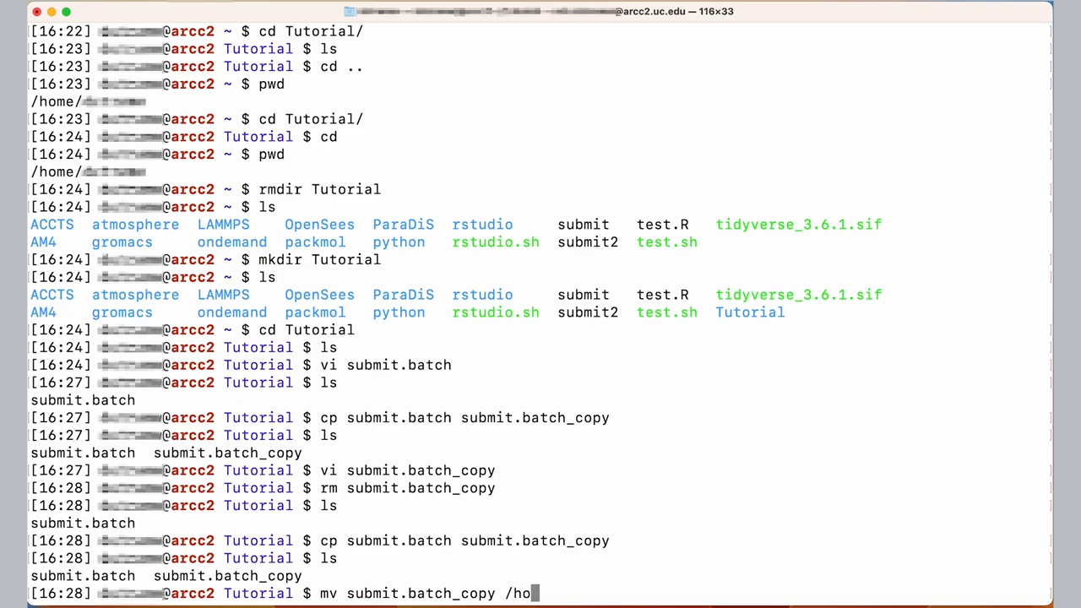
{"action": "type", "text": "me/"}
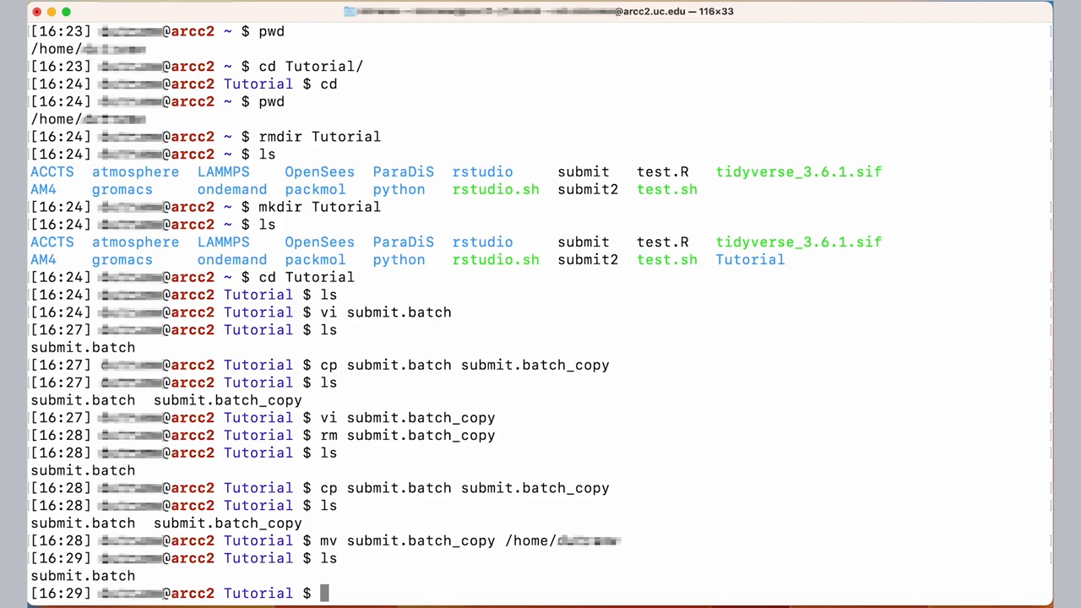
Return to the home directory with cd and check its contents.
{"action": "type", "text": "cd"}
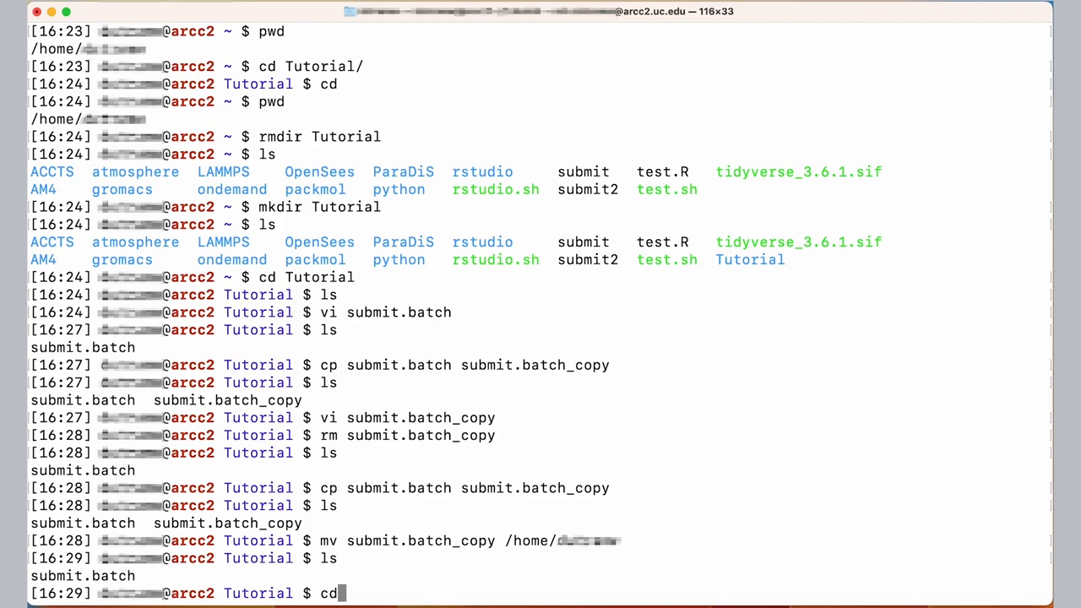
{"action": "key", "text": "Return"}
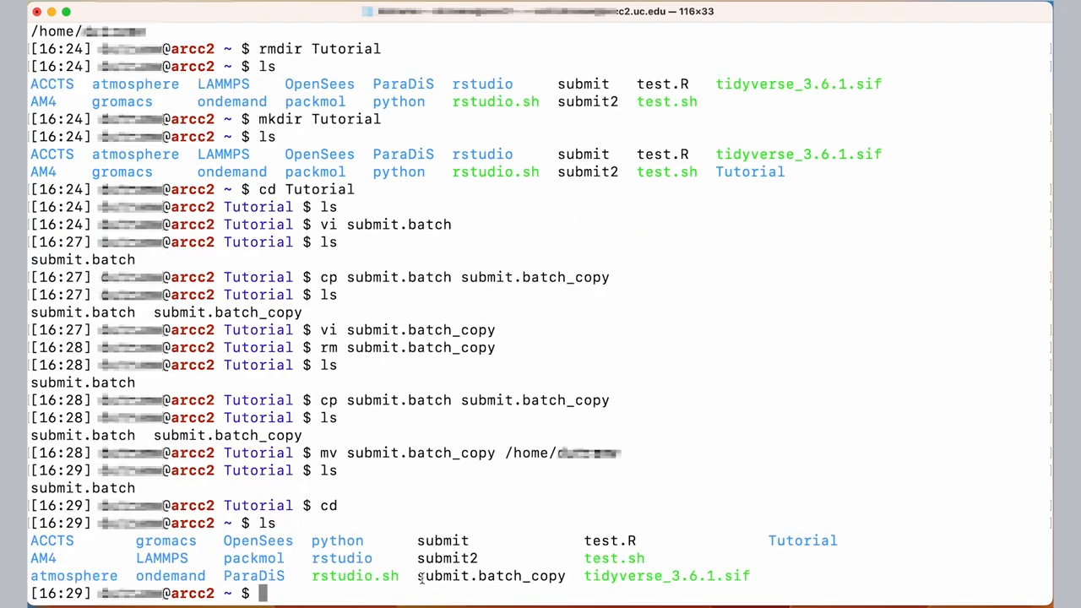
{"action": "double_click", "coordinate": [469, 574]}
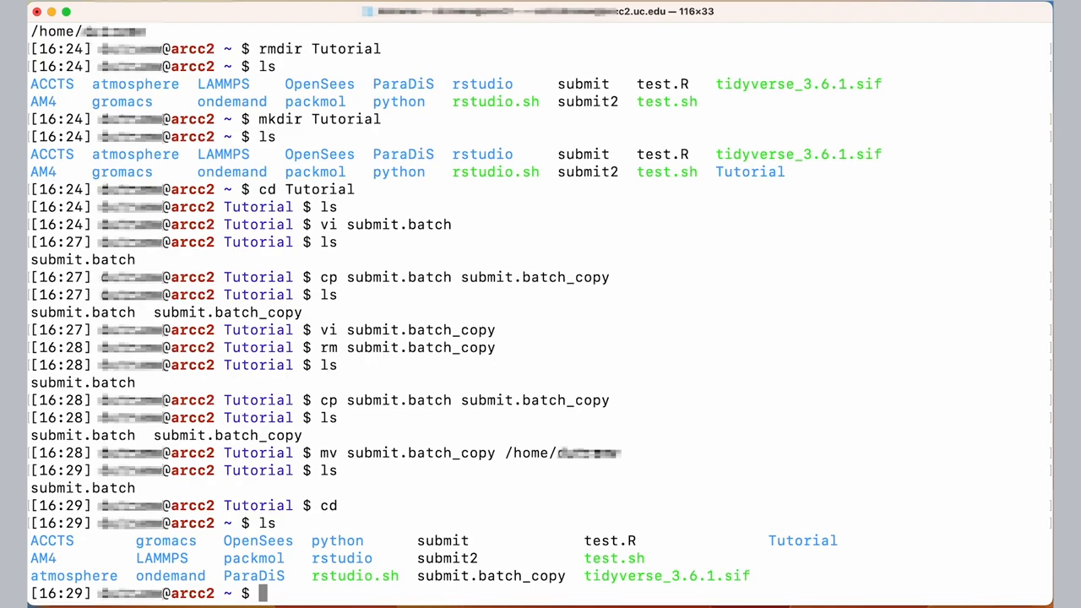
Begin composing the command rm submit.batch_copy to delete the copy.
{"action": "type", "text": "rm submit"}
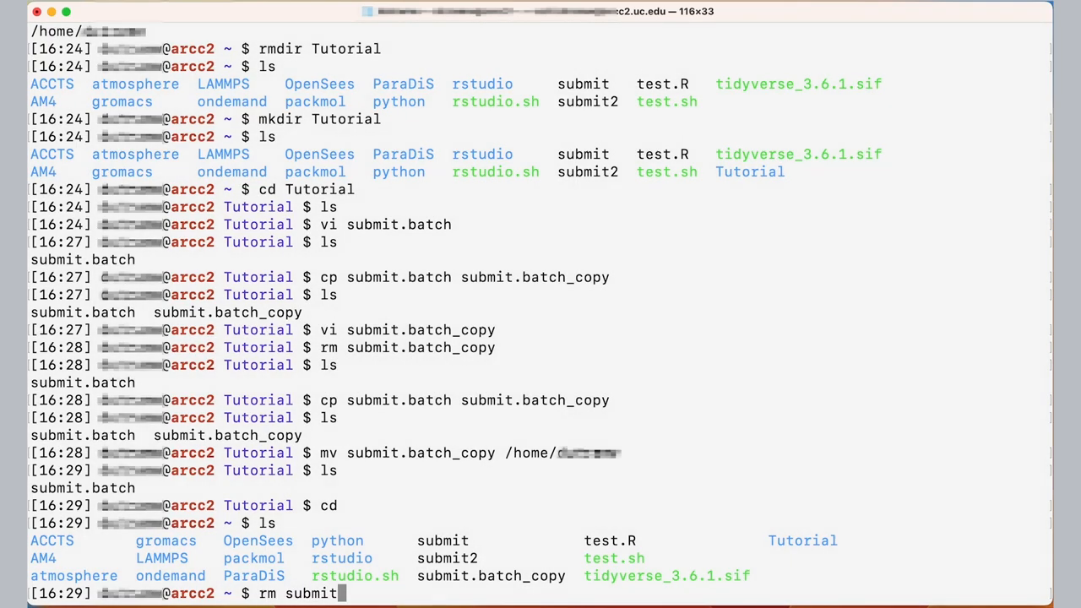
{"action": "type", "text": ".batch_copy"}
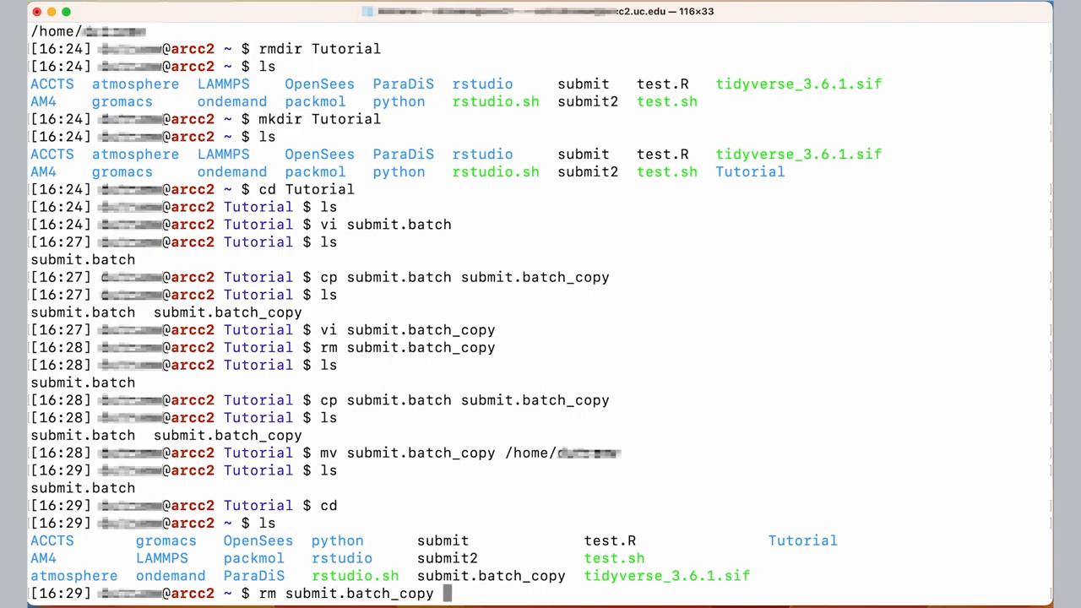